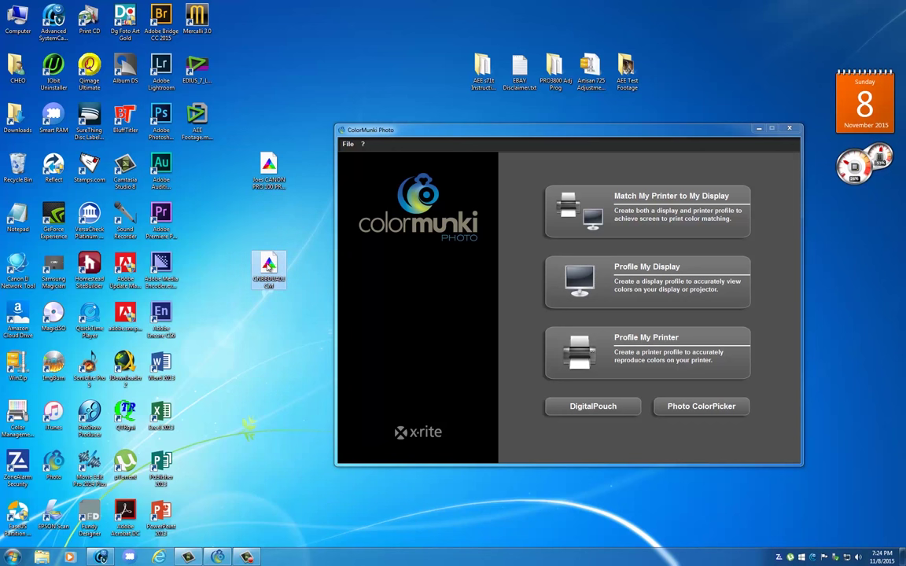
{"action": "mouse_move", "coordinate": [269, 269]}
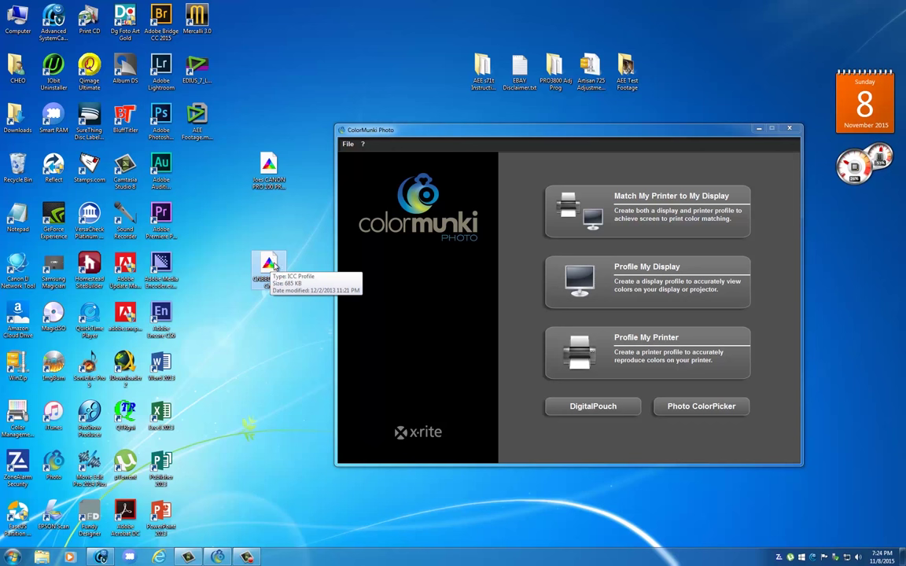
{"action": "mouse_move", "coordinate": [305, 264]}
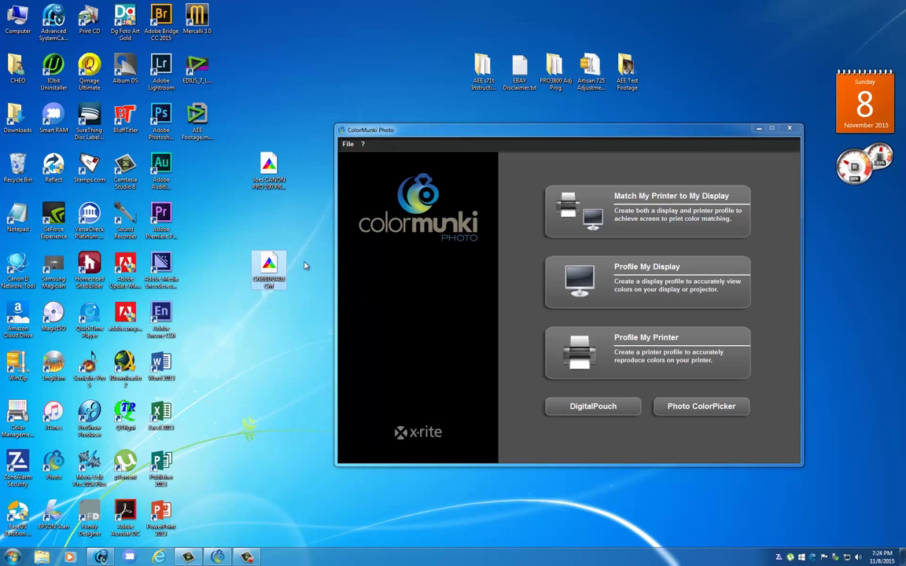
{"action": "mouse_move", "coordinate": [302, 264]}
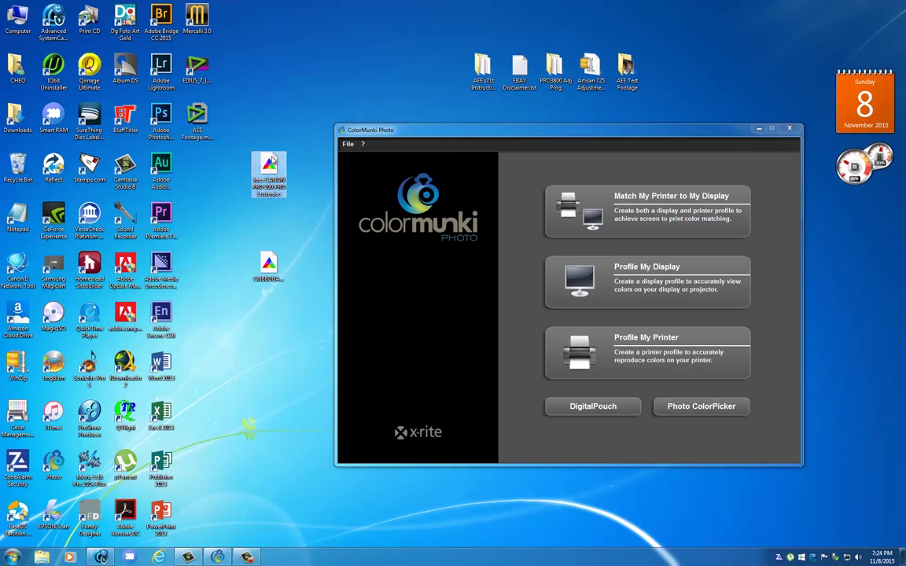
{"action": "mouse_move", "coordinate": [235, 154]}
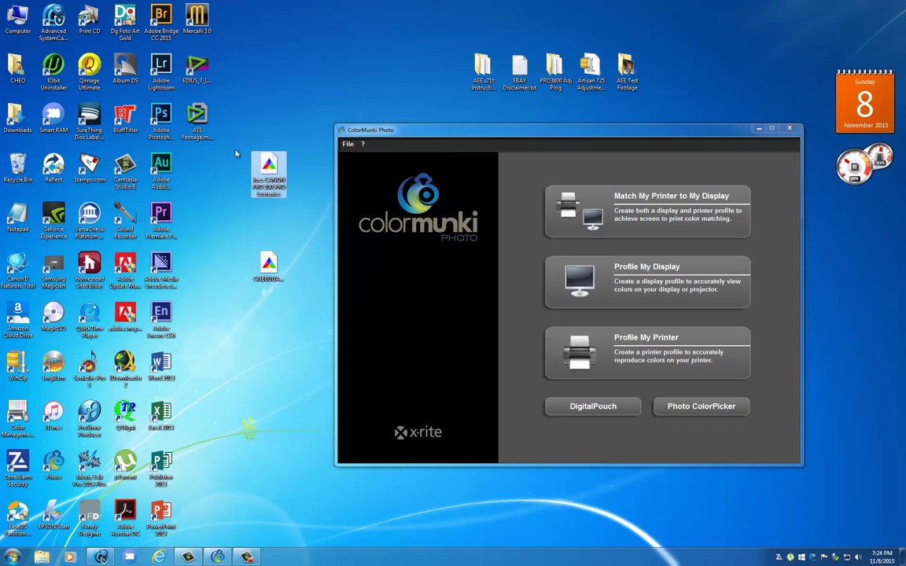
{"action": "mouse_move", "coordinate": [269, 170]}
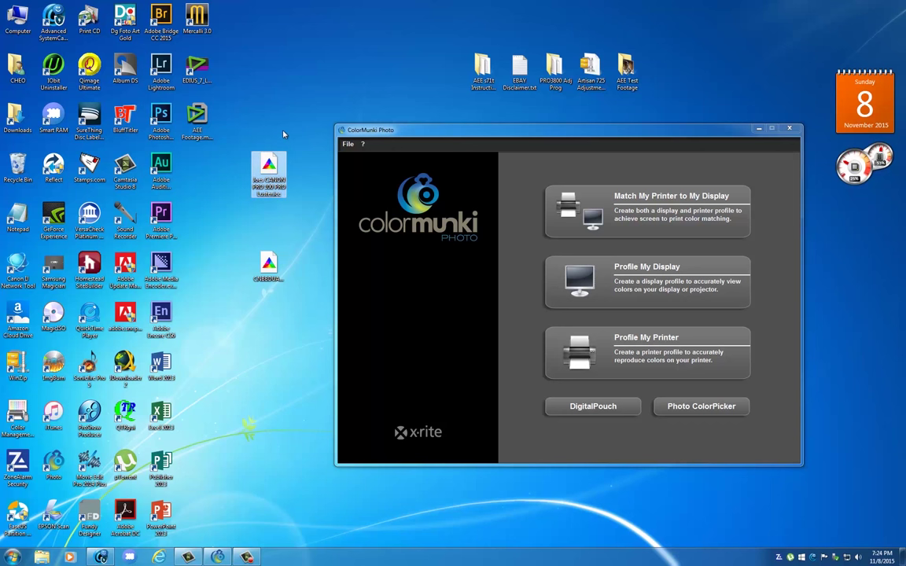
{"action": "mouse_move", "coordinate": [236, 192]}
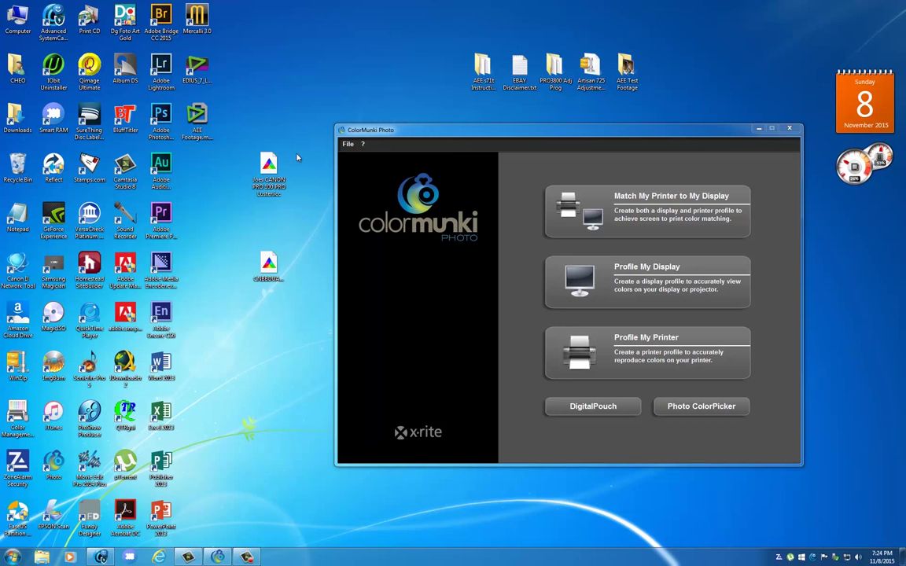
Create a new Canon PRO-100 series XPS profile named 'Joes CANON PRO 100 PRO Luster CM' and advance
{"action": "left_click", "coordinate": [269, 174]}
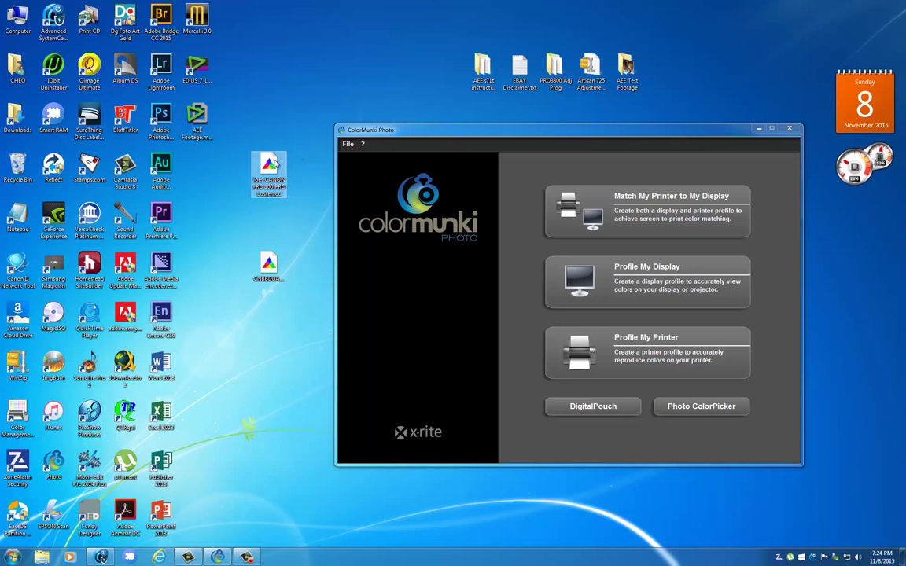
{"action": "mouse_move", "coordinate": [269, 170]}
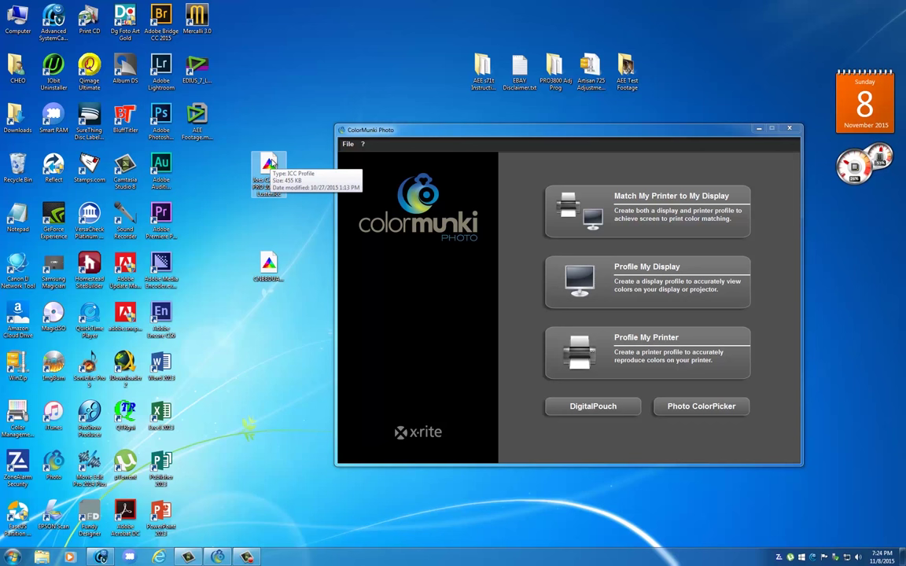
{"action": "mouse_move", "coordinate": [269, 261]}
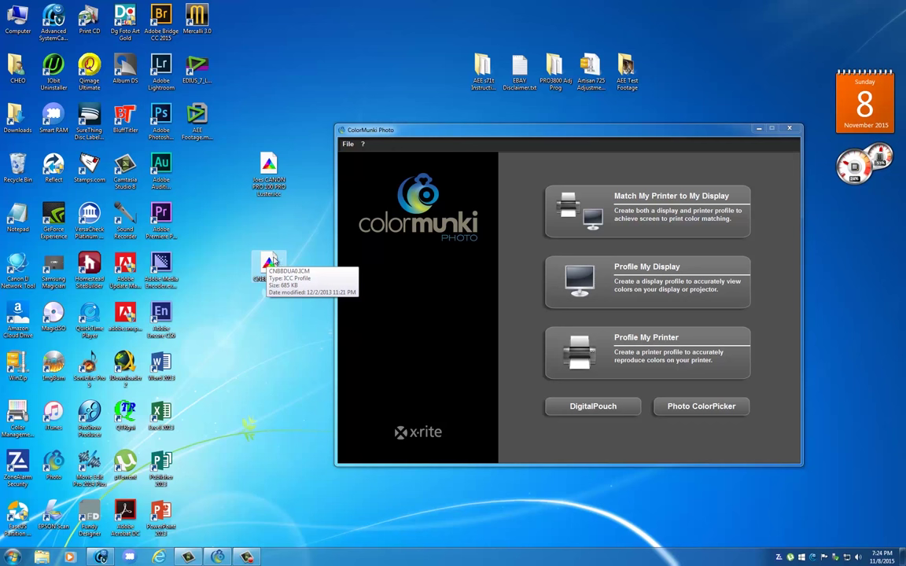
{"action": "mouse_move", "coordinate": [290, 308]}
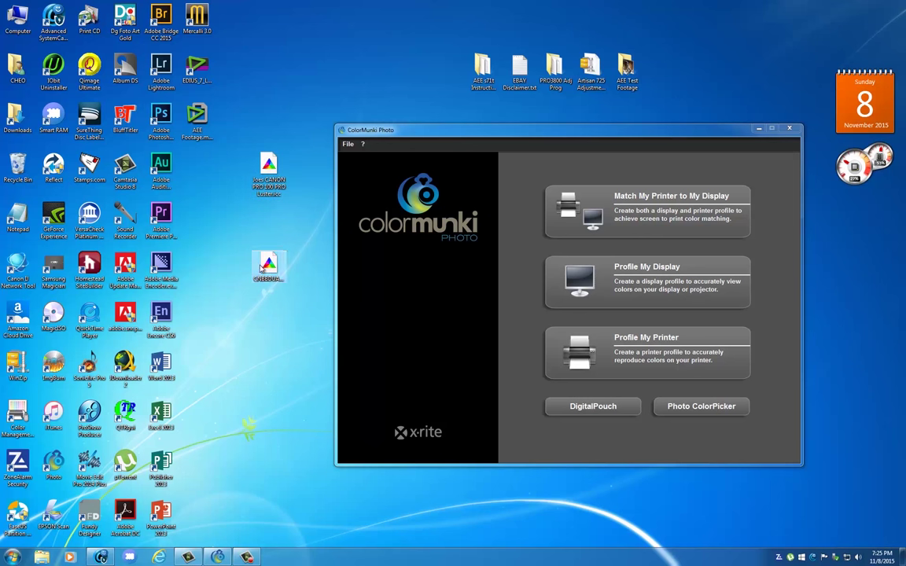
{"action": "mouse_move", "coordinate": [269, 265]}
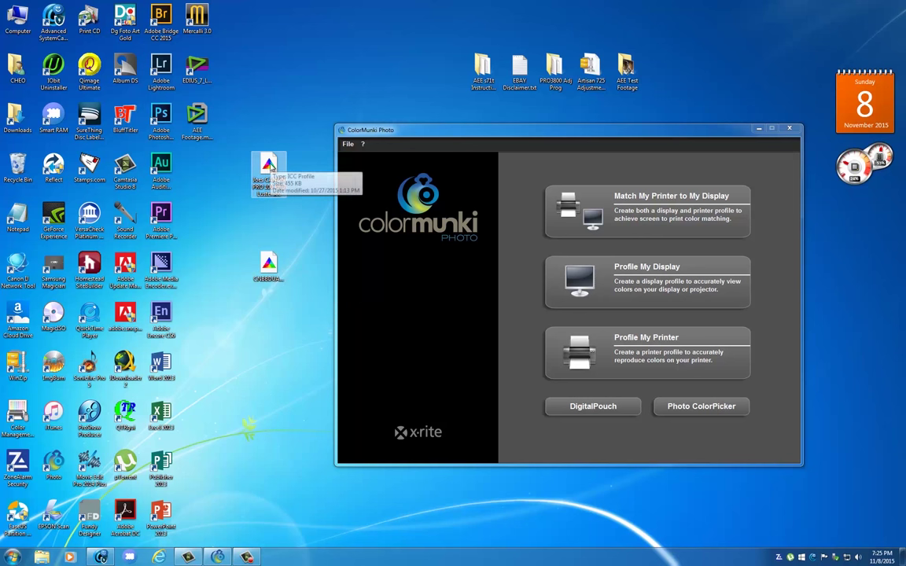
{"action": "mouse_move", "coordinate": [267, 208]}
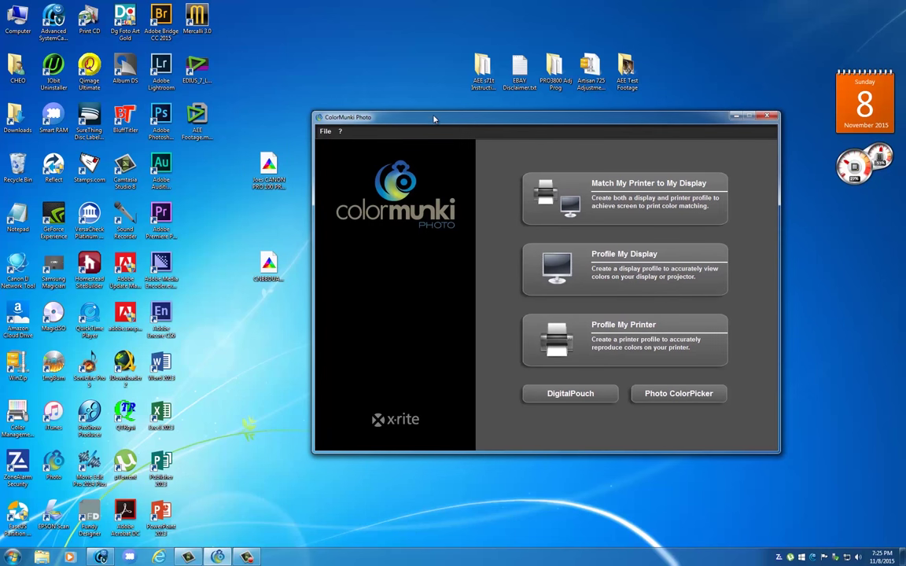
{"action": "mouse_move", "coordinate": [466, 213]}
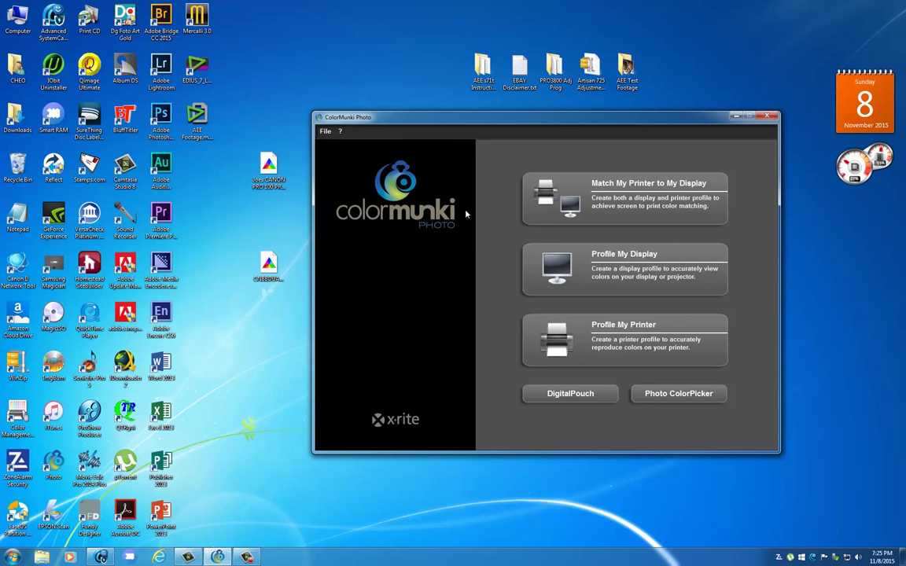
{"action": "mouse_move", "coordinate": [245, 145]}
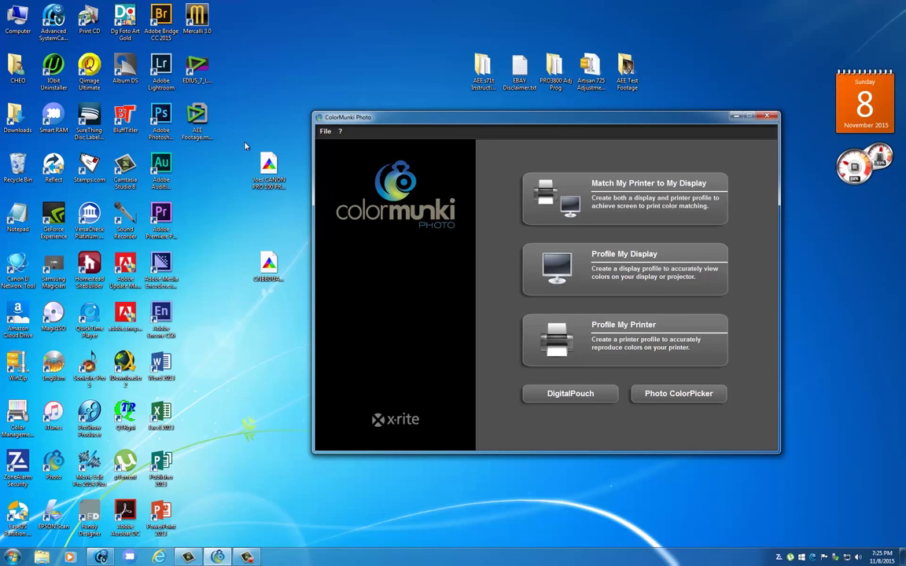
{"action": "mouse_move", "coordinate": [239, 135]}
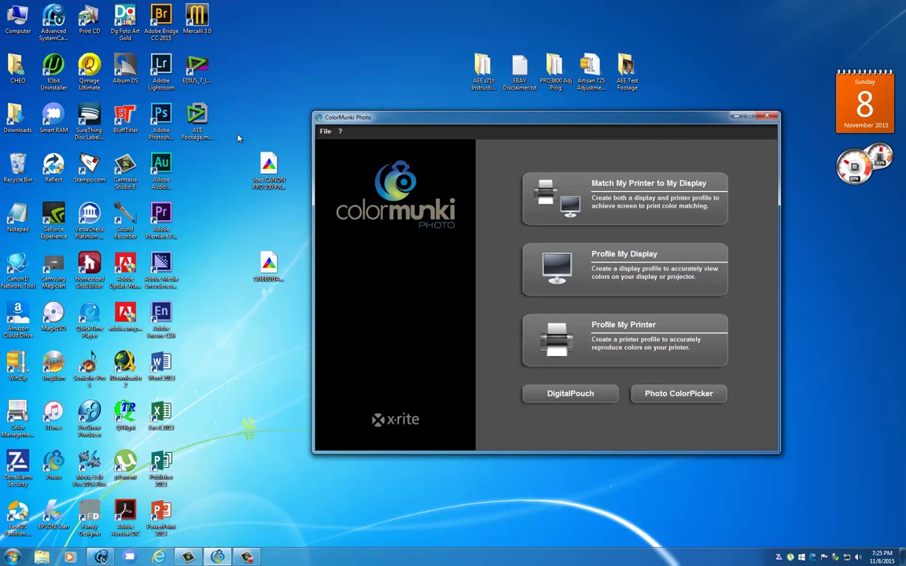
{"action": "mouse_move", "coordinate": [288, 129]}
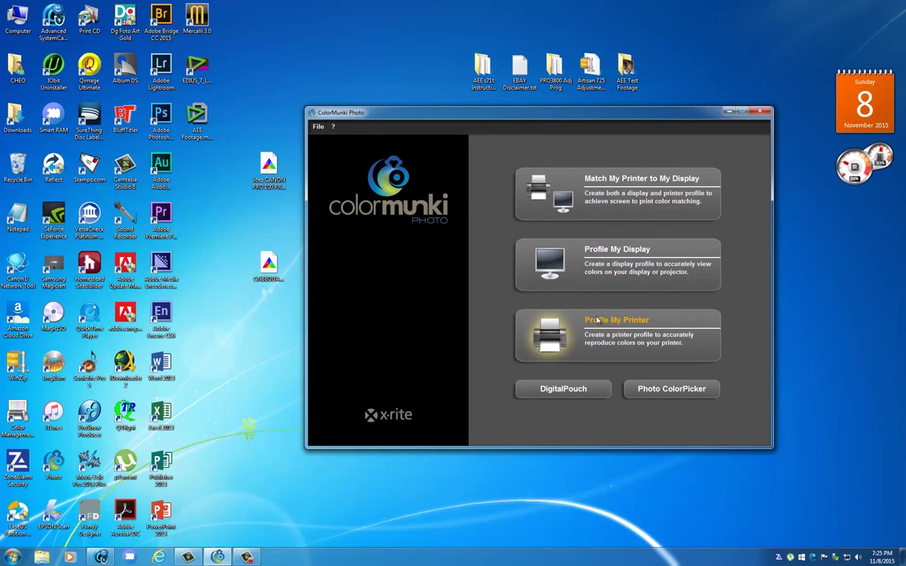
{"action": "left_click", "coordinate": [616, 336]}
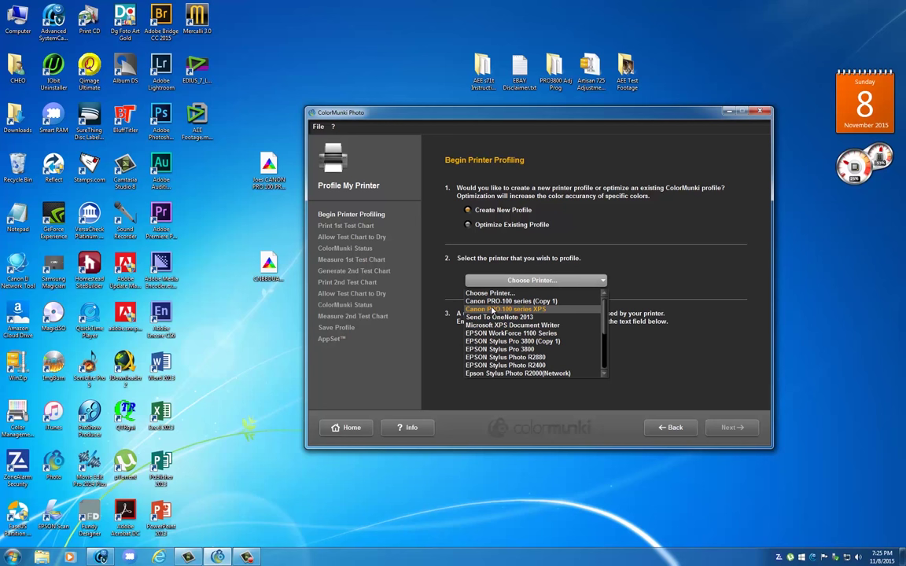
{"action": "left_click", "coordinate": [506, 308]}
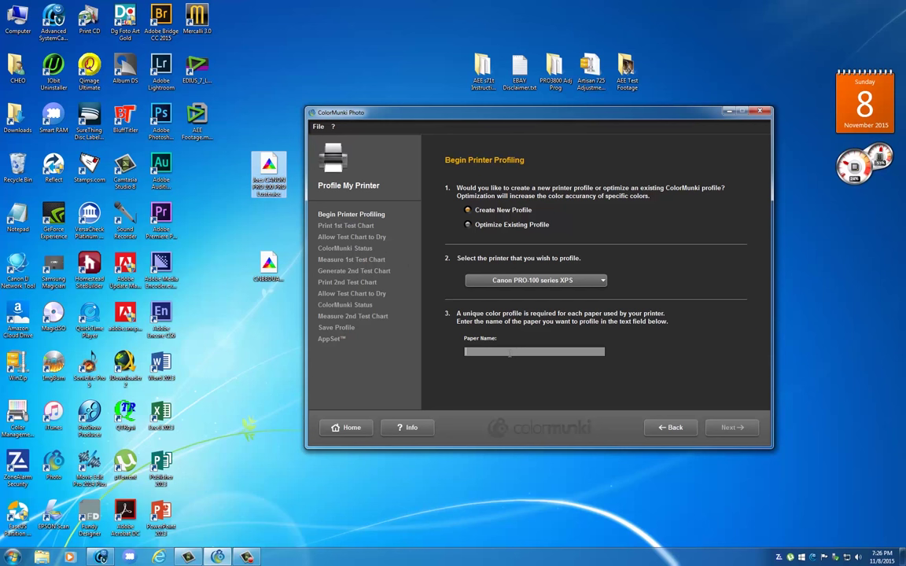
{"action": "type", "text": "Joes CANON PRO 100 PRO Luster"}
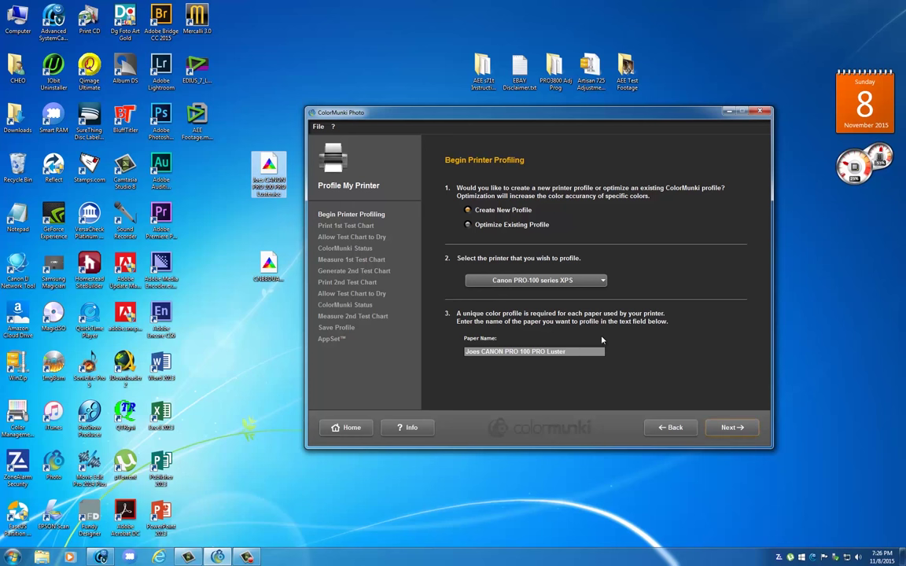
{"action": "type", "text": "CM"}
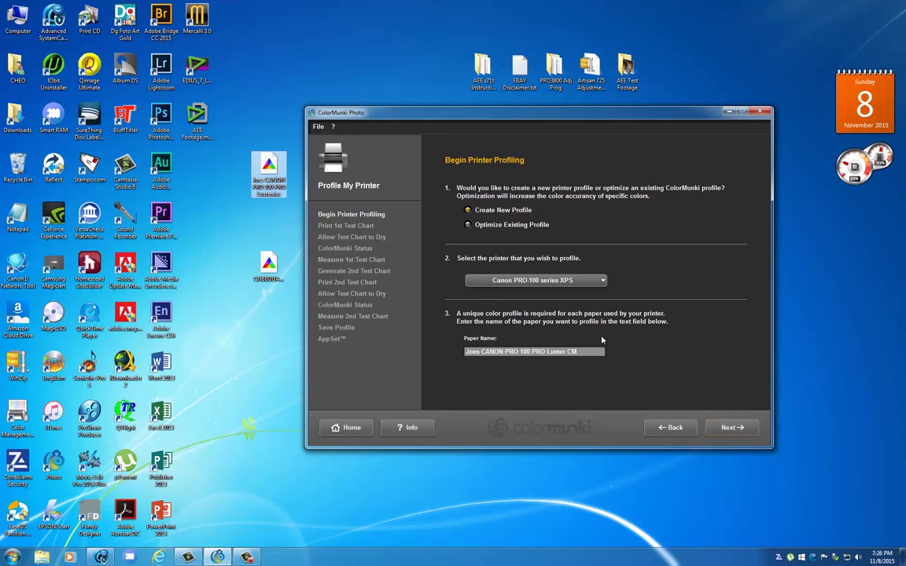
{"action": "left_click", "coordinate": [729, 427]}
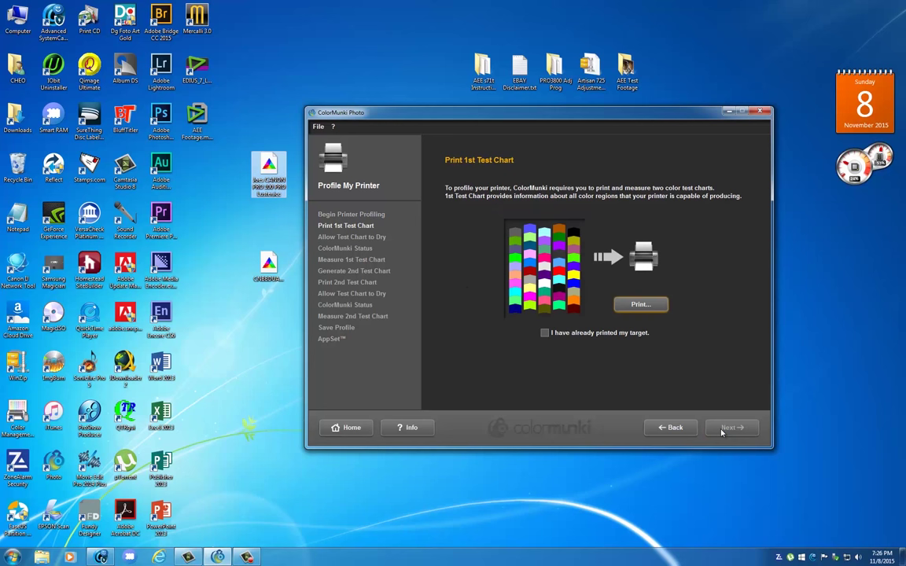
Start printing the first test chart and bring up the Canon PRO-100 printer properties
{"action": "left_click", "coordinate": [640, 305]}
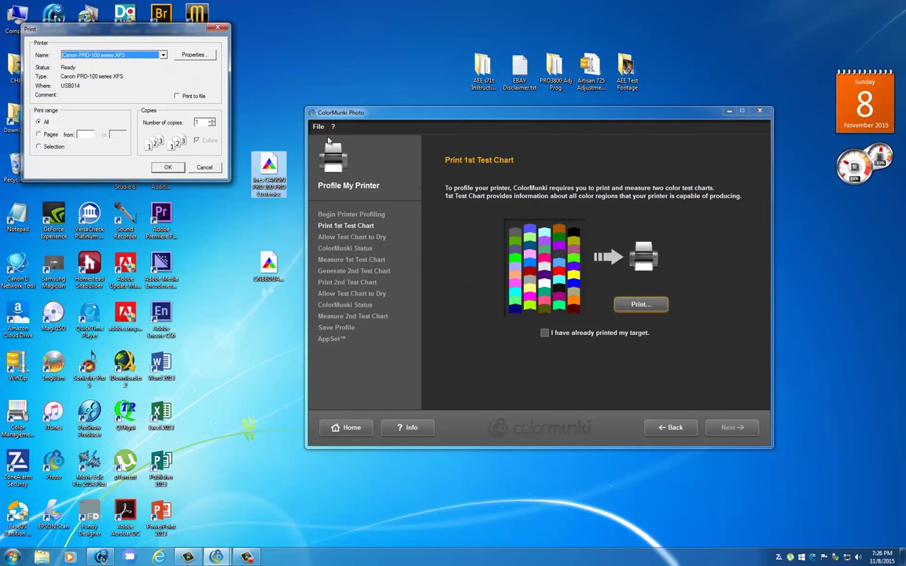
{"action": "left_click_drag", "start_coordinate": [118, 28], "coordinate": [318, 195]}
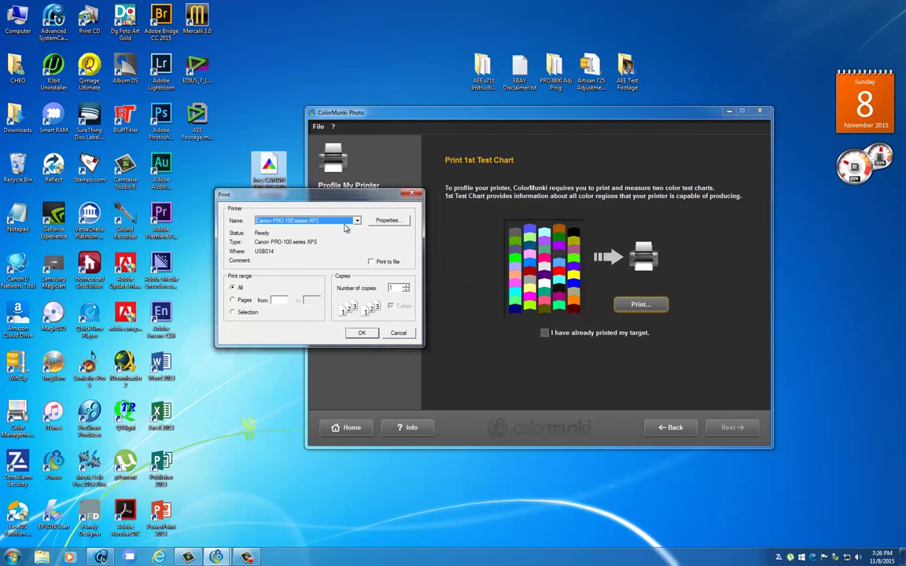
{"action": "left_click", "coordinate": [387, 220]}
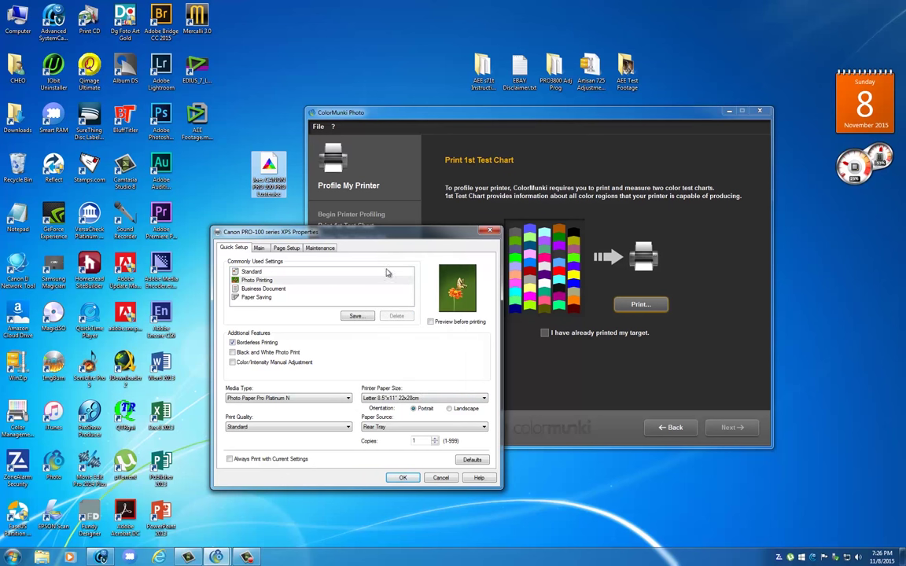
Set media type to Photo Paper Pro Luster and print quality to High
{"action": "left_click", "coordinate": [289, 397]}
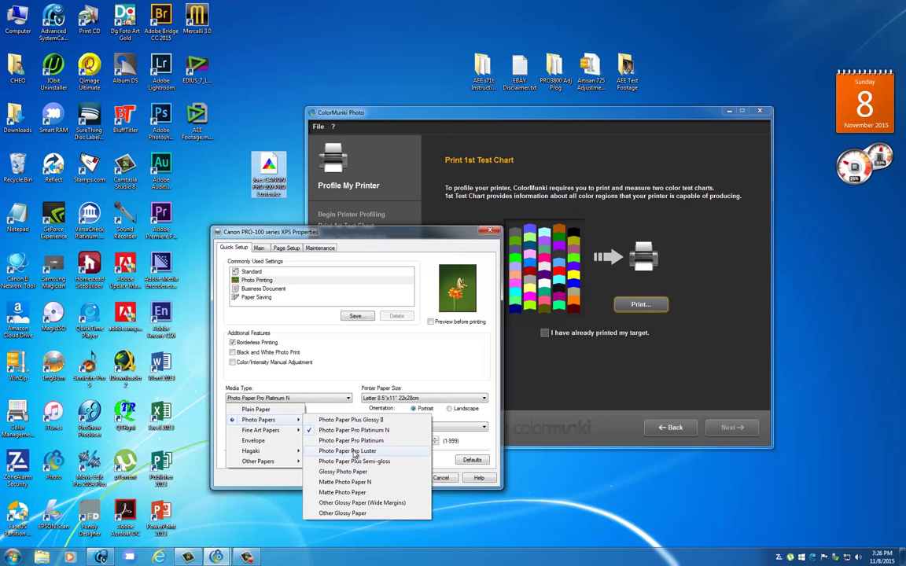
{"action": "left_click", "coordinate": [343, 450]}
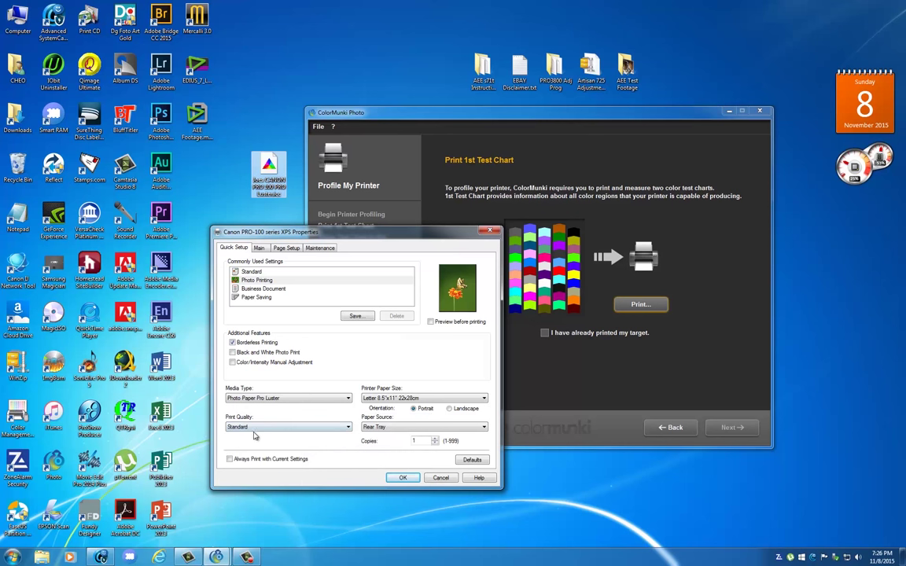
{"action": "left_click", "coordinate": [286, 427]}
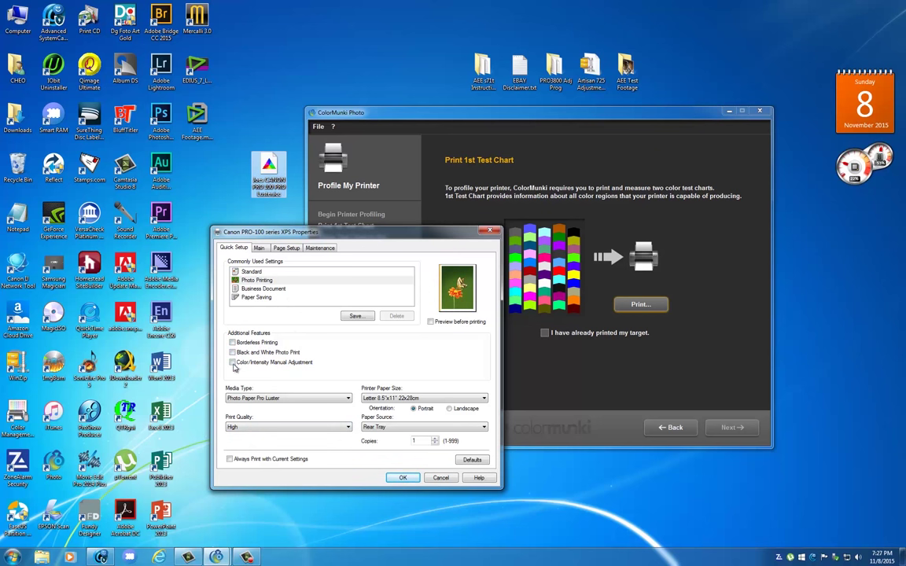
Under Manual Color Adjustment > Matching, choose the colour correction mode and confirm
{"action": "left_click", "coordinate": [233, 362]}
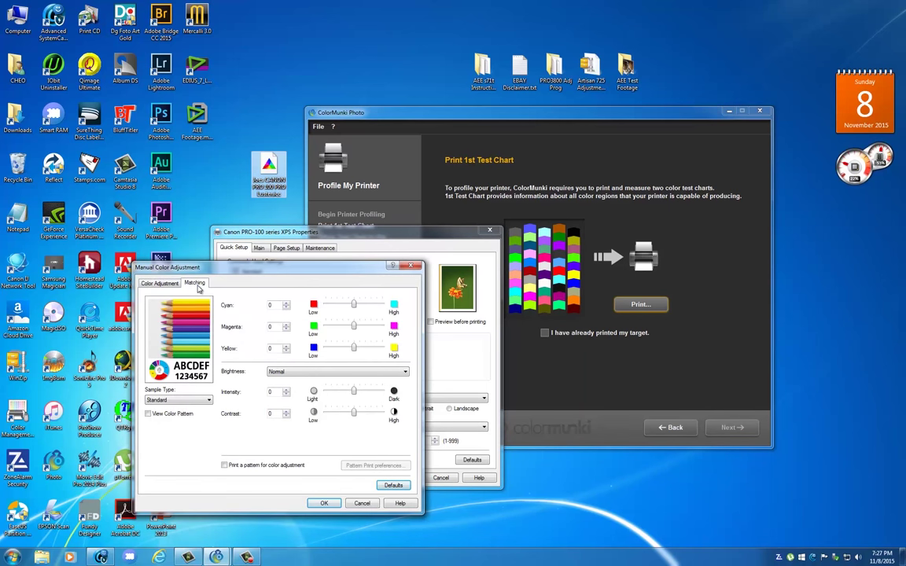
{"action": "left_click", "coordinate": [195, 283]}
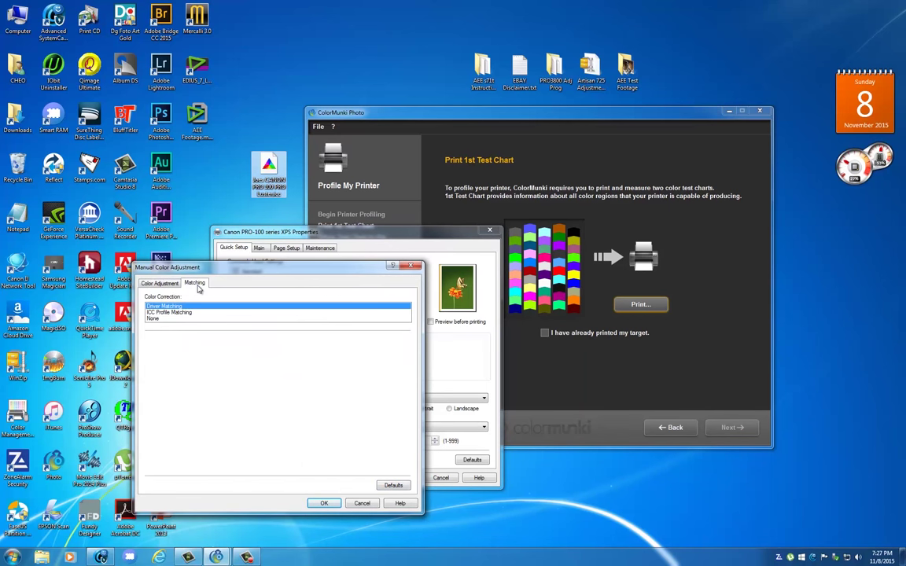
{"action": "left_click", "coordinate": [157, 318]}
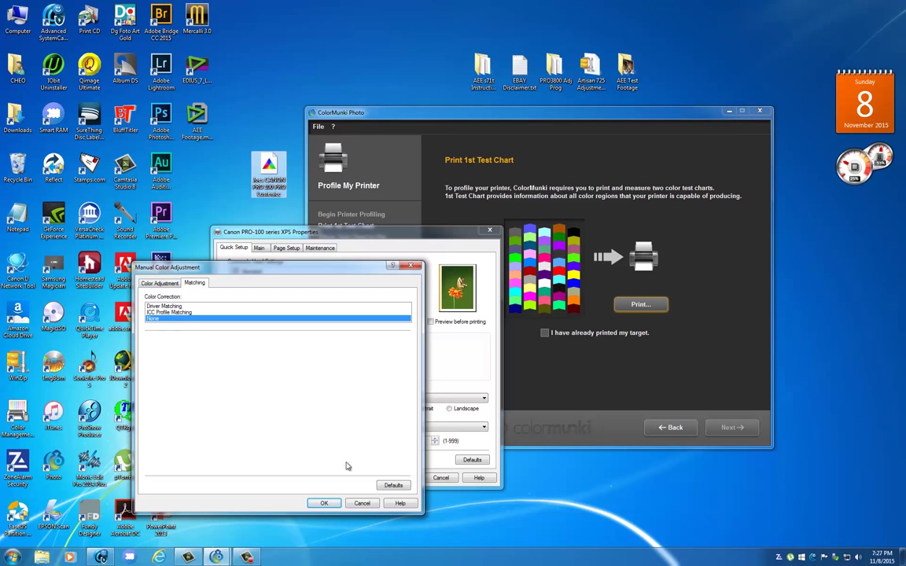
{"action": "left_click", "coordinate": [324, 504]}
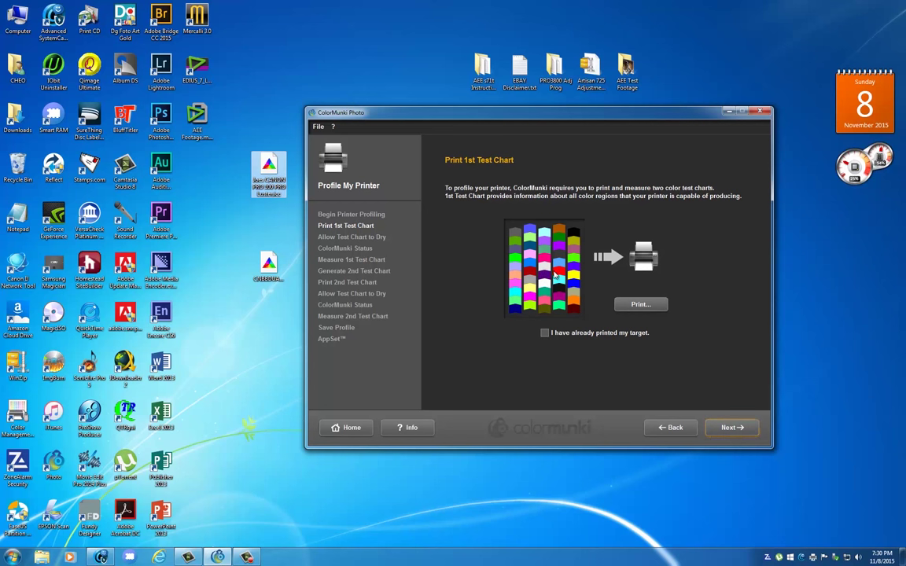
{"action": "mouse_move", "coordinate": [681, 371]}
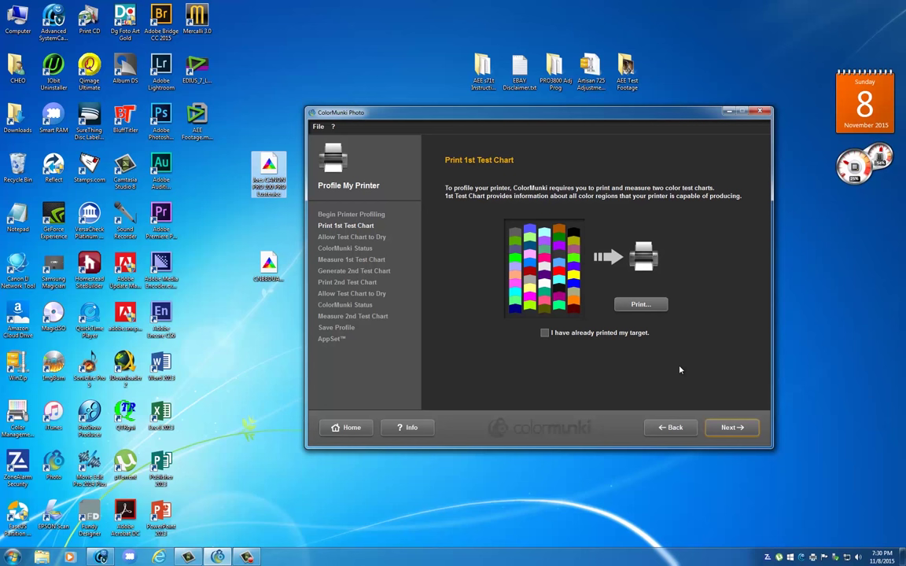
{"action": "mouse_move", "coordinate": [674, 367]}
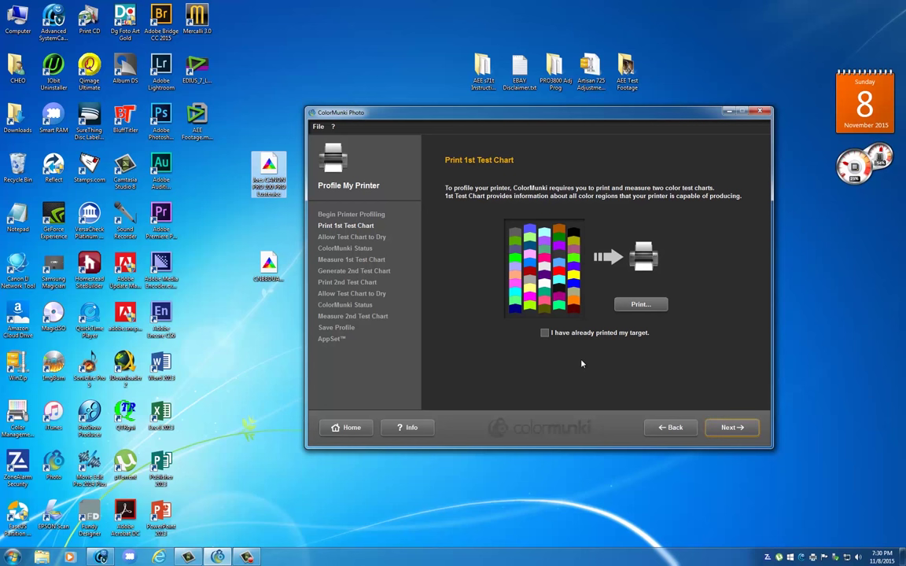
{"action": "mouse_move", "coordinate": [494, 353]}
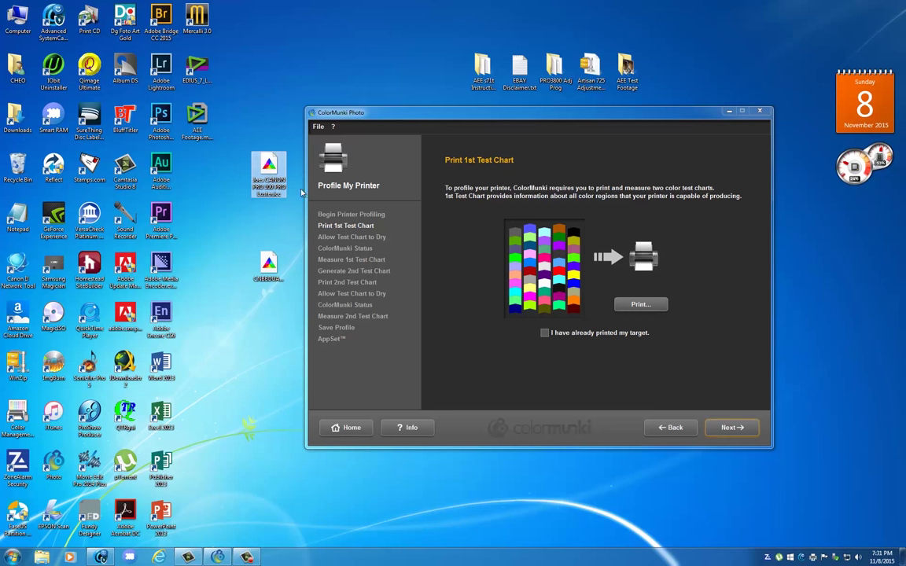
{"action": "mouse_move", "coordinate": [544, 267]}
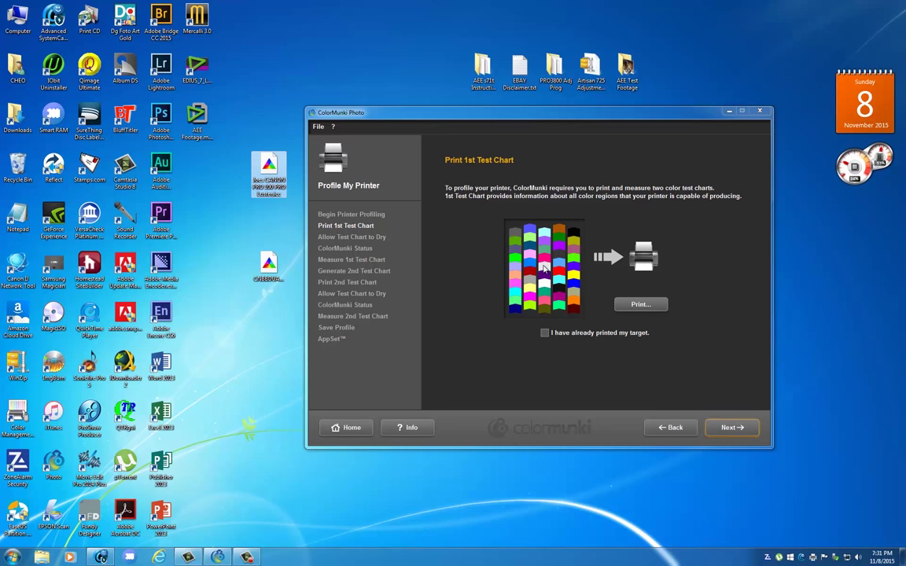
{"action": "mouse_move", "coordinate": [507, 318]}
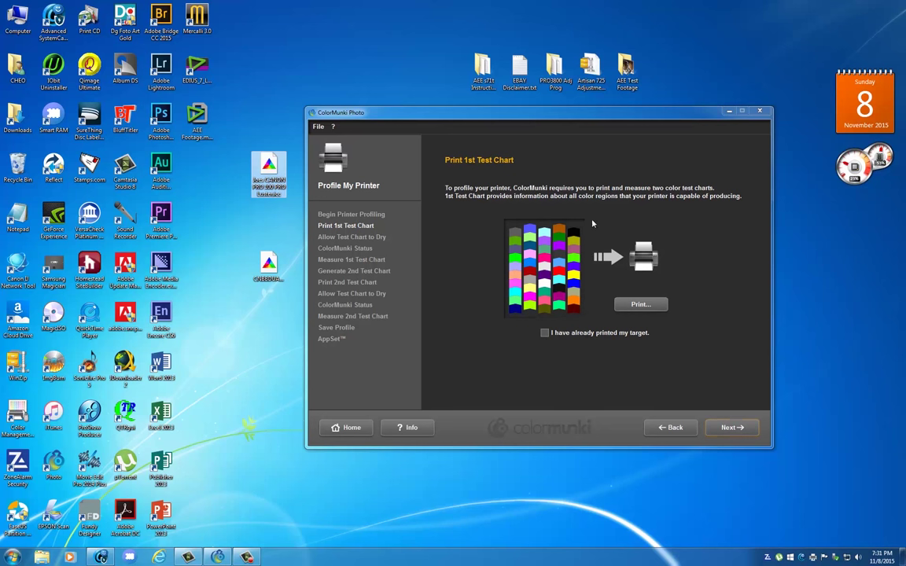
{"action": "mouse_move", "coordinate": [422, 220]}
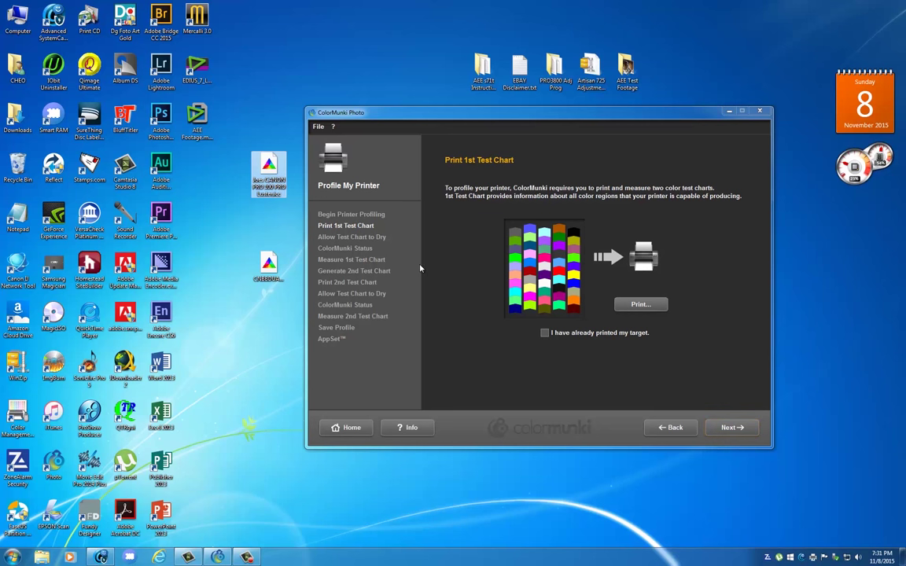
{"action": "mouse_move", "coordinate": [381, 213]}
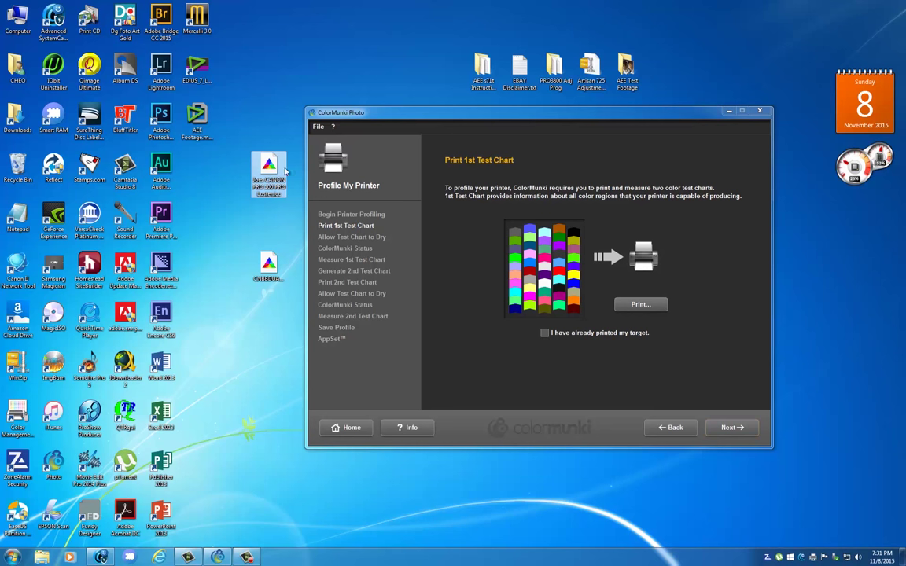
{"action": "mouse_move", "coordinate": [451, 235]}
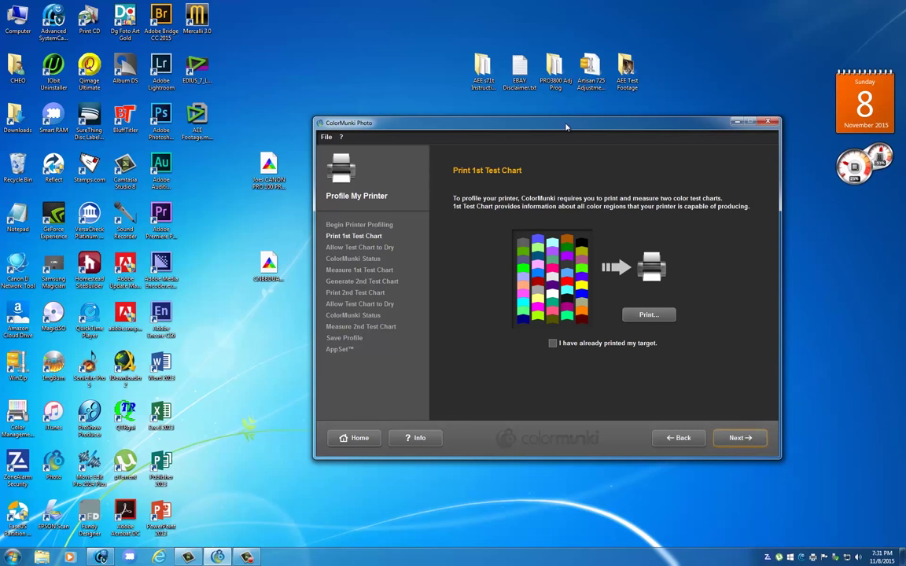
{"action": "mouse_move", "coordinate": [569, 189]}
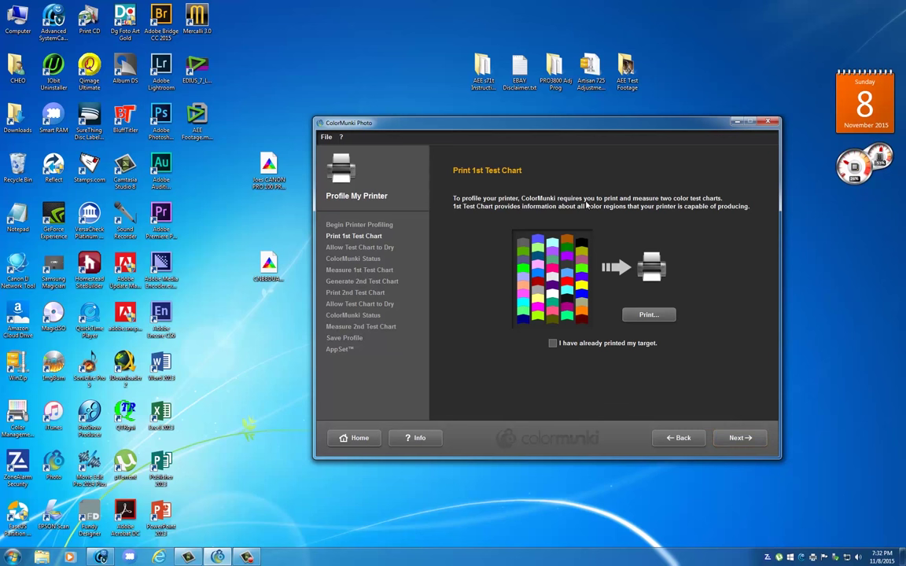
{"action": "mouse_move", "coordinate": [558, 131]}
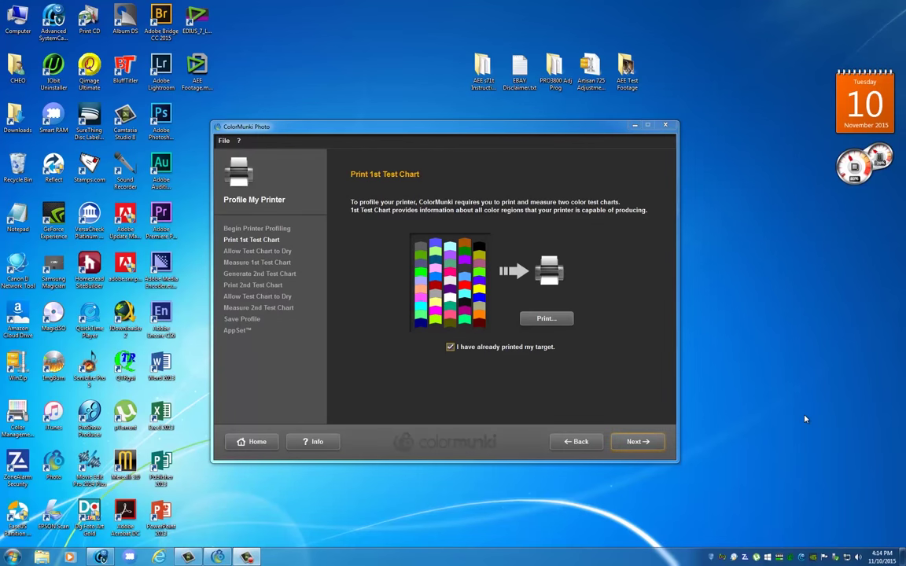
Mark the first chart as already printed and continue to measuring it
{"action": "left_click", "coordinate": [450, 347]}
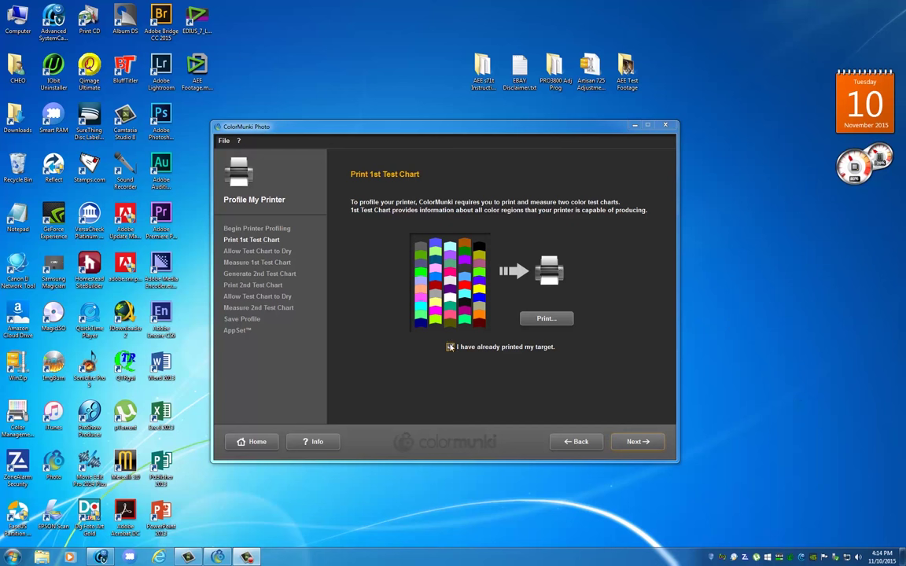
{"action": "left_click", "coordinate": [449, 347]}
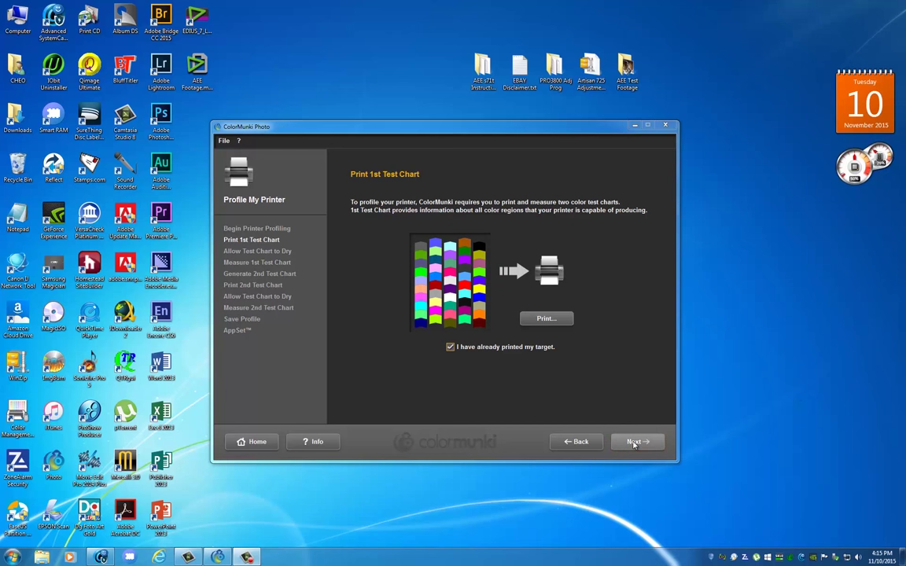
{"action": "left_click", "coordinate": [635, 440]}
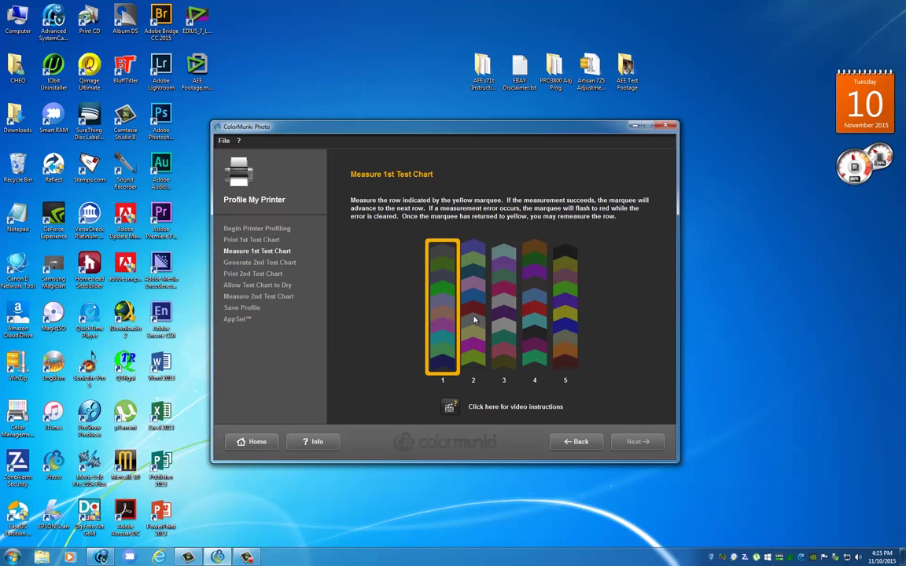
{"action": "mouse_move", "coordinate": [443, 321]}
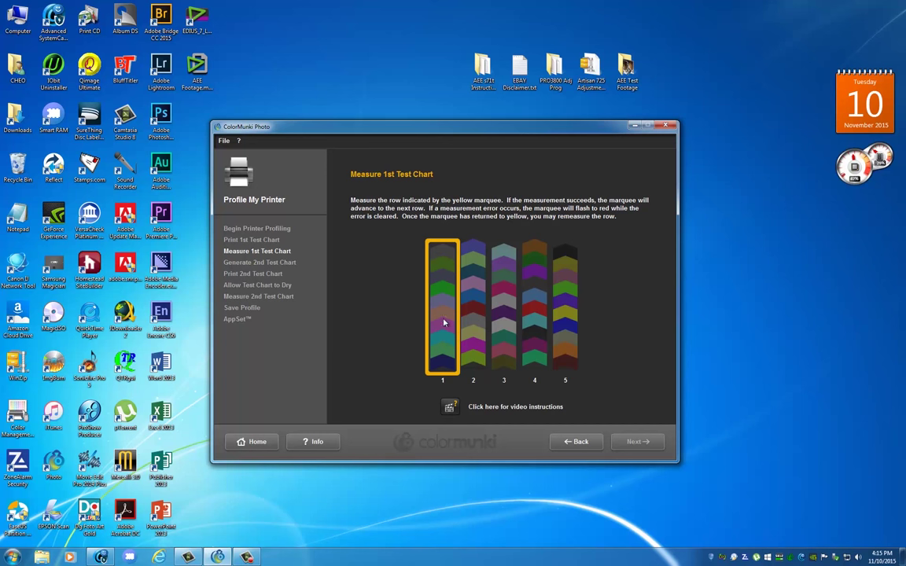
{"action": "mouse_move", "coordinate": [511, 318]}
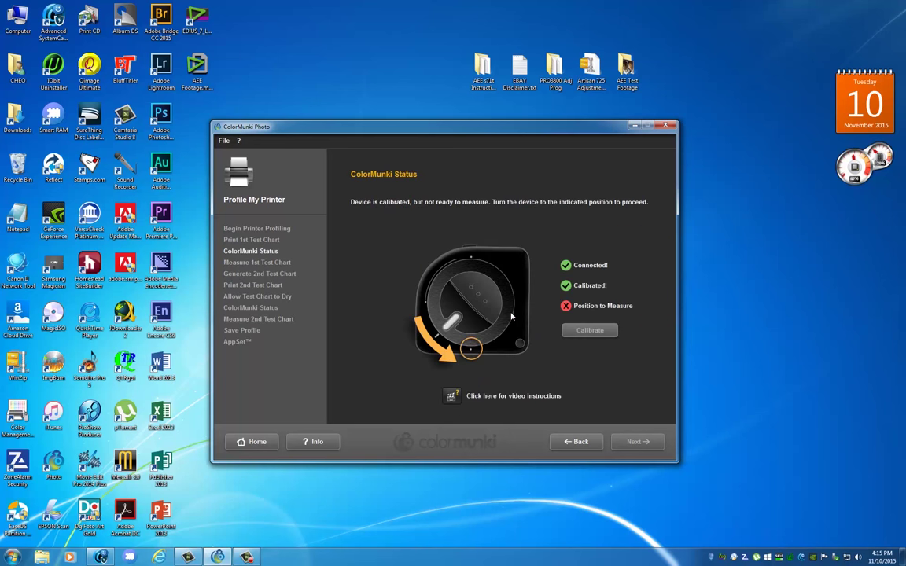
{"action": "mouse_move", "coordinate": [553, 302]}
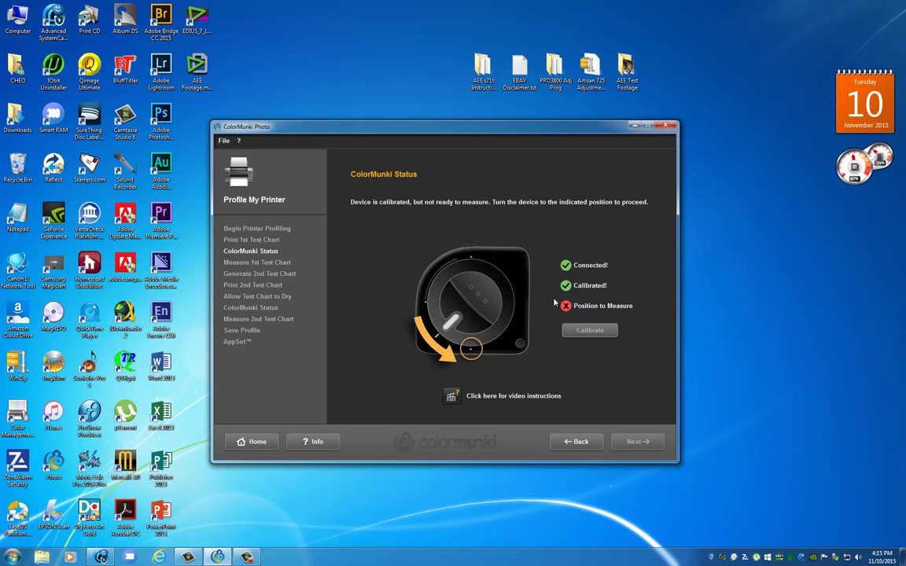
{"action": "mouse_move", "coordinate": [620, 406]}
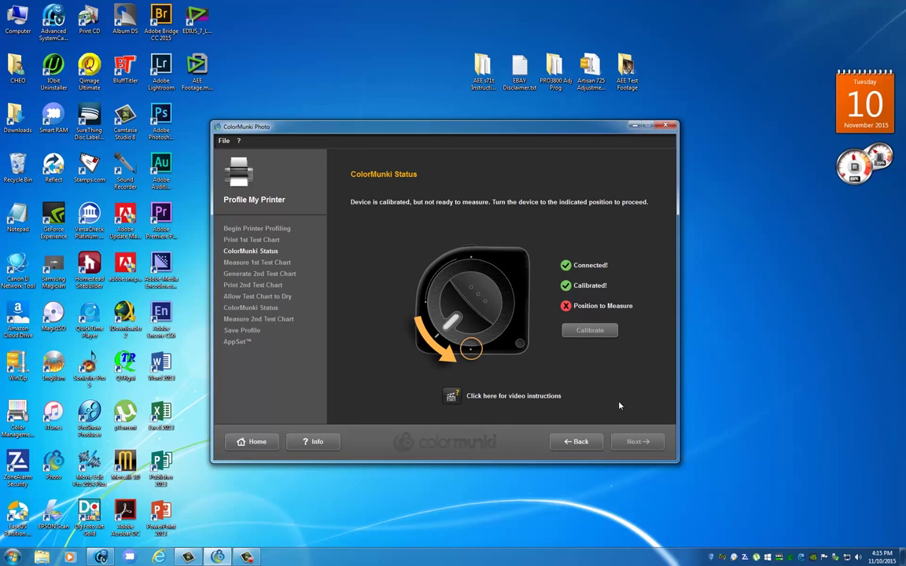
{"action": "mouse_move", "coordinate": [617, 442]}
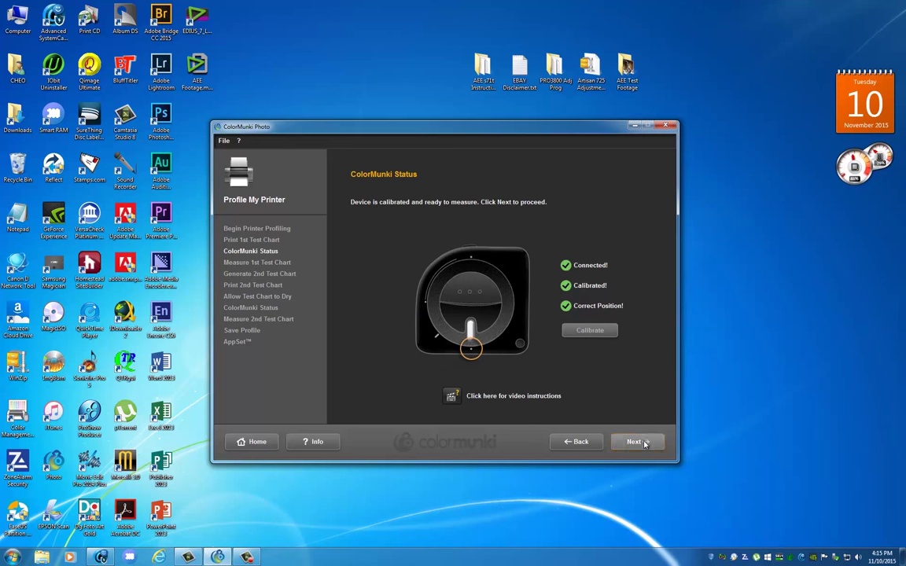
Measure the five rows of the first test chart and advance to the second-chart step
{"action": "left_click", "coordinate": [635, 440]}
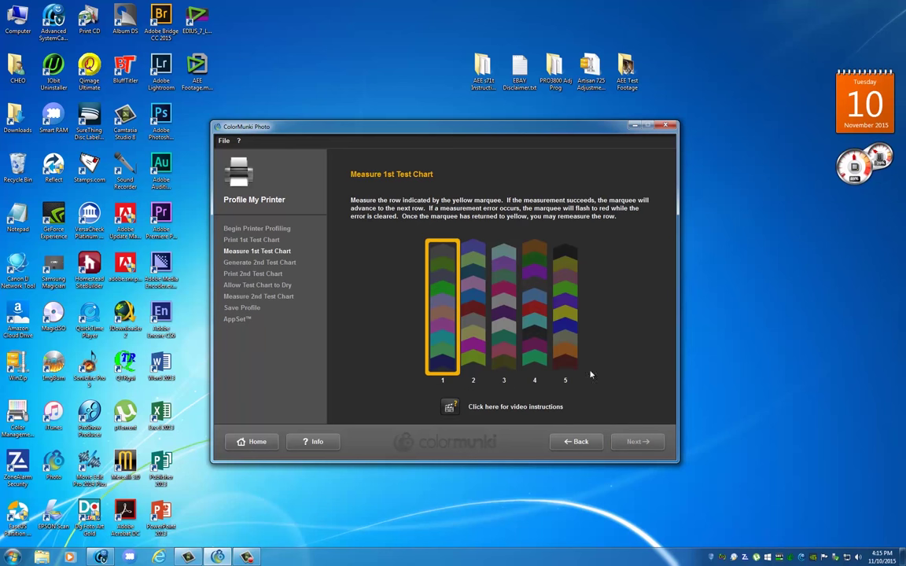
{"action": "mouse_move", "coordinate": [448, 280]}
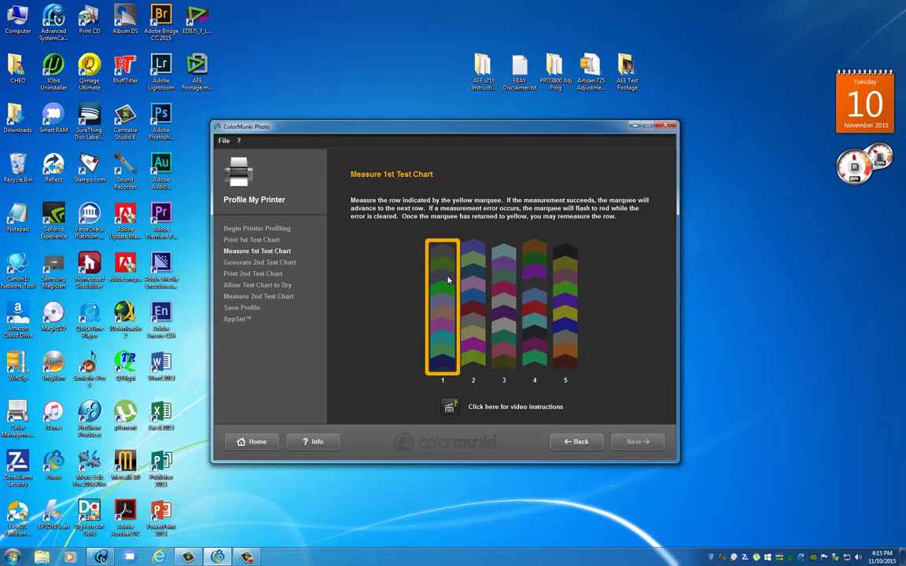
{"action": "mouse_move", "coordinate": [431, 393]}
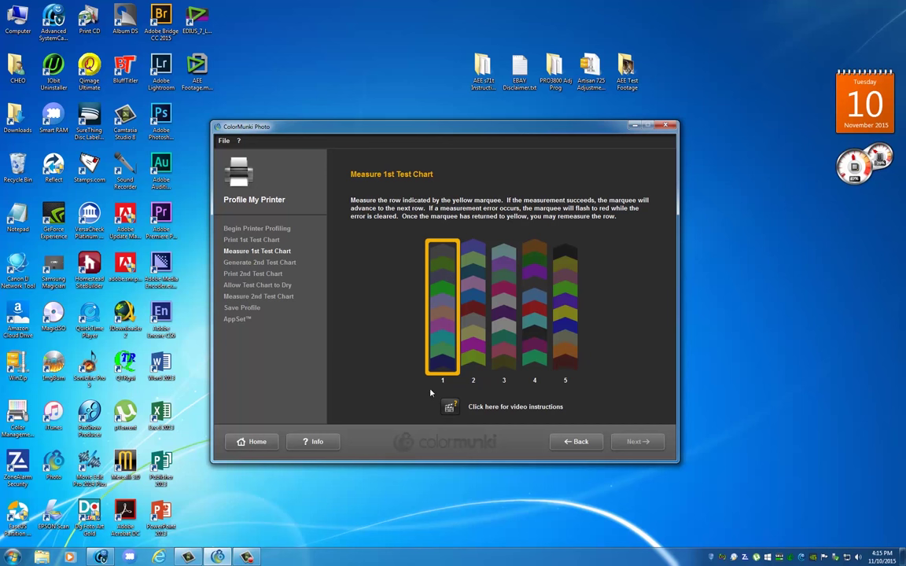
{"action": "mouse_move", "coordinate": [444, 393]}
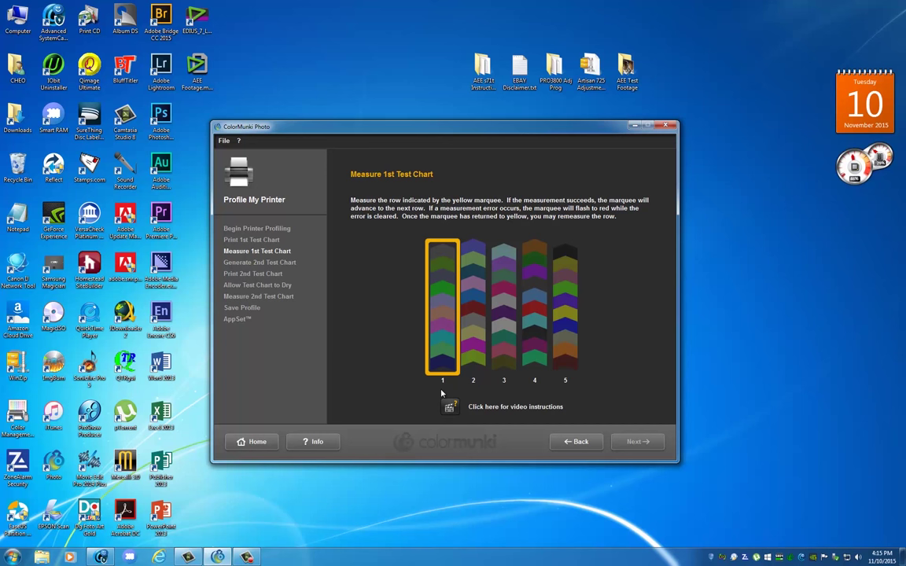
{"action": "mouse_move", "coordinate": [440, 394]}
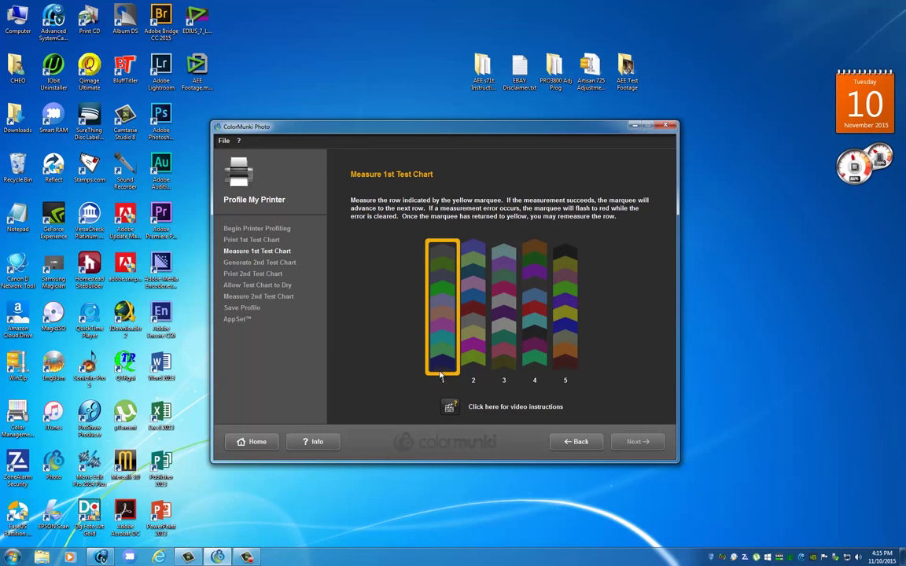
{"action": "mouse_move", "coordinate": [443, 397]}
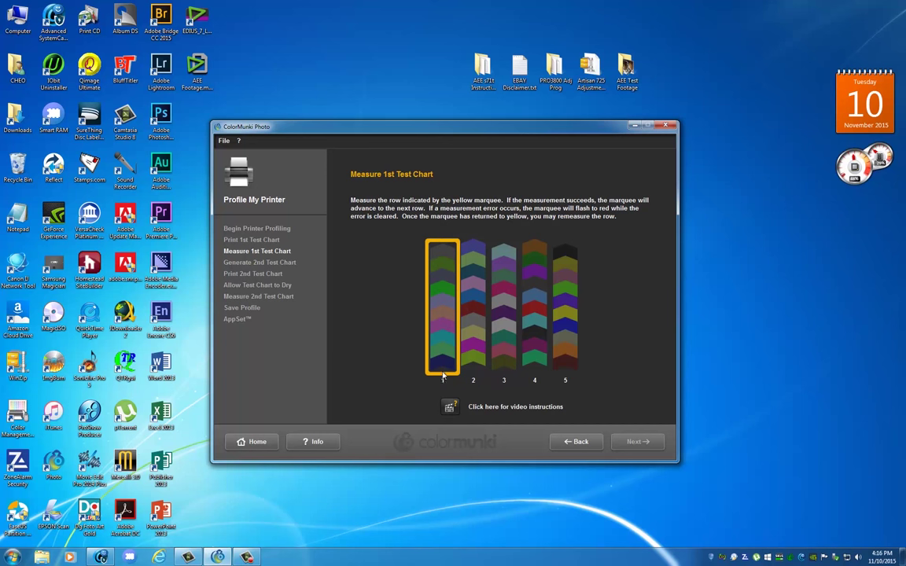
{"action": "mouse_move", "coordinate": [444, 242]}
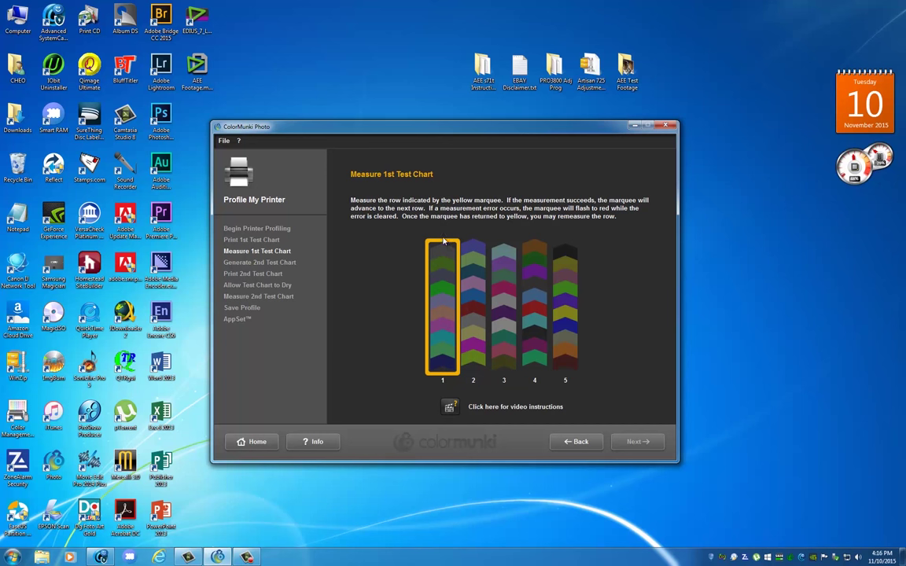
{"action": "mouse_move", "coordinate": [446, 340]}
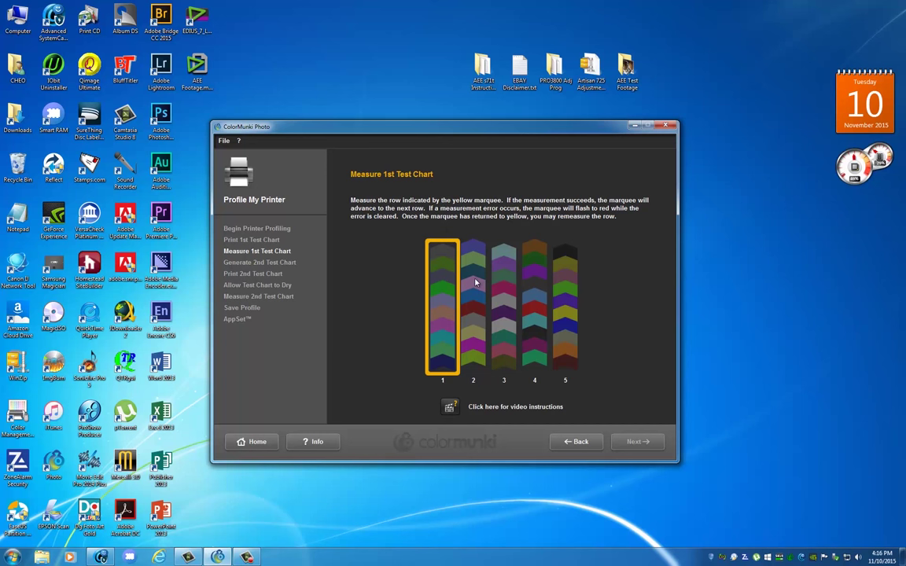
{"action": "mouse_move", "coordinate": [567, 284]}
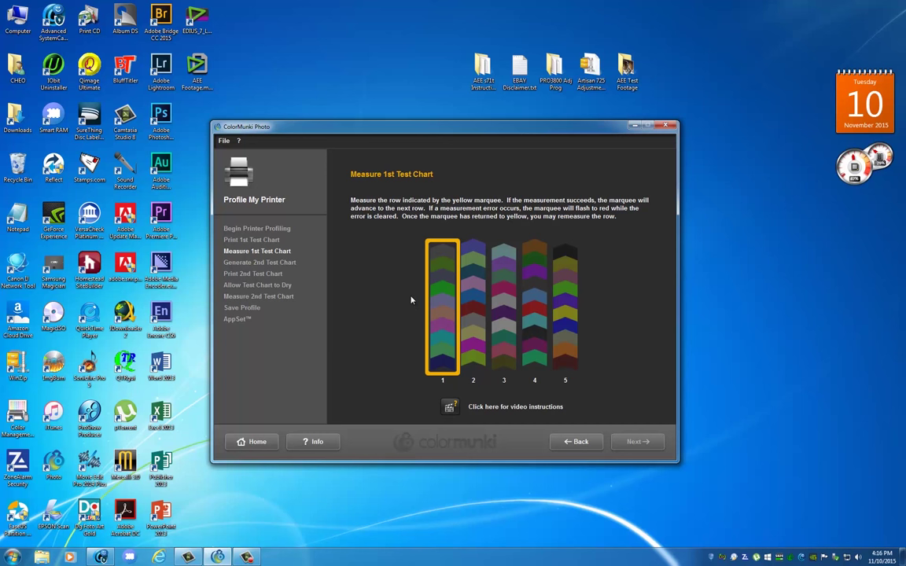
{"action": "mouse_move", "coordinate": [465, 286]}
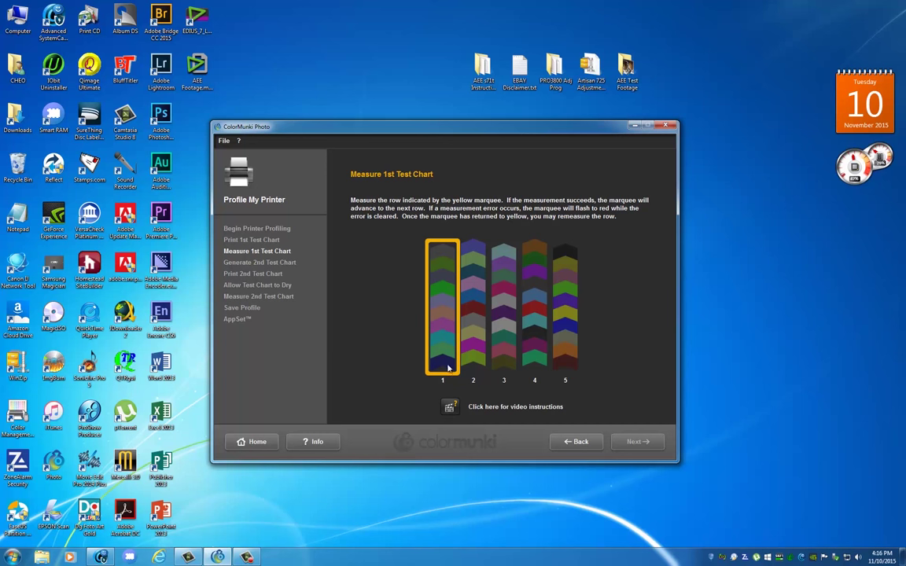
{"action": "mouse_move", "coordinate": [433, 251]}
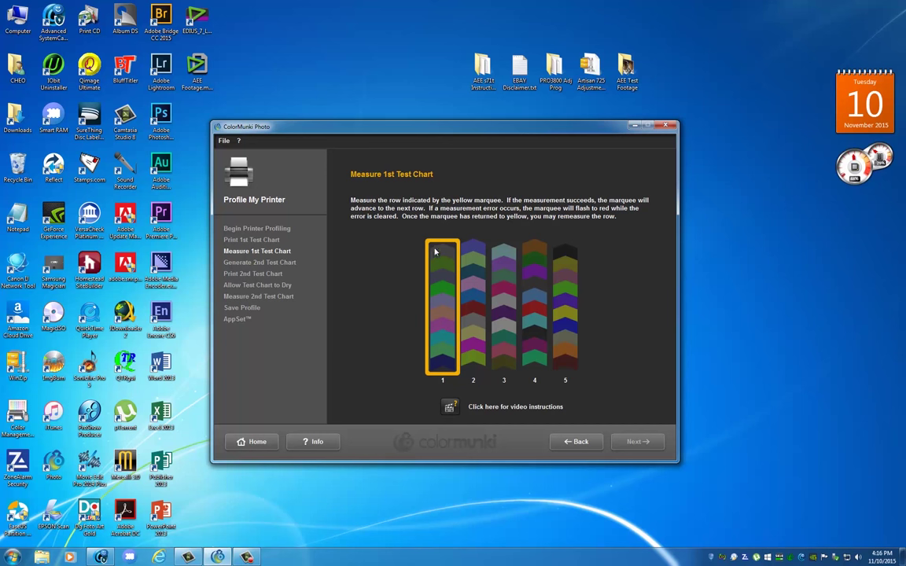
{"action": "mouse_move", "coordinate": [452, 339]}
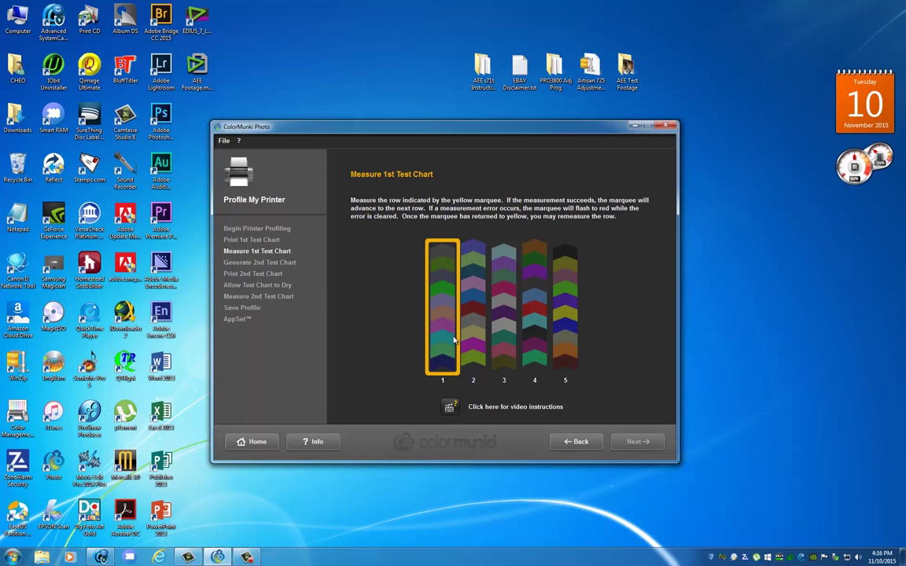
{"action": "mouse_move", "coordinate": [453, 361]}
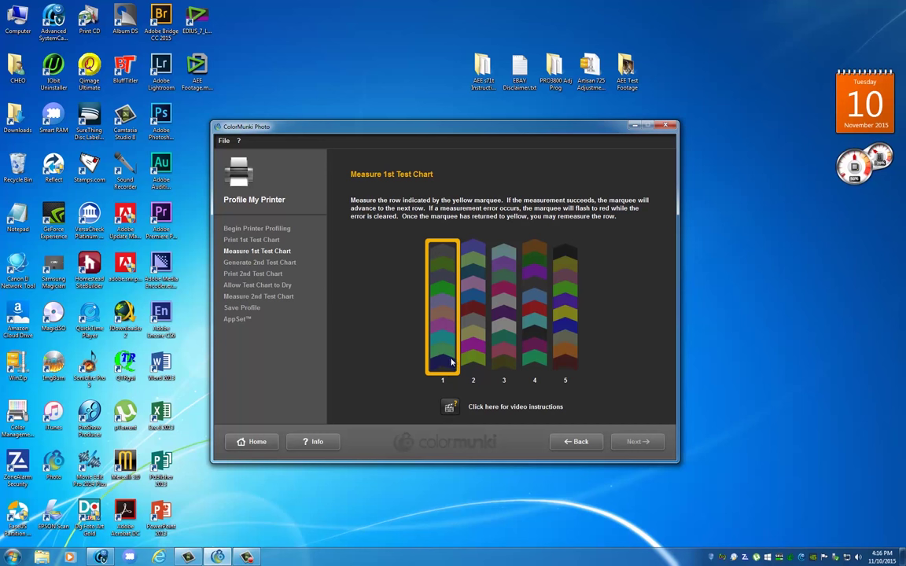
{"action": "mouse_move", "coordinate": [449, 385]}
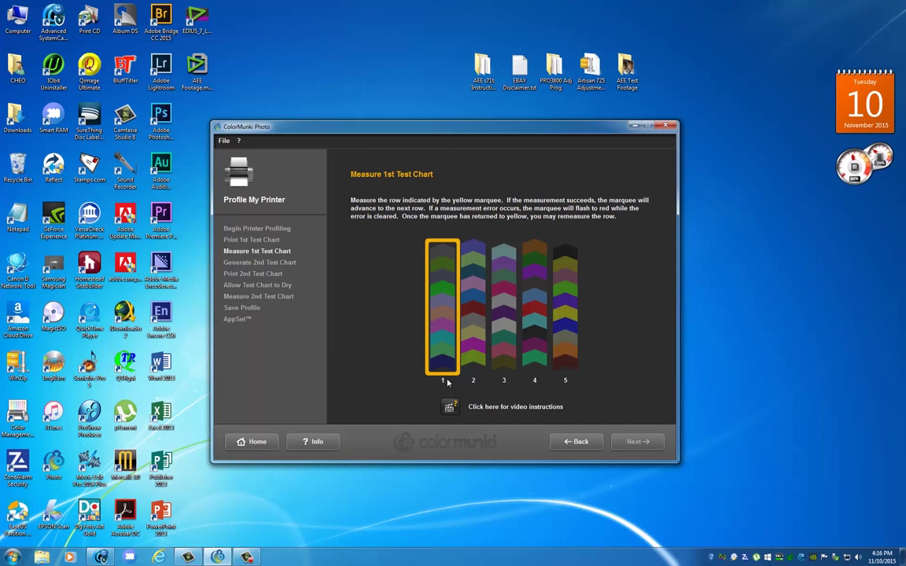
{"action": "mouse_move", "coordinate": [451, 387]}
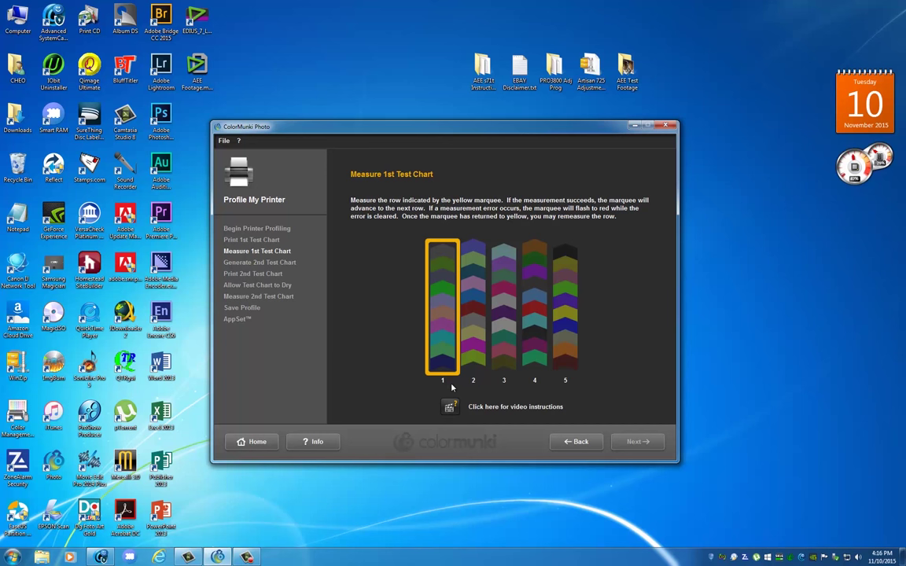
{"action": "mouse_move", "coordinate": [454, 379]}
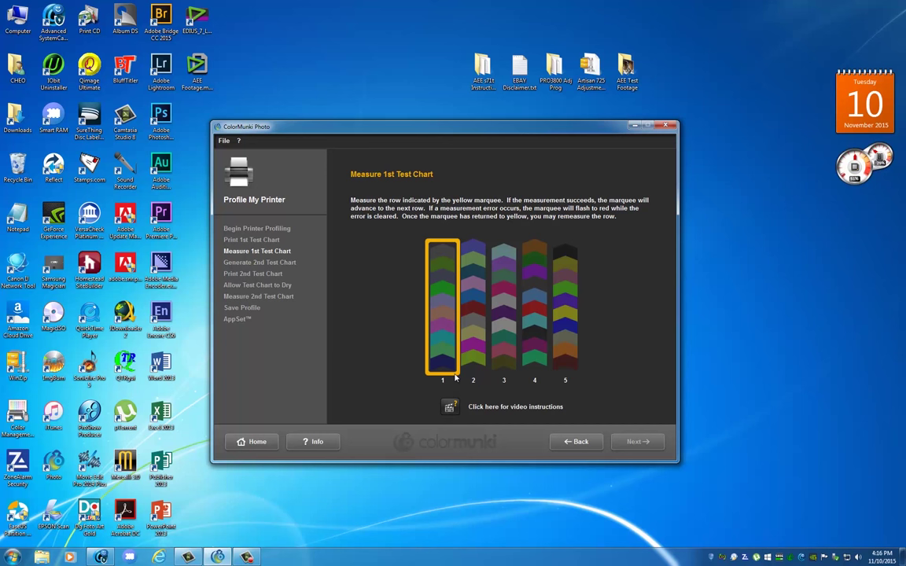
{"action": "mouse_move", "coordinate": [446, 391]}
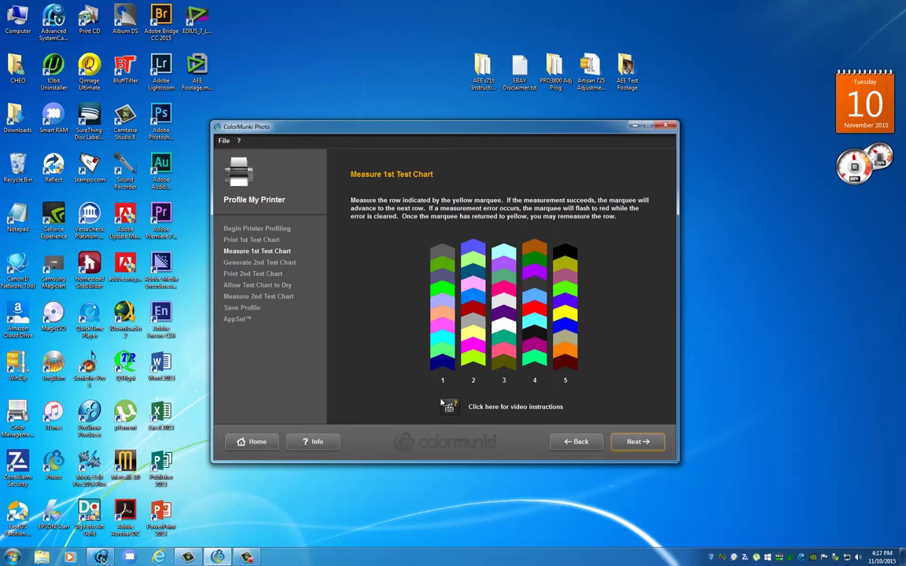
{"action": "left_click", "coordinate": [637, 440]}
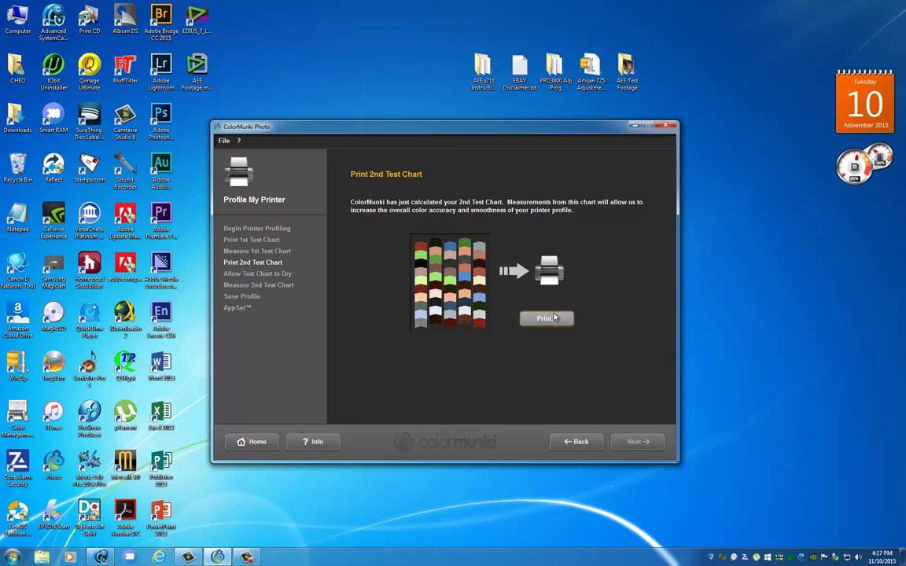
Print the second test chart with the accepted printer settings and start the drying countdown
{"action": "left_click", "coordinate": [548, 318]}
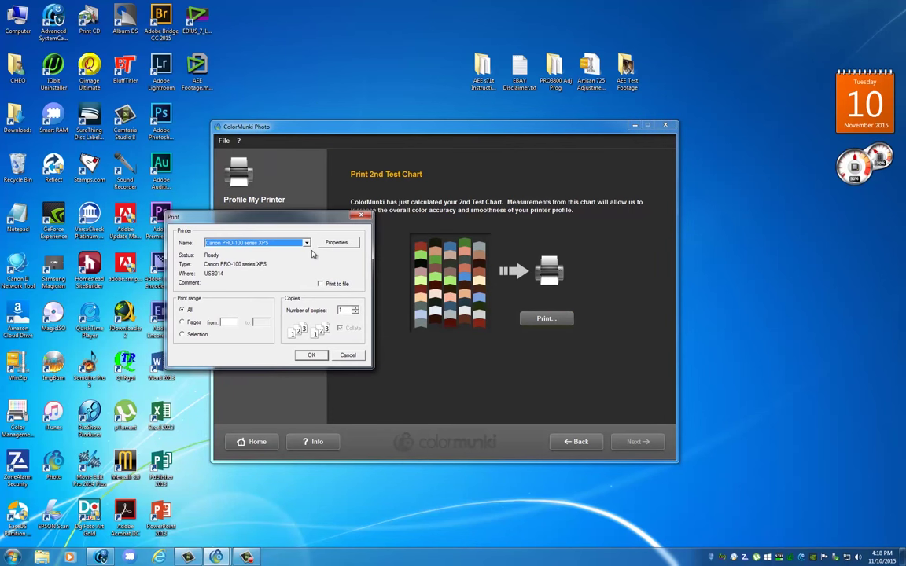
{"action": "left_click", "coordinate": [338, 242]}
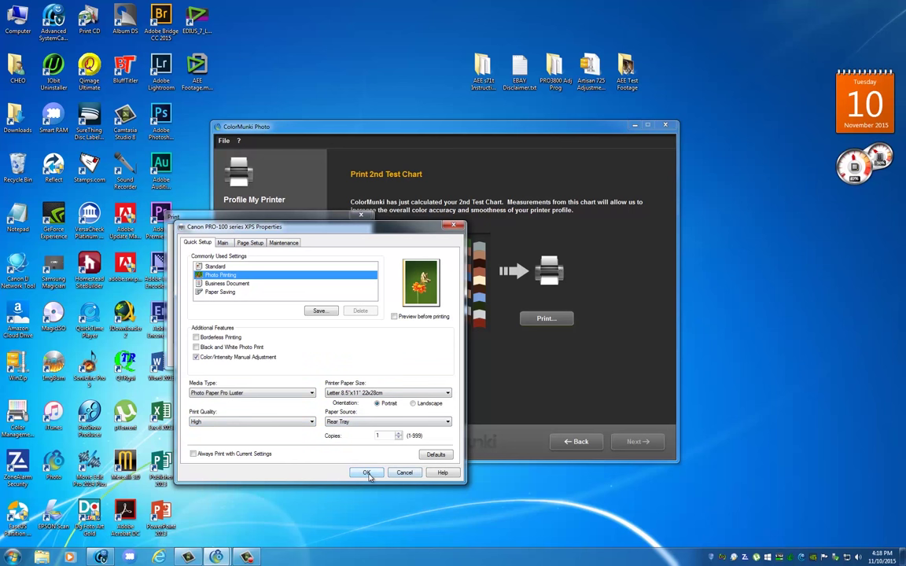
{"action": "left_click", "coordinate": [365, 472]}
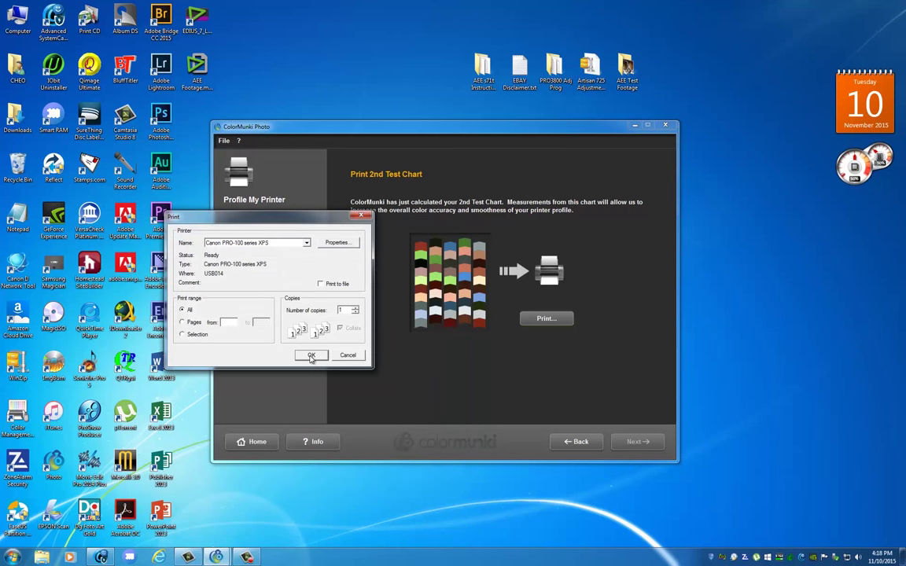
{"action": "left_click", "coordinate": [311, 355]}
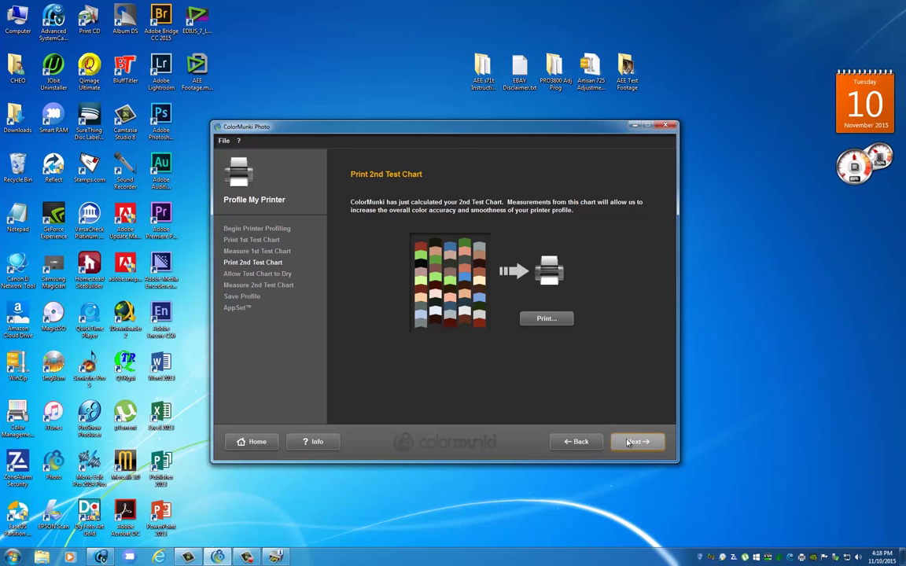
{"action": "left_click", "coordinate": [635, 440]}
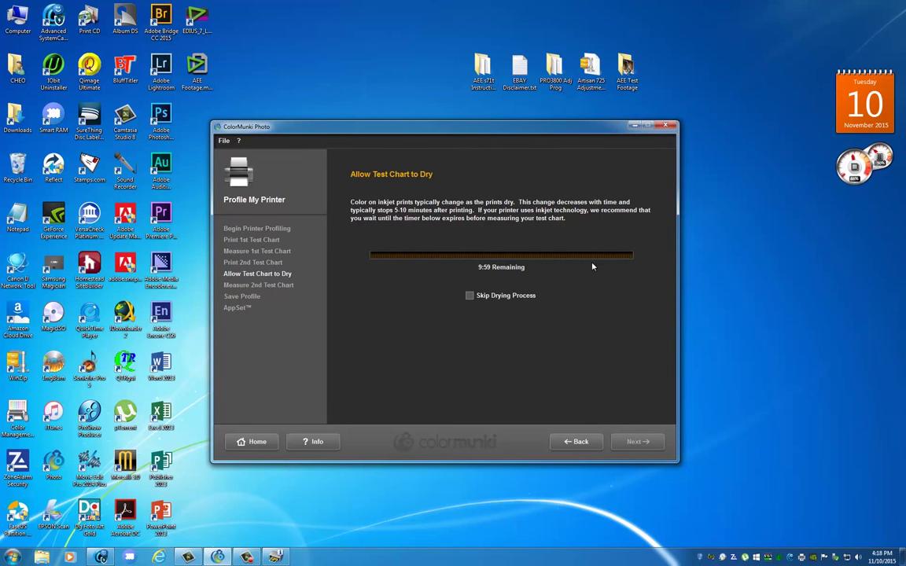
{"action": "mouse_move", "coordinate": [590, 276]}
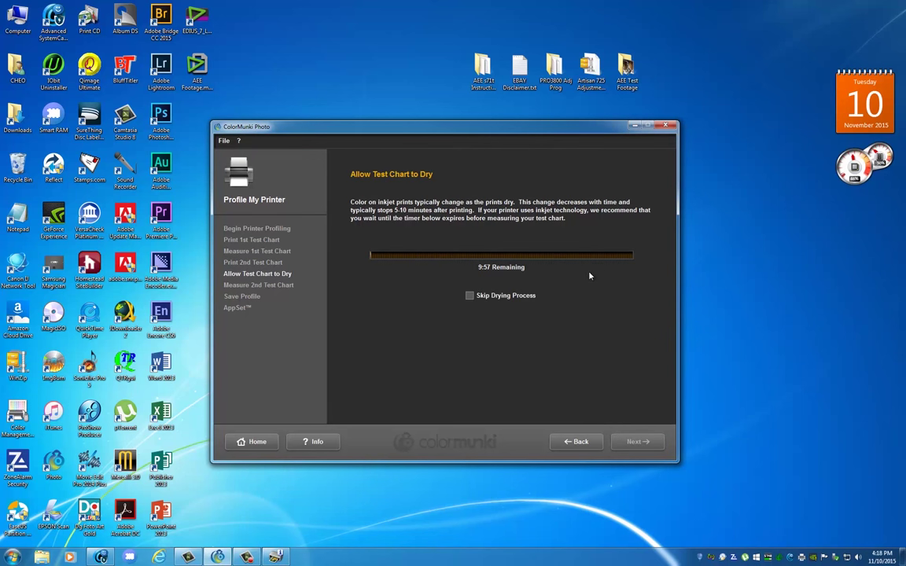
{"action": "mouse_move", "coordinate": [584, 273]}
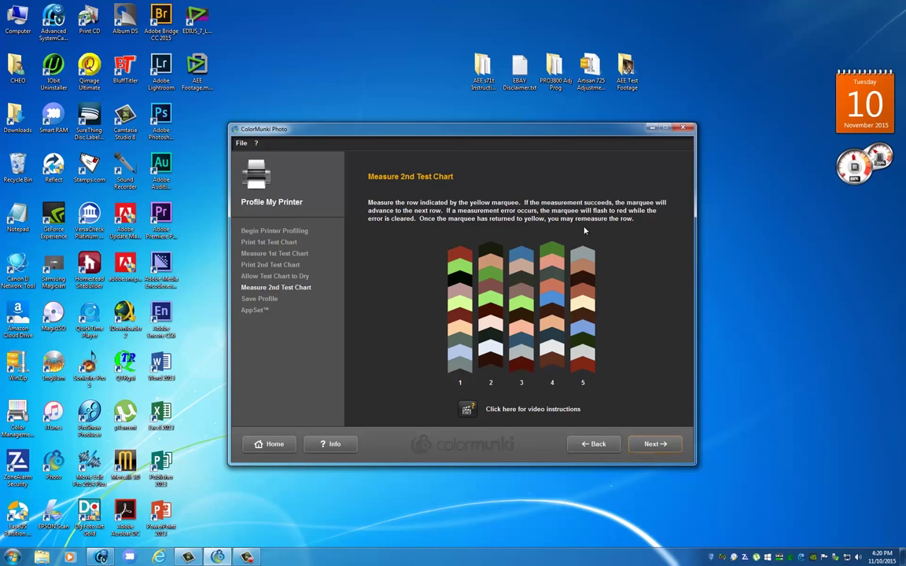
After drying and measuring the second chart, advance to the Save Profile step
{"action": "left_click", "coordinate": [654, 444]}
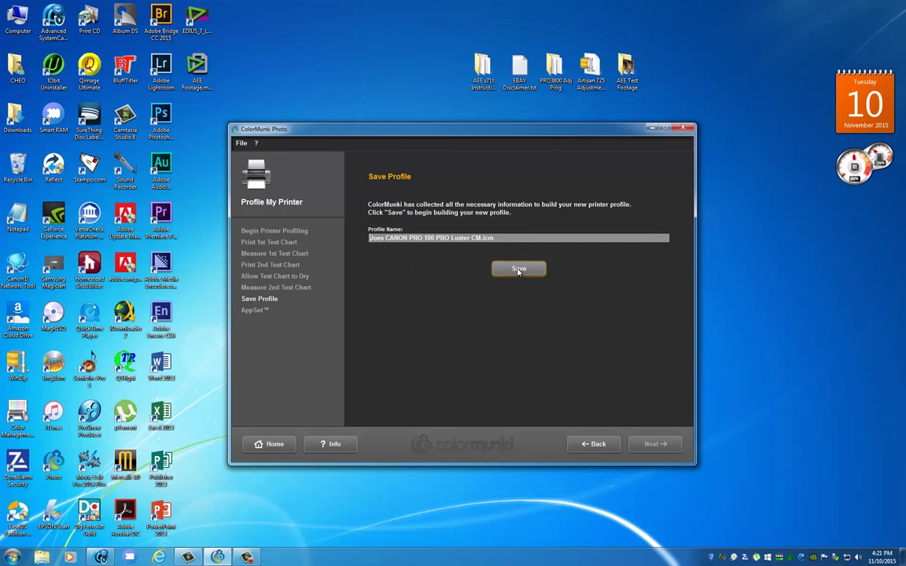
Build and save the new Canon PRO-100 luster printer profile
{"action": "left_click", "coordinate": [519, 268]}
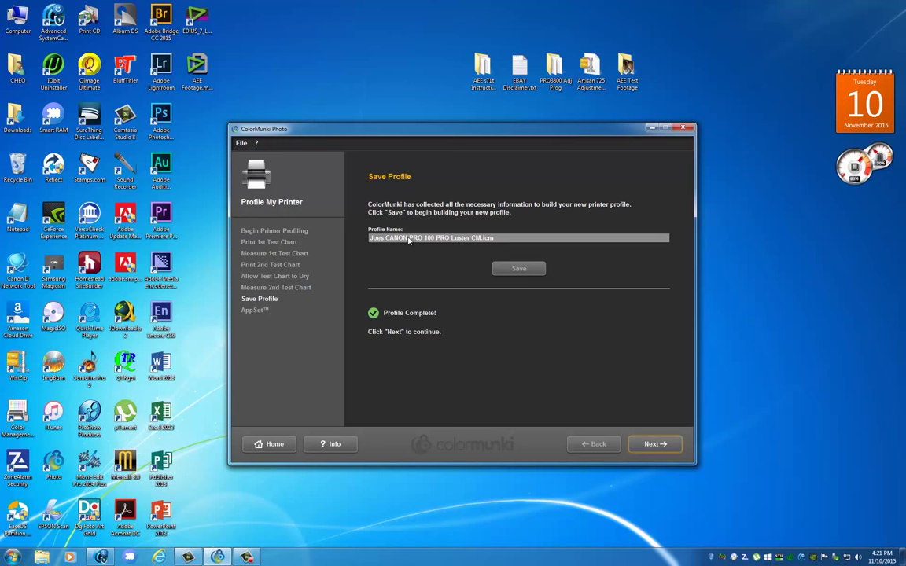
{"action": "mouse_move", "coordinate": [579, 280]}
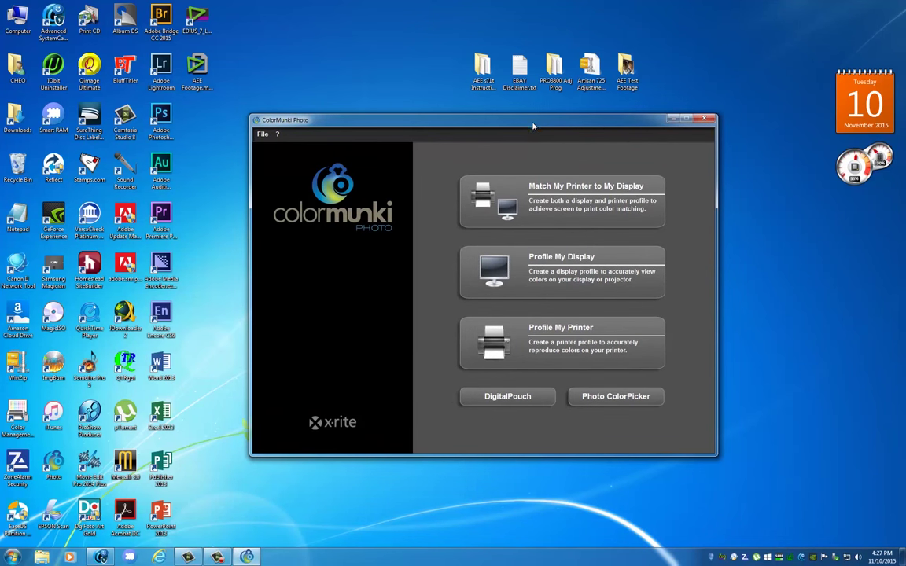
{"action": "mouse_move", "coordinate": [475, 125]}
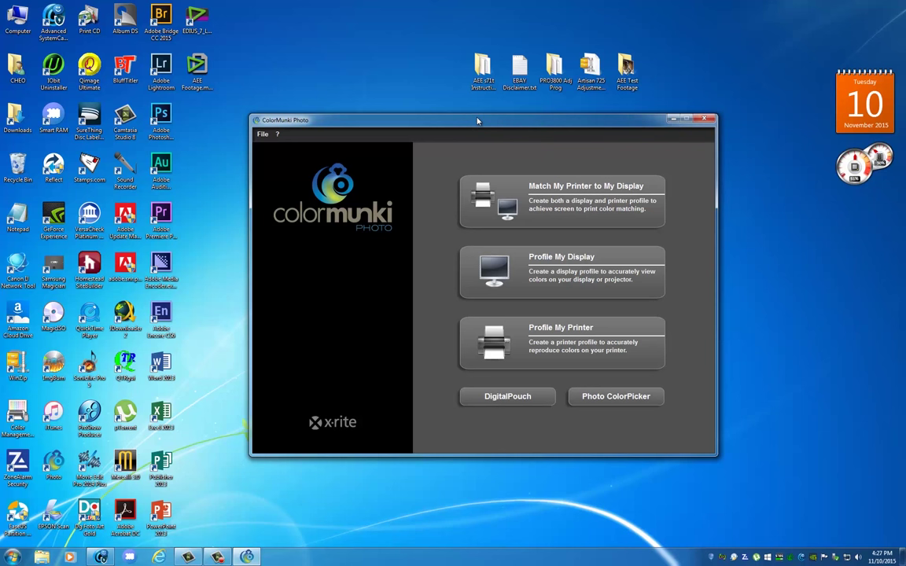
{"action": "mouse_move", "coordinate": [489, 126]}
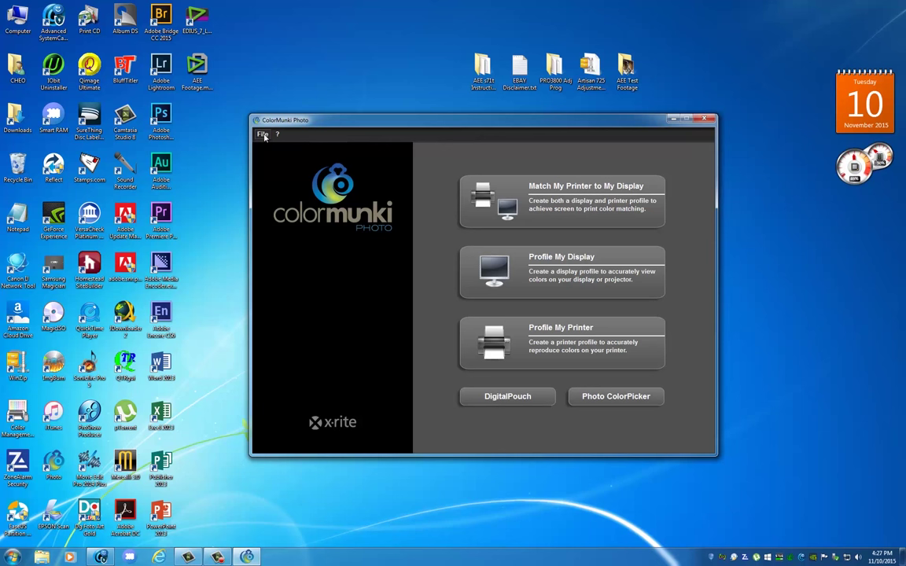
Bring up ColorMunki Photo's Preferences from the File menu
{"action": "left_click", "coordinate": [263, 134]}
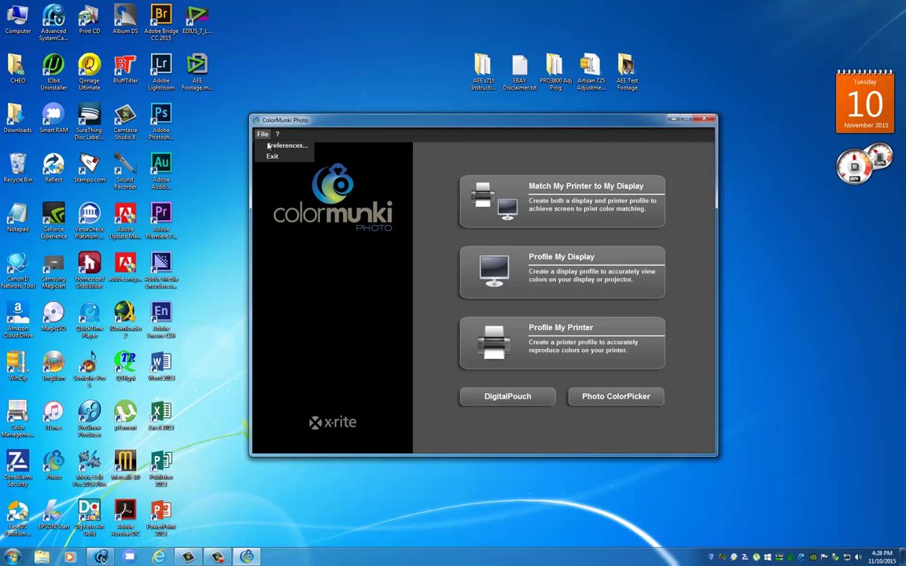
{"action": "left_click", "coordinate": [286, 144]}
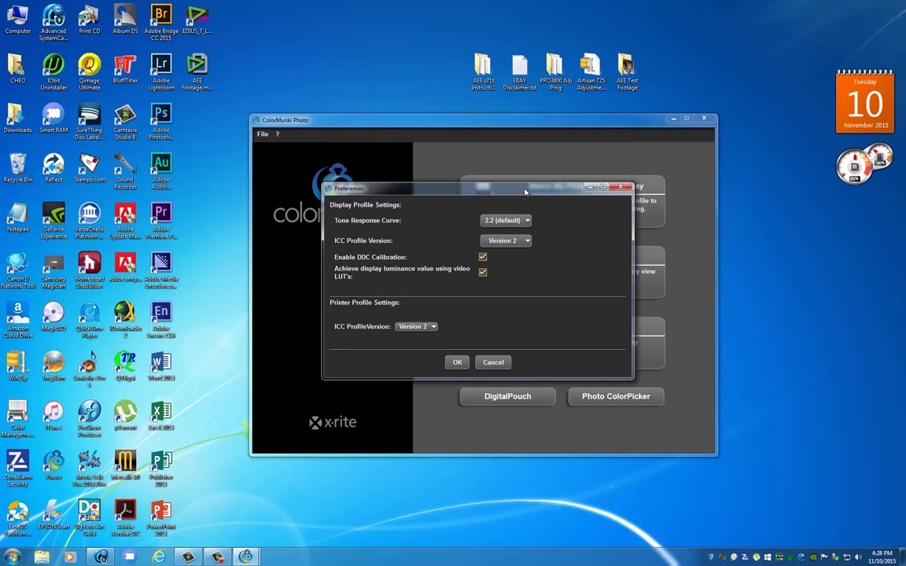
{"action": "mouse_move", "coordinate": [474, 183]}
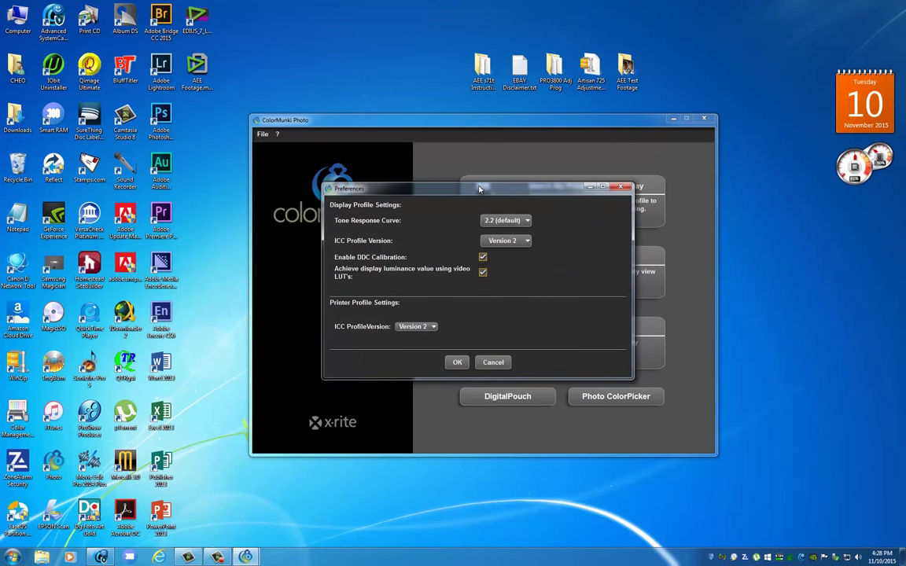
{"action": "mouse_move", "coordinate": [448, 316]}
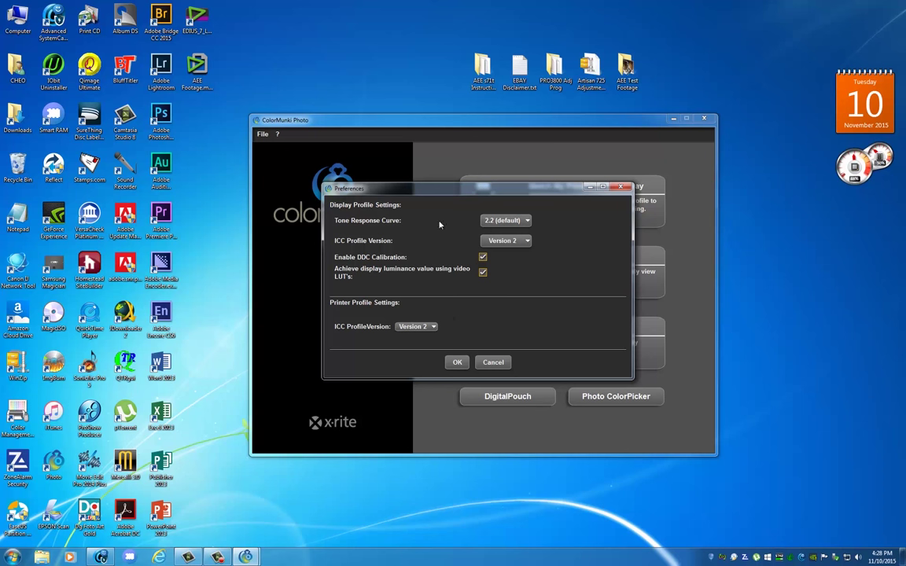
Keep Printer ICC Profile Version at Version 2 and apply the preferences
{"action": "left_click", "coordinate": [432, 325]}
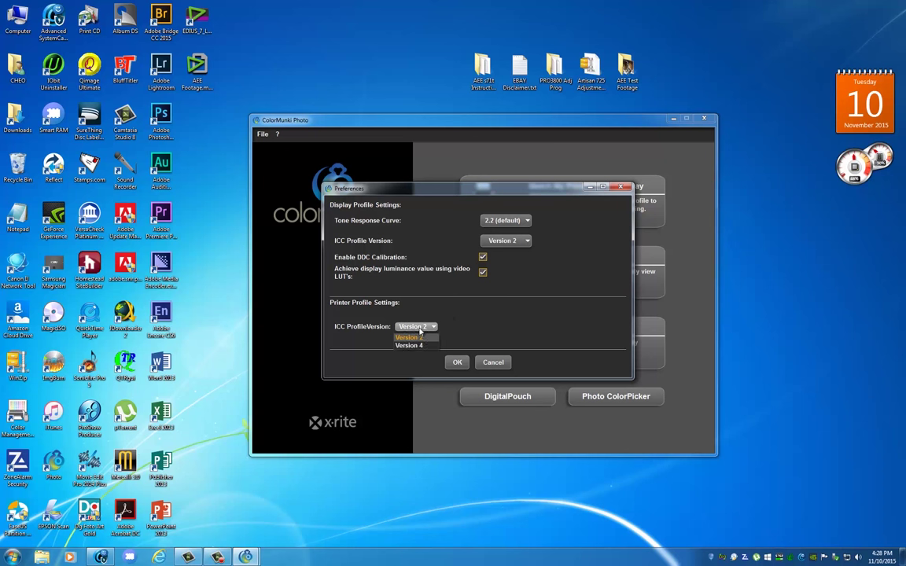
{"action": "left_click", "coordinate": [415, 325]}
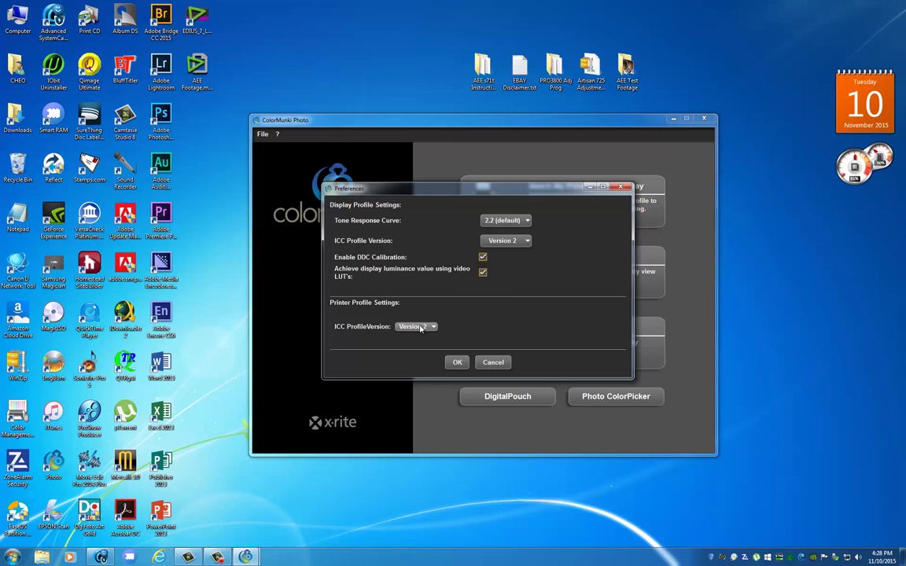
{"action": "left_click", "coordinate": [430, 326]}
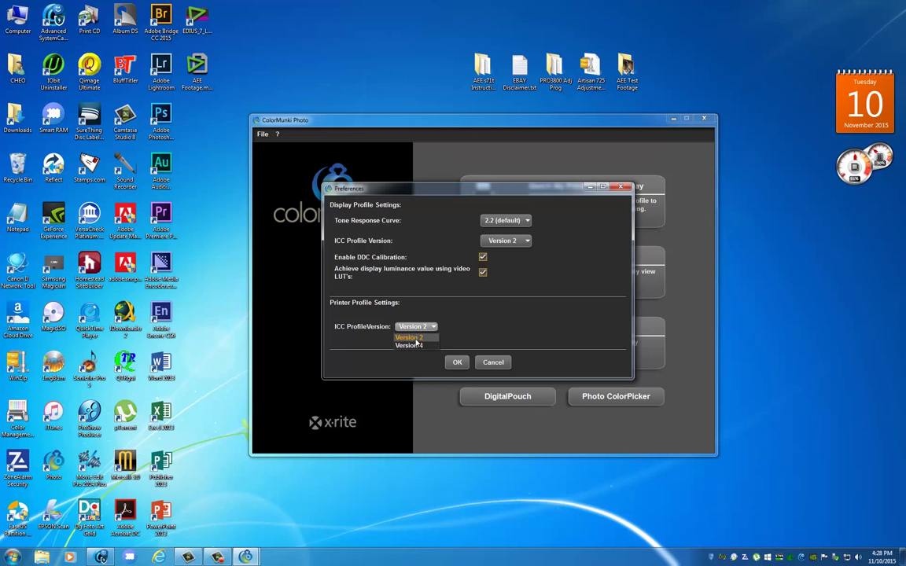
{"action": "left_click", "coordinate": [409, 336]}
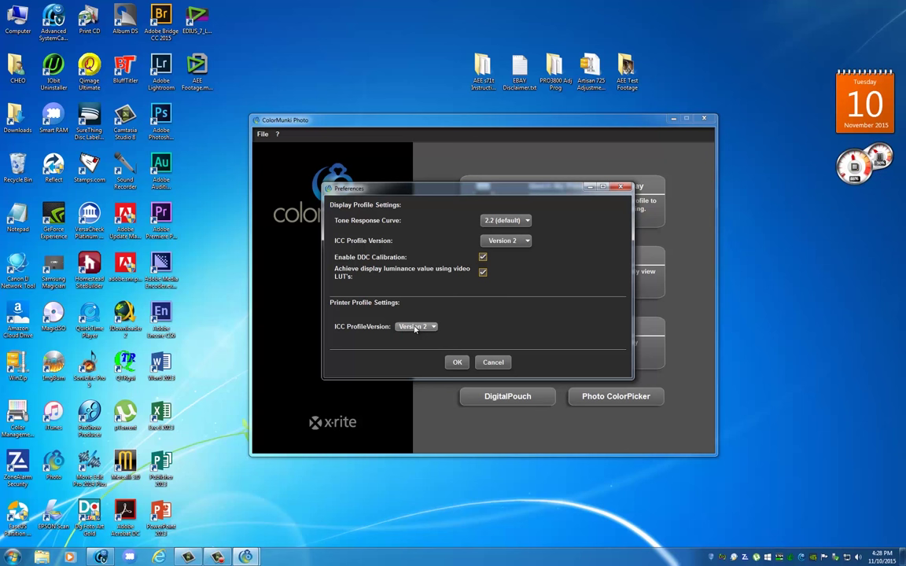
{"action": "mouse_move", "coordinate": [439, 316]}
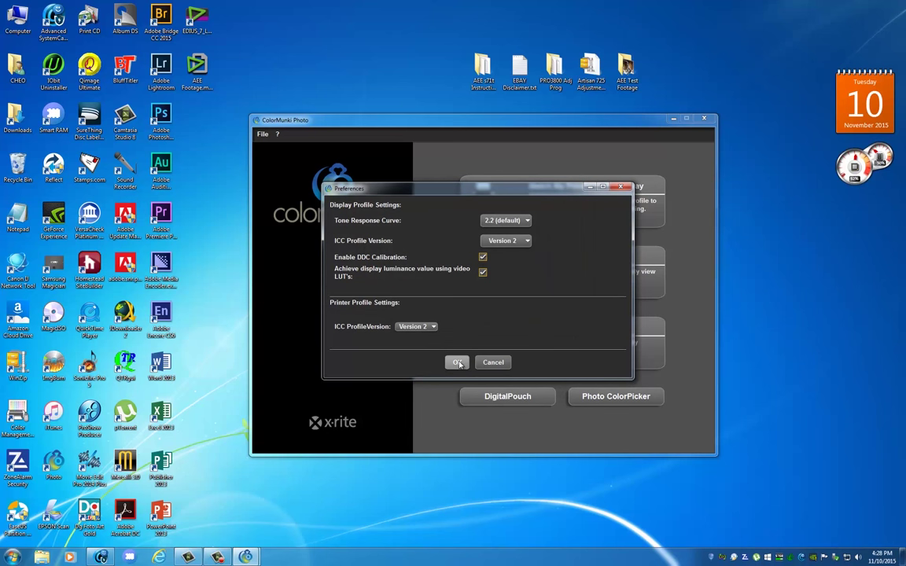
{"action": "left_click", "coordinate": [456, 361]}
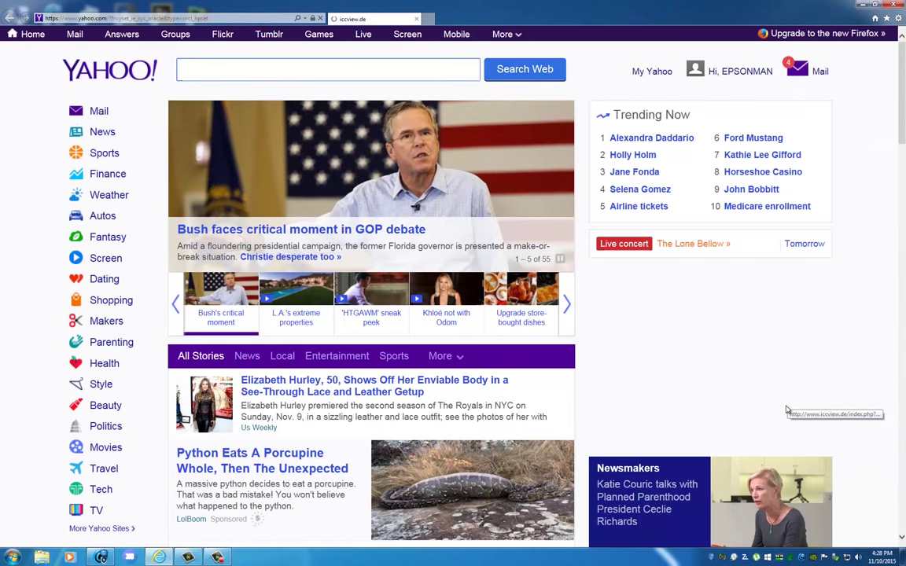
Upload Joes_CANON_PRO_100_PRO_Luster.icc from the Desktop as the first profile
{"action": "left_click", "coordinate": [833, 415]}
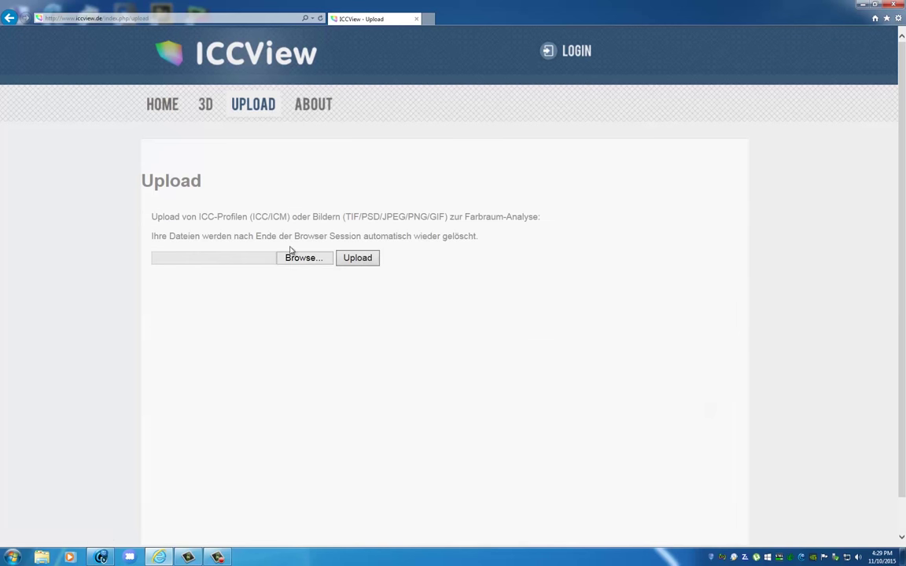
{"action": "left_click", "coordinate": [302, 258]}
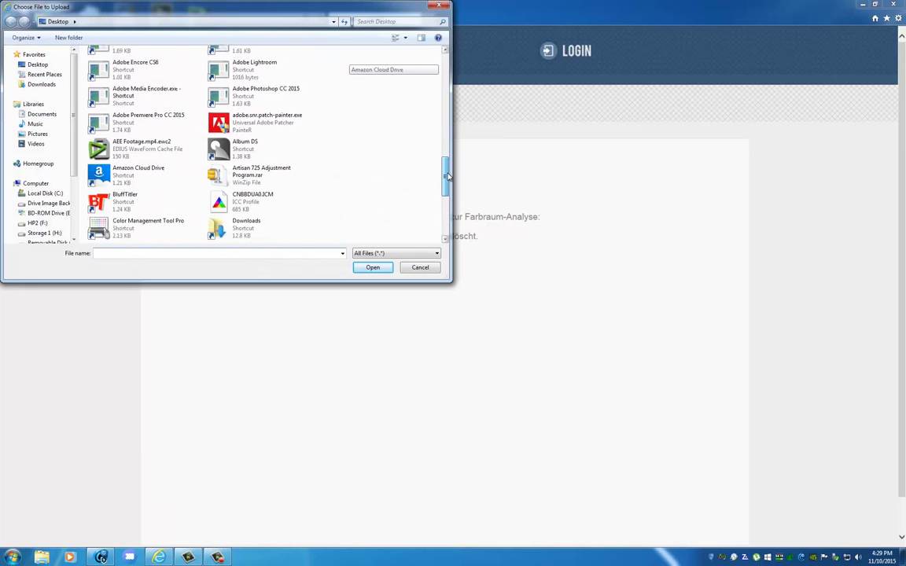
{"action": "scroll", "scroll_direction": "down", "scroll_amount": 3}
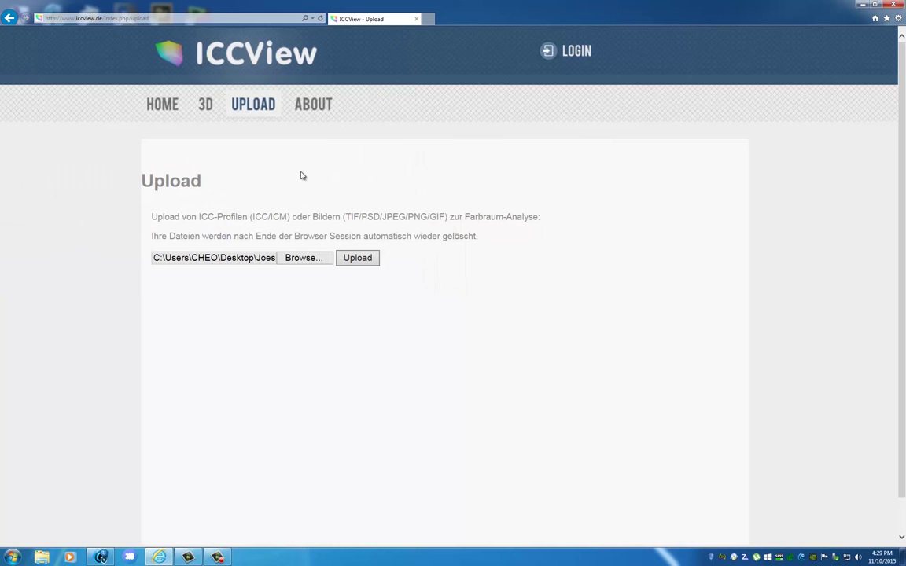
{"action": "left_click", "coordinate": [357, 257]}
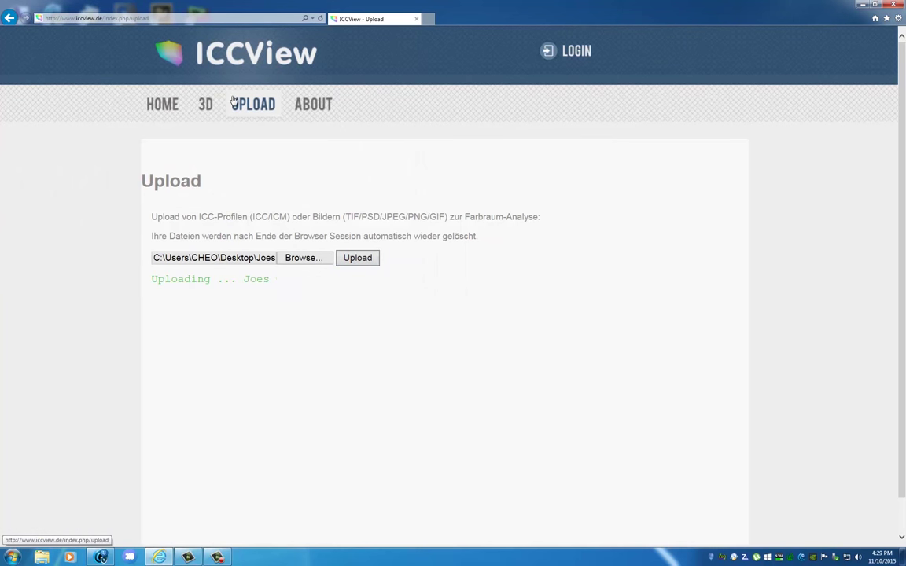
{"action": "left_click", "coordinate": [302, 258]}
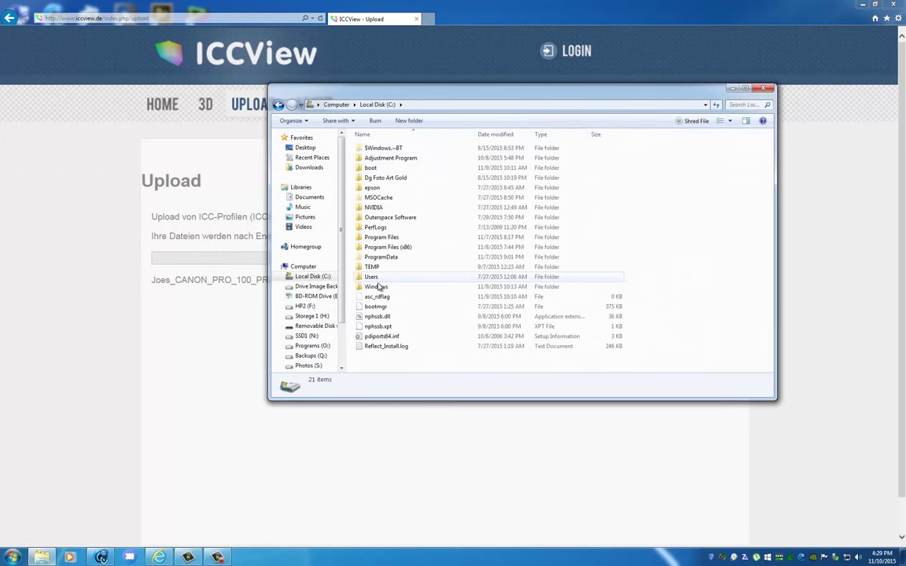
Browse to Windows\System32\spool\drivers\color to see the installed Joes Canon PRO-100 profile
{"action": "double_click", "coordinate": [374, 286]}
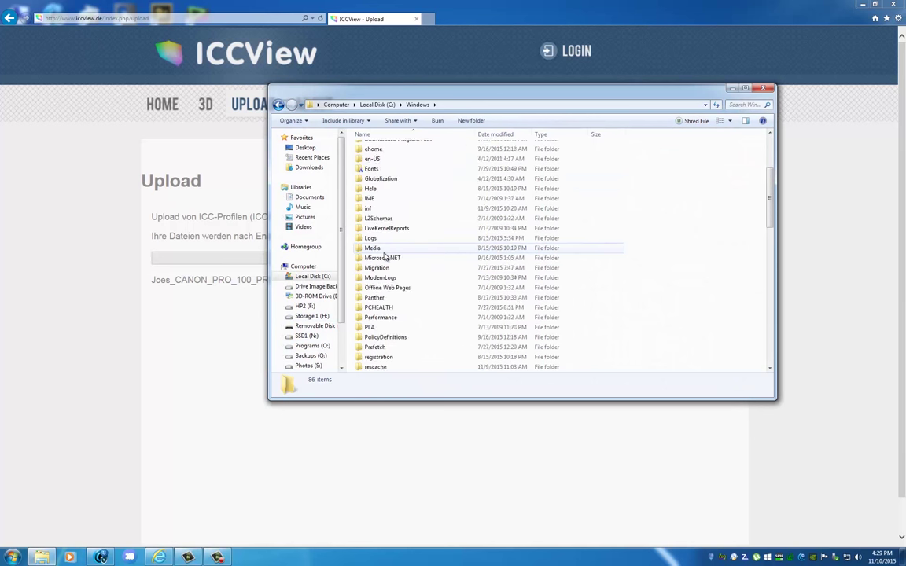
{"action": "scroll", "scroll_direction": "down", "scroll_amount": 3}
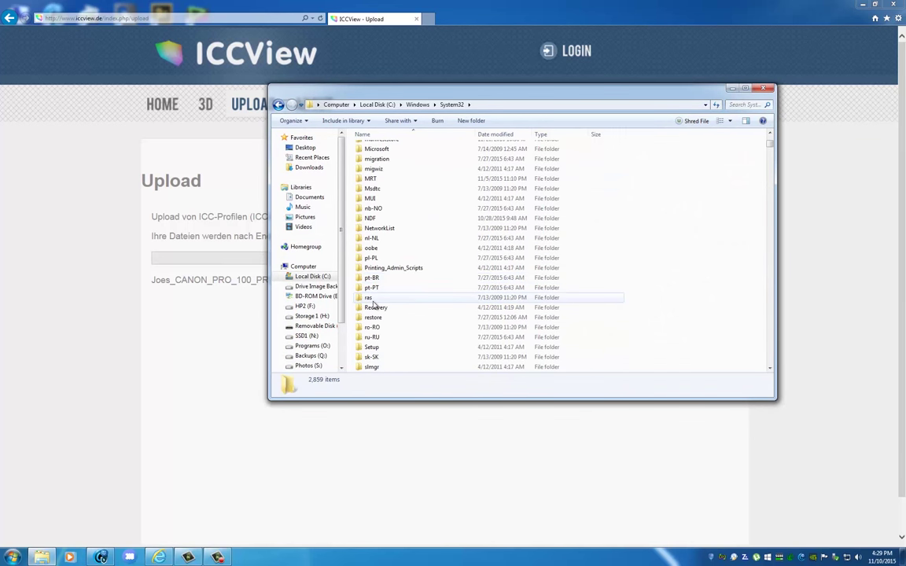
{"action": "scroll", "scroll_direction": "down", "scroll_amount": 3}
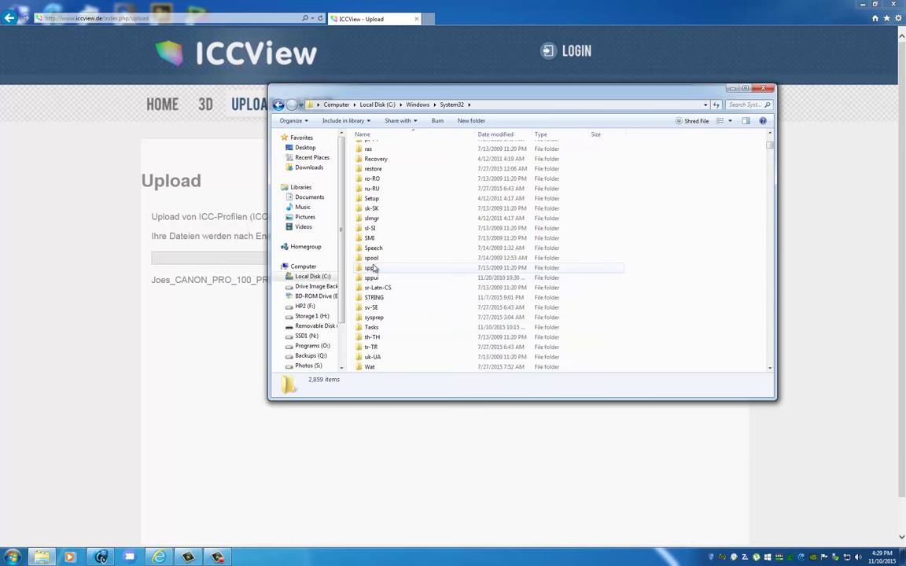
{"action": "double_click", "coordinate": [371, 267]}
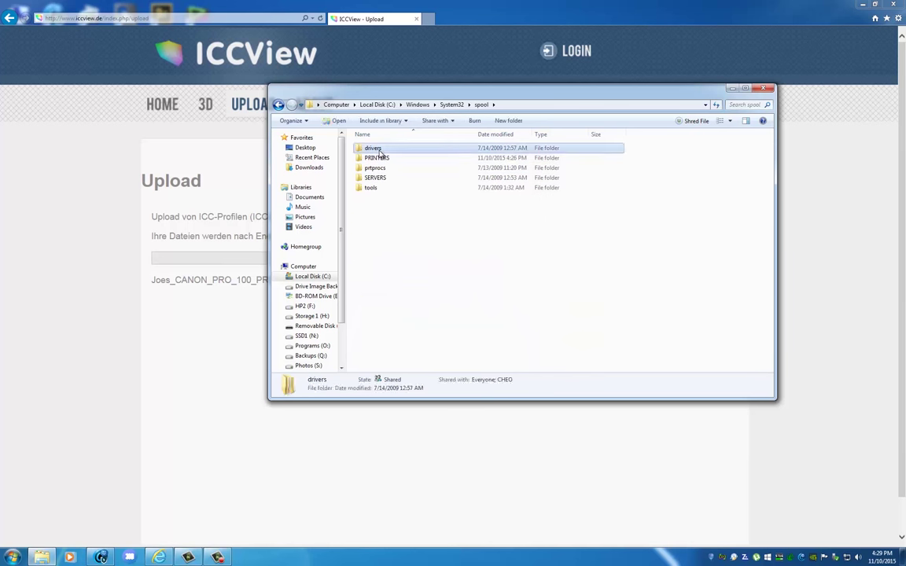
{"action": "double_click", "coordinate": [373, 148]}
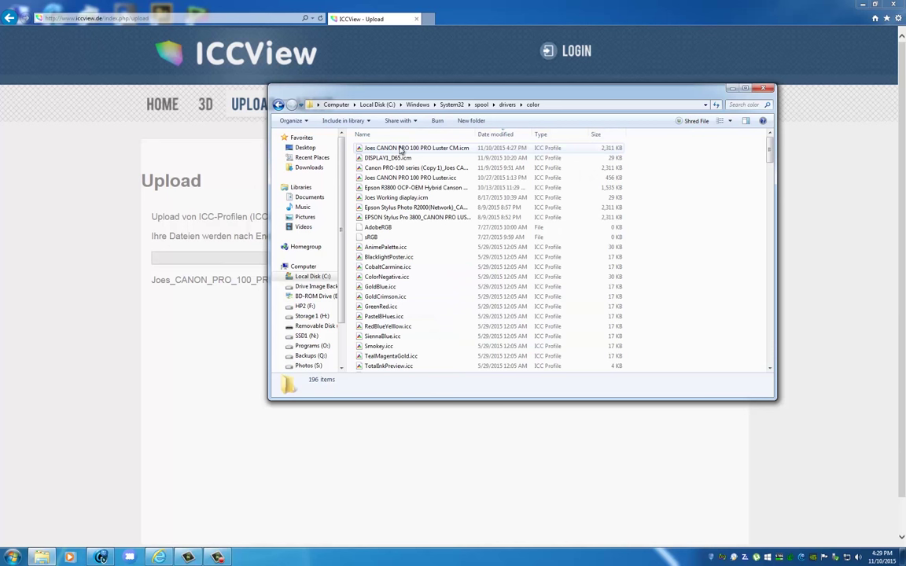
{"action": "left_click", "coordinate": [417, 148]}
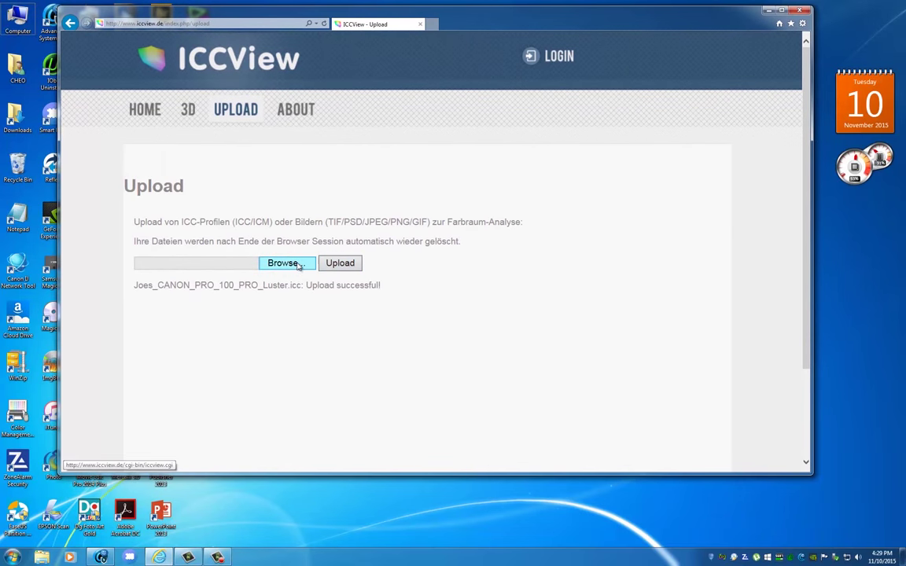
Upload Joes_CANON_PRO_100_PRO_Luster_CM.icc as the second profile and show both in 3D
{"action": "left_click", "coordinate": [283, 263]}
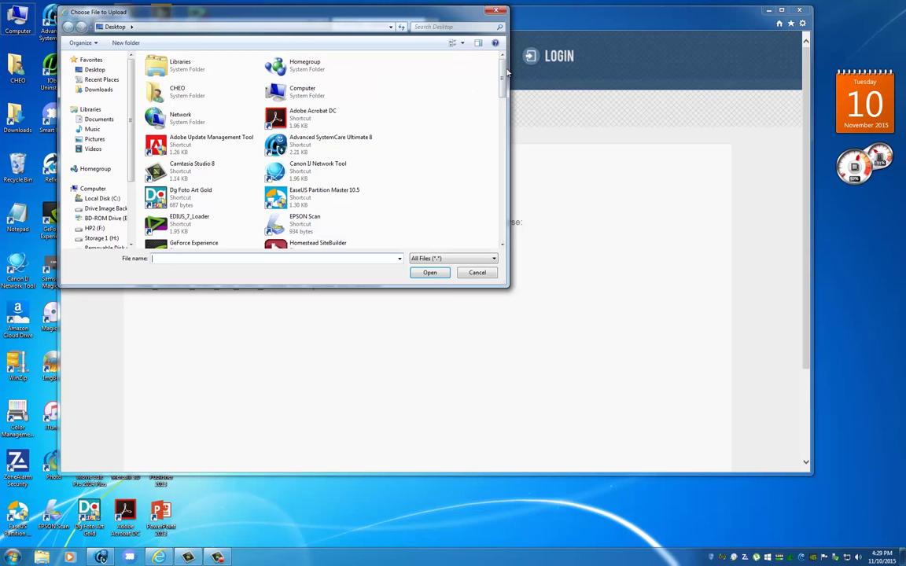
{"action": "scroll", "scroll_direction": "down", "scroll_amount": 3}
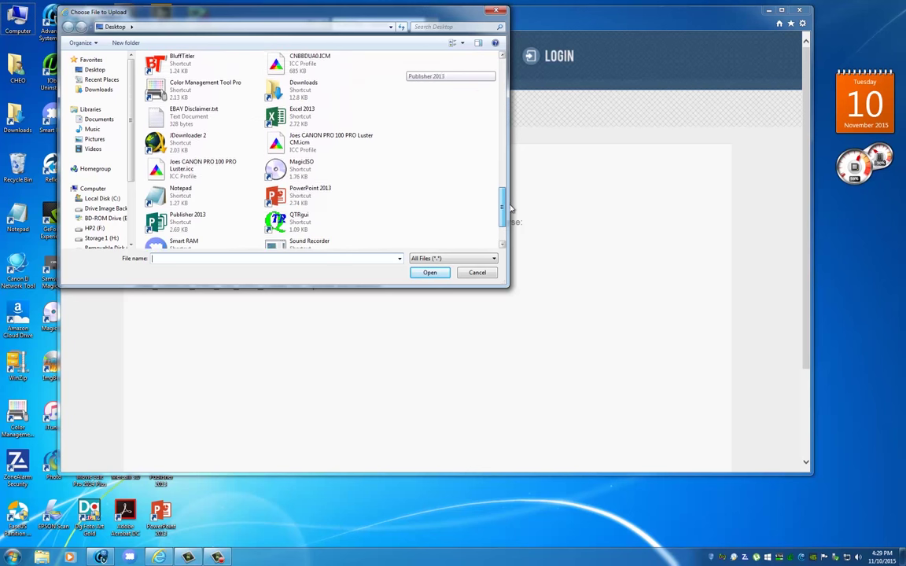
{"action": "left_click", "coordinate": [429, 272]}
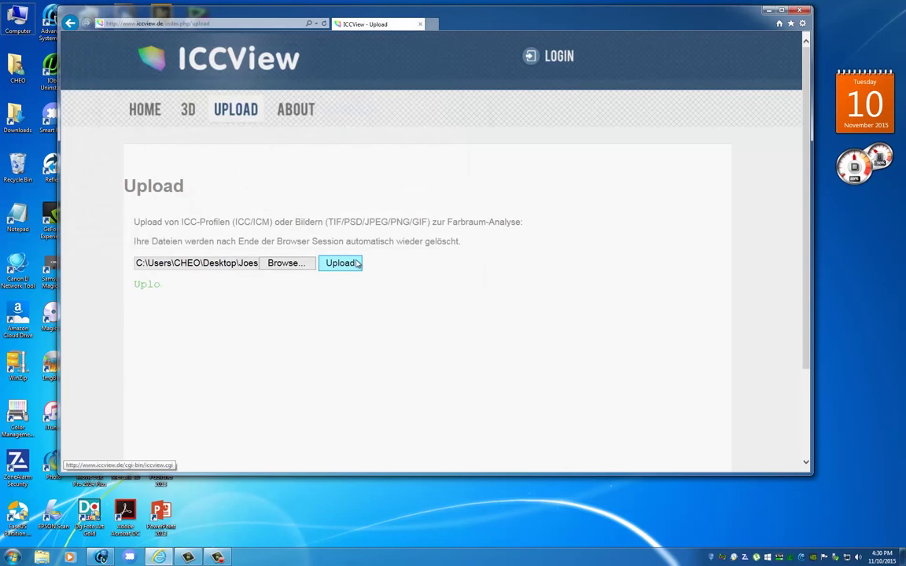
{"action": "left_click", "coordinate": [340, 263]}
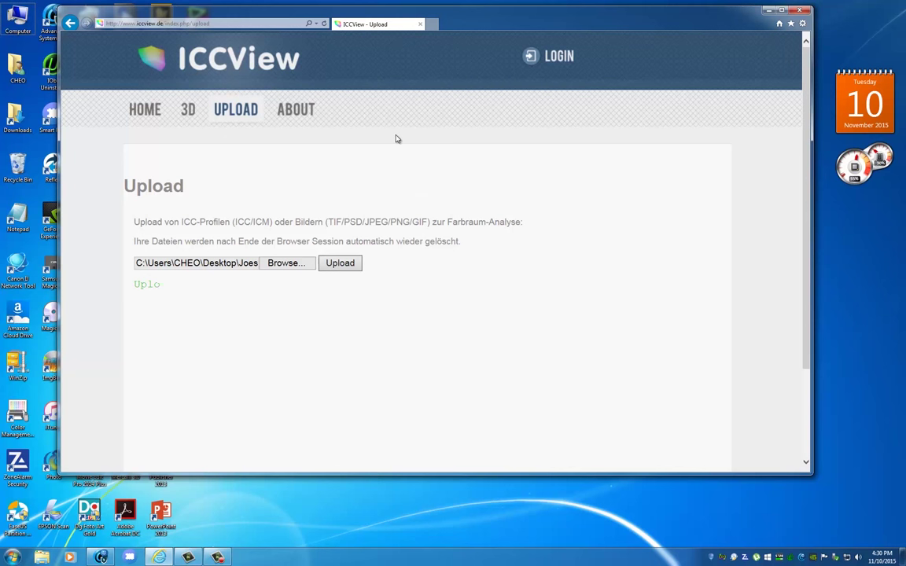
{"action": "left_click", "coordinate": [340, 263]}
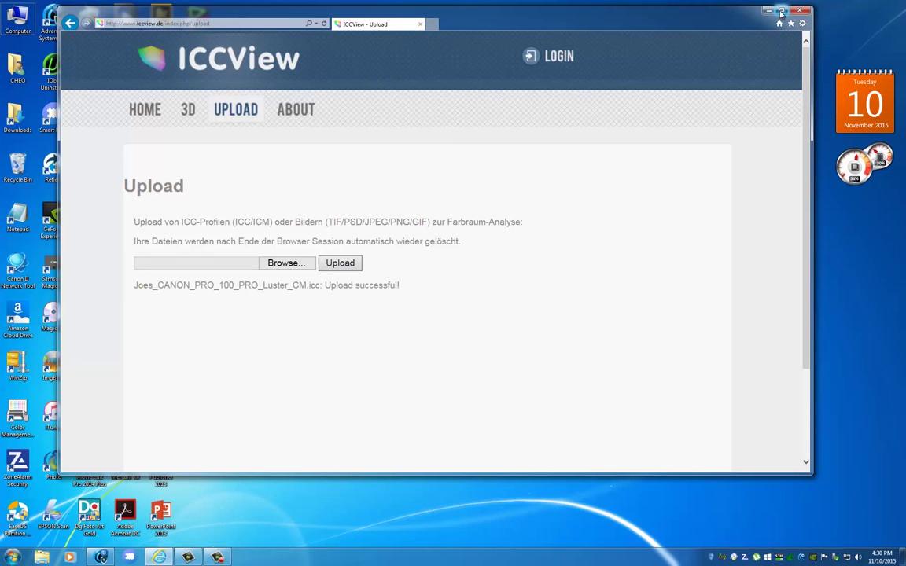
{"action": "left_click", "coordinate": [188, 109]}
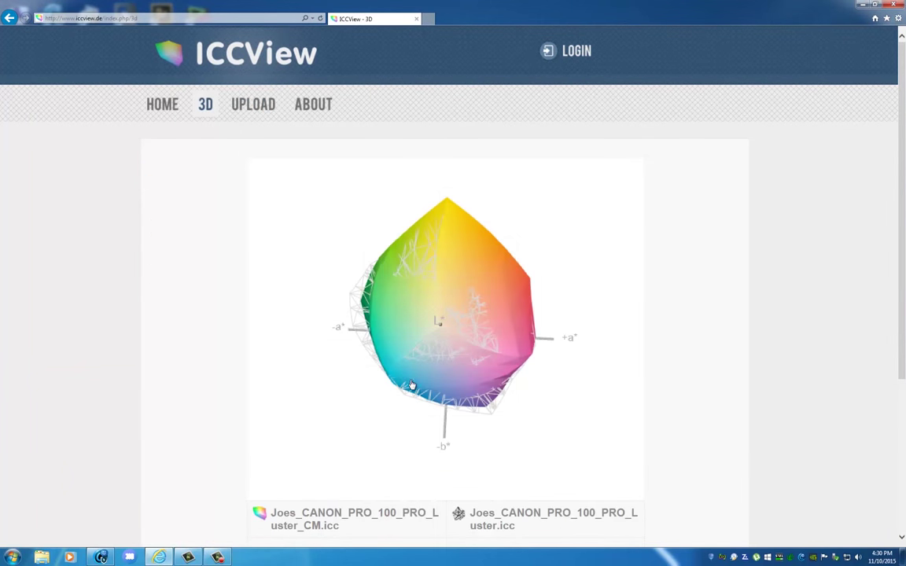
Orbit the Luster_CM and Luster gamuts edge-on and side-on, zooming into their lower region
{"action": "left_click_drag", "start_coordinate": [412, 382], "coordinate": [475, 360]}
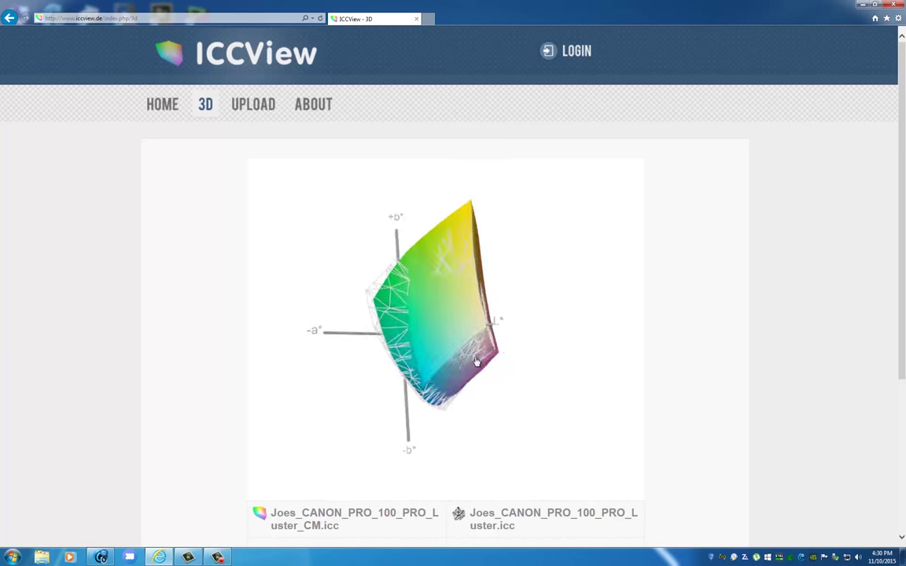
{"action": "left_click_drag", "start_coordinate": [475, 360], "coordinate": [393, 330]}
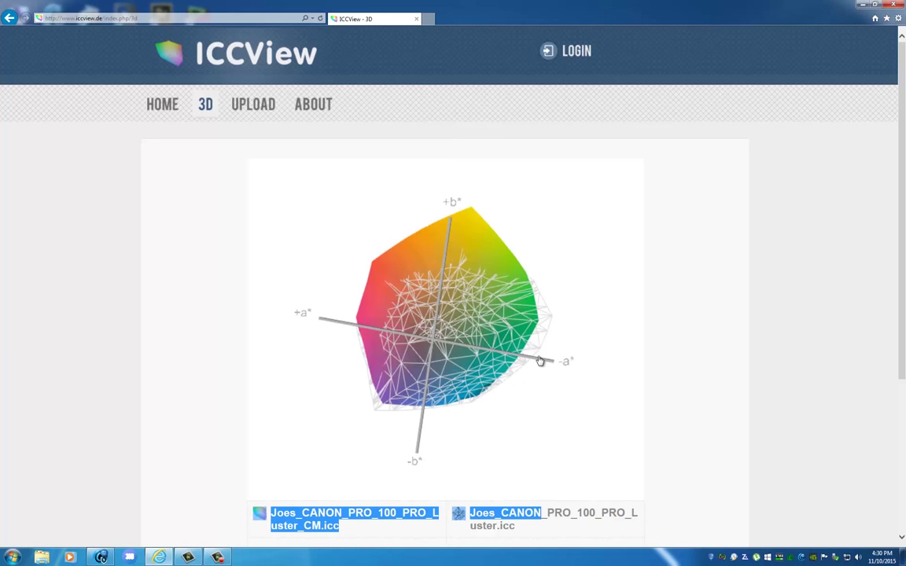
{"action": "left_click_drag", "start_coordinate": [540, 360], "coordinate": [494, 356]}
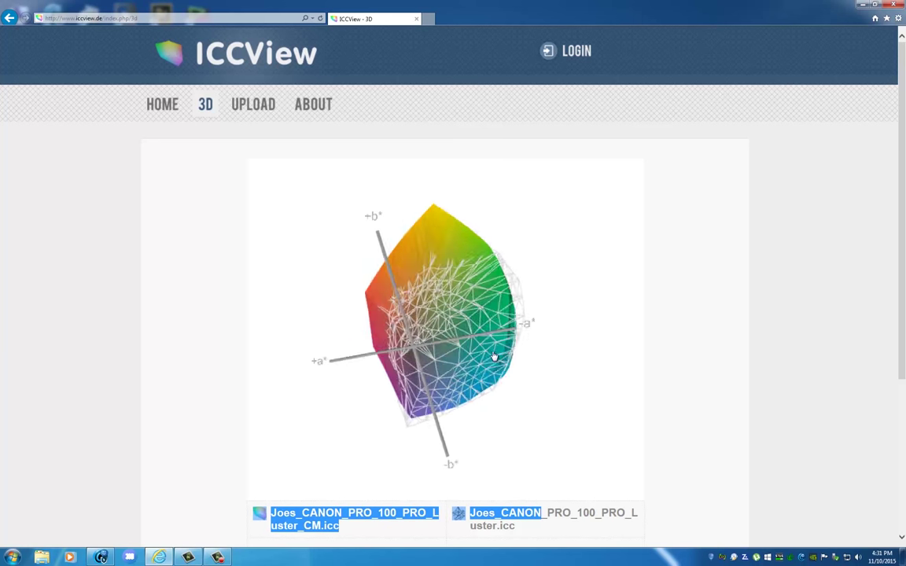
{"action": "left_click_drag", "start_coordinate": [494, 355], "coordinate": [541, 406]}
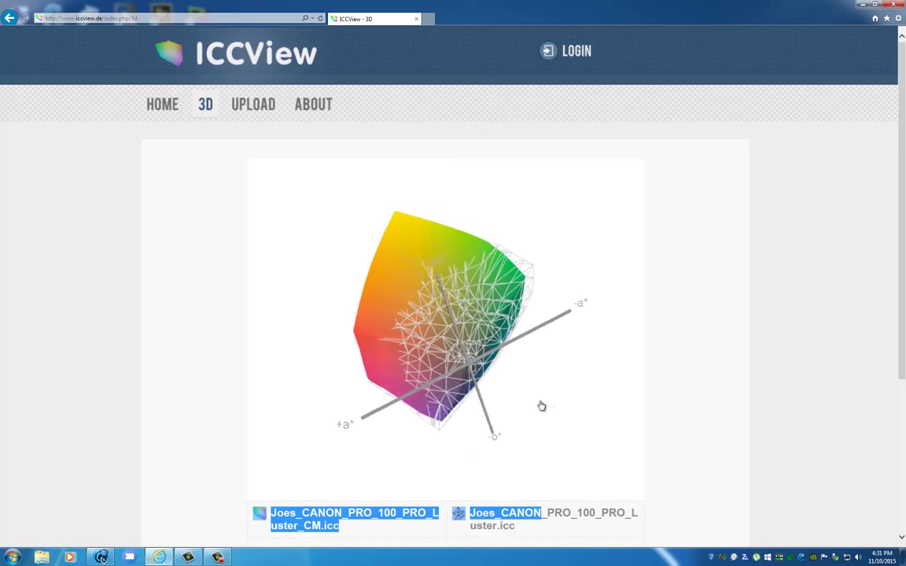
{"action": "left_click_drag", "start_coordinate": [541, 406], "coordinate": [550, 415]}
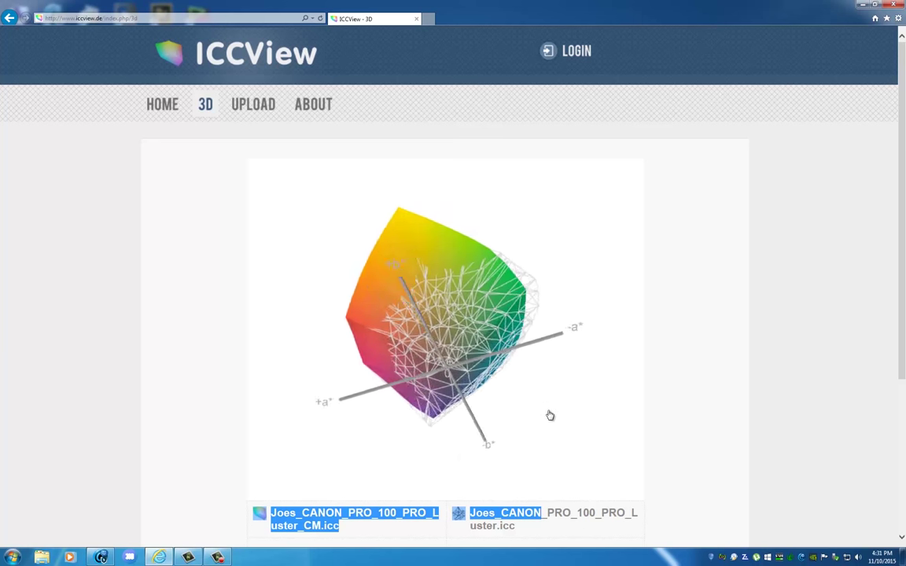
{"action": "left_click_drag", "start_coordinate": [550, 415], "coordinate": [538, 478]}
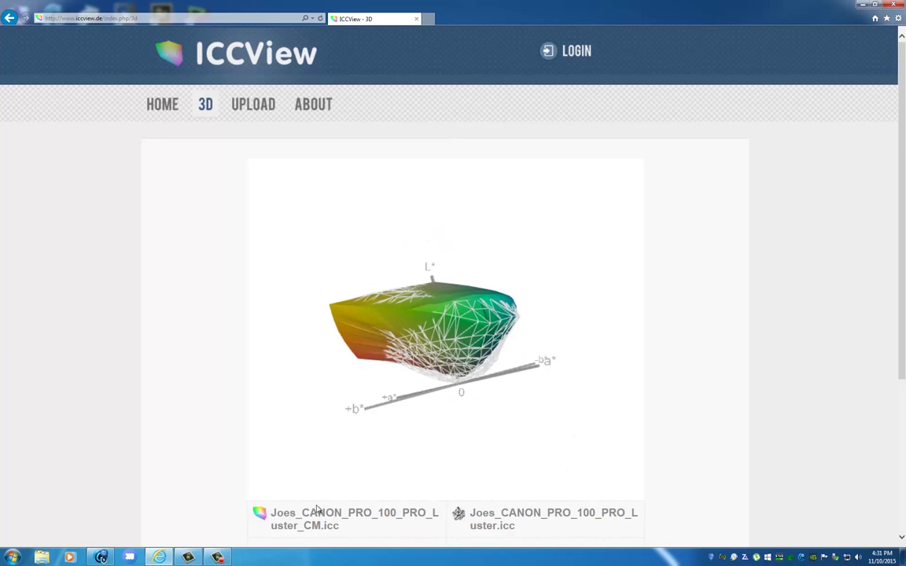
{"action": "mouse_move", "coordinate": [425, 365]}
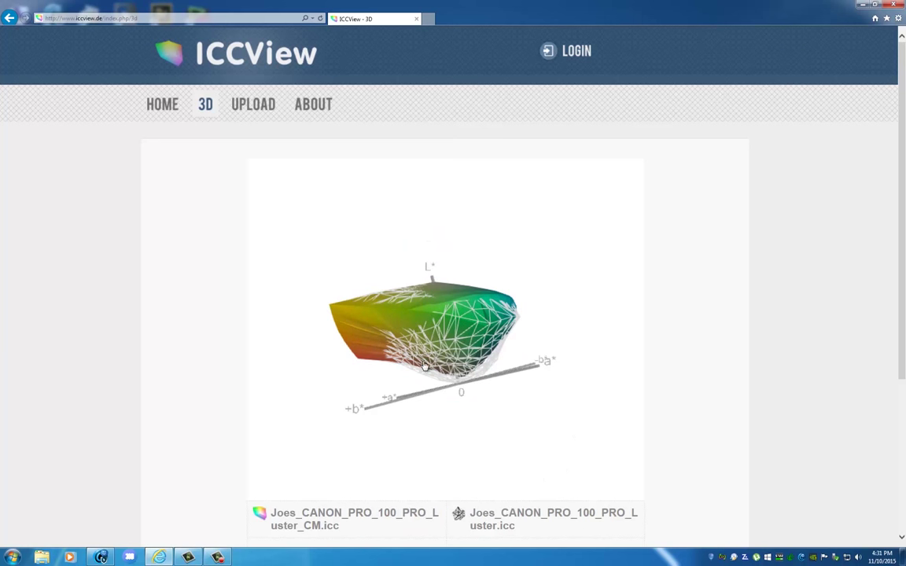
{"action": "left_click_drag", "start_coordinate": [425, 365], "coordinate": [475, 386]}
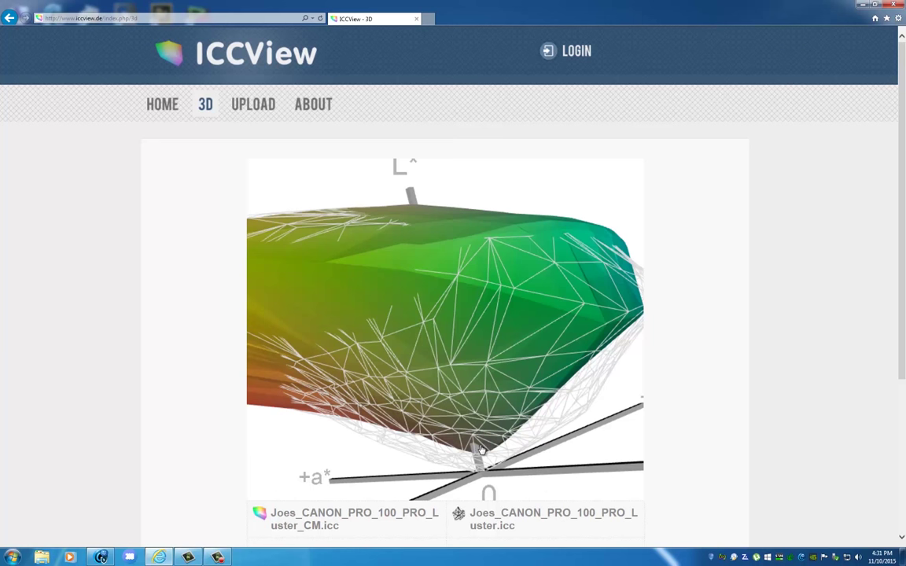
{"action": "mouse_move", "coordinate": [484, 469]}
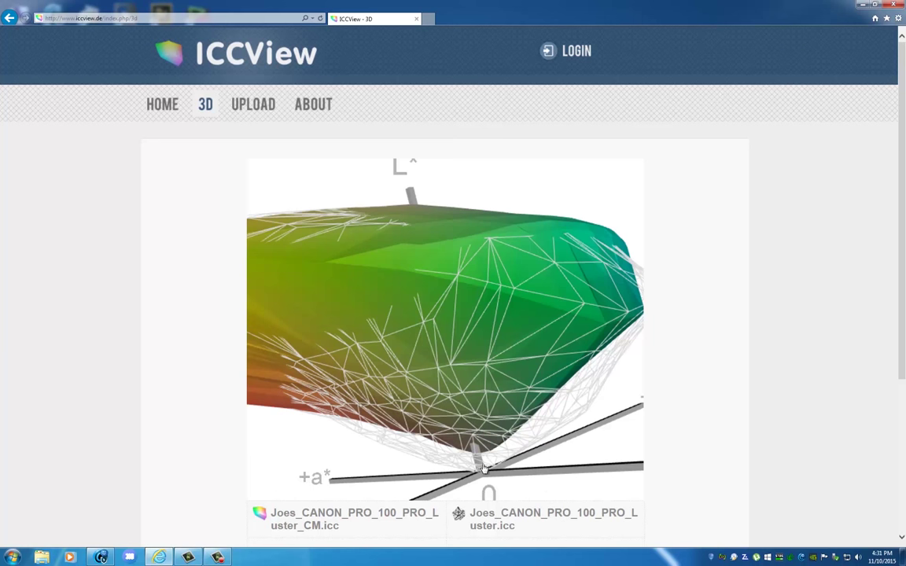
{"action": "mouse_move", "coordinate": [481, 459]}
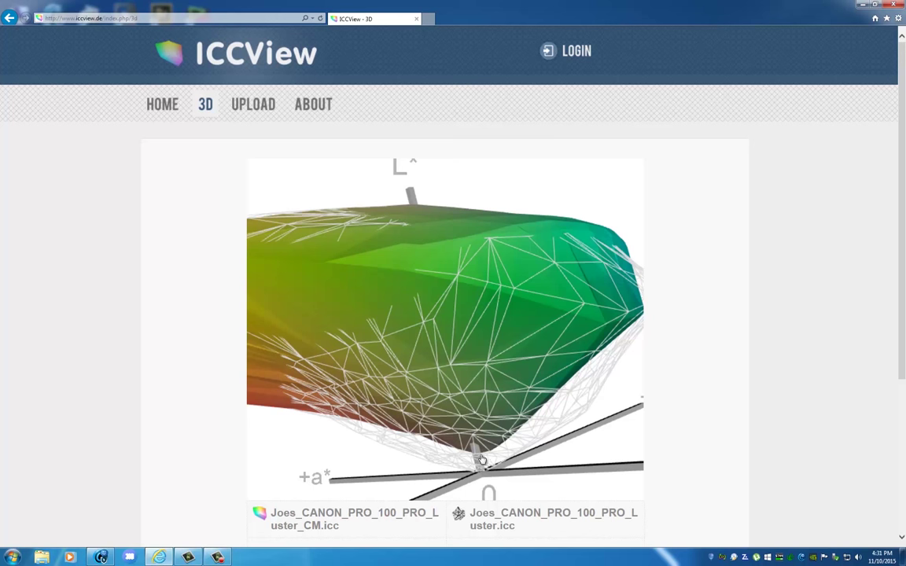
{"action": "mouse_move", "coordinate": [357, 394]}
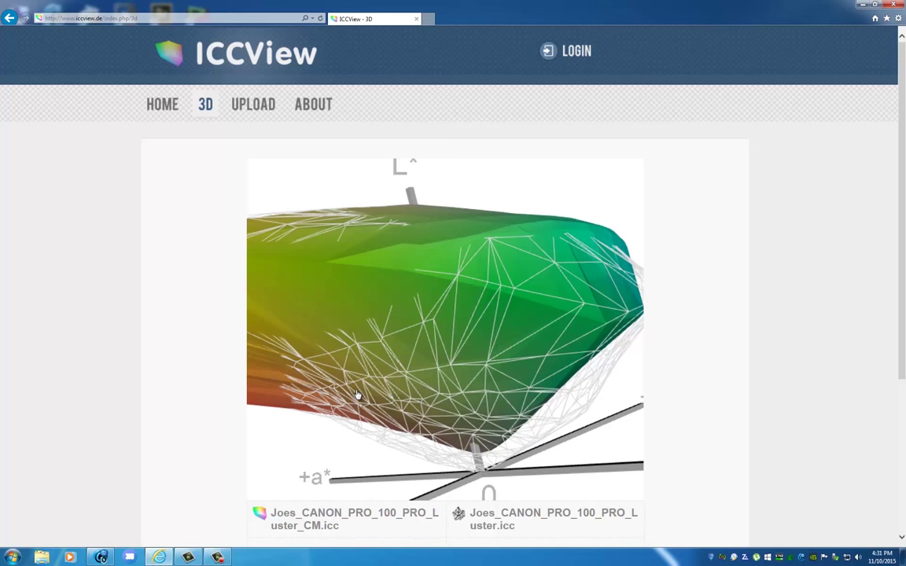
{"action": "left_click_drag", "start_coordinate": [355, 395], "coordinate": [558, 222]}
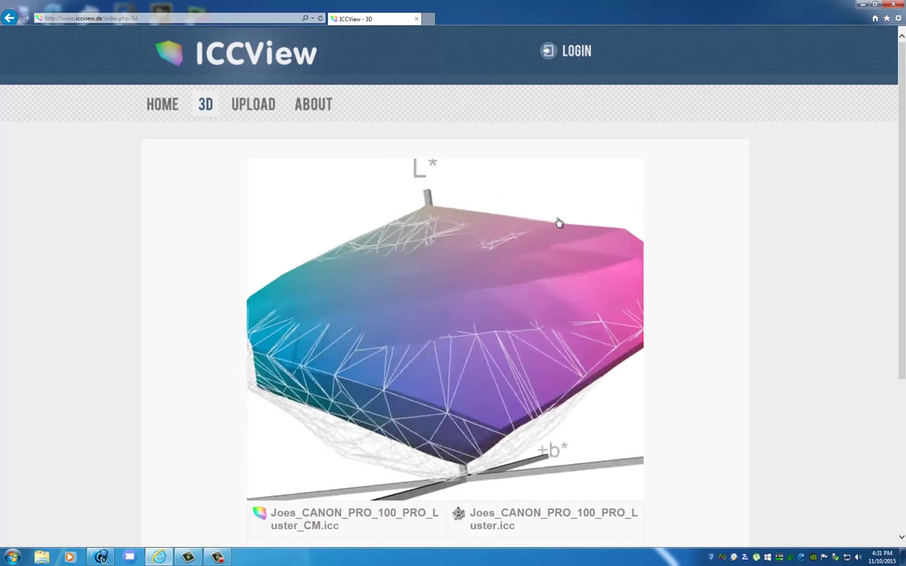
{"action": "left_click_drag", "start_coordinate": [559, 221], "coordinate": [421, 286]}
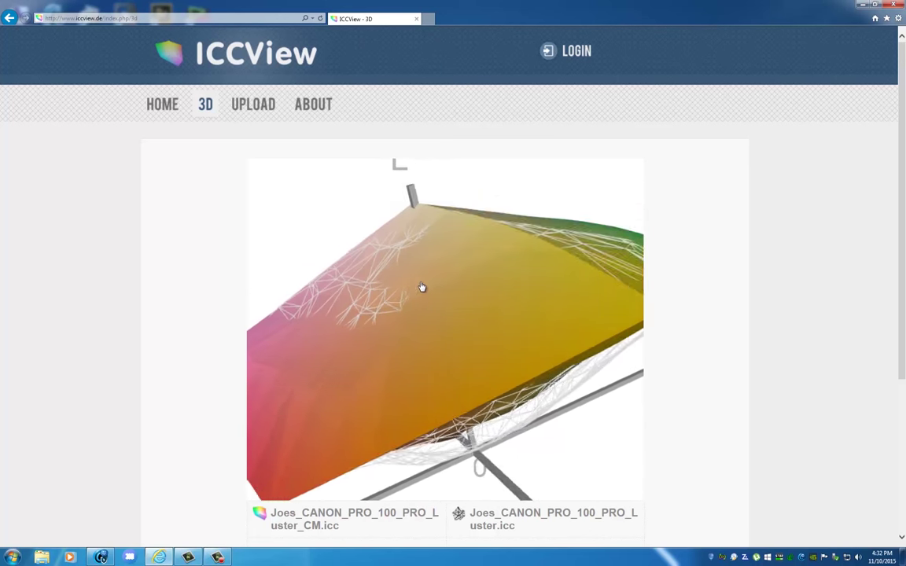
{"action": "left_click_drag", "start_coordinate": [421, 286], "coordinate": [572, 327]}
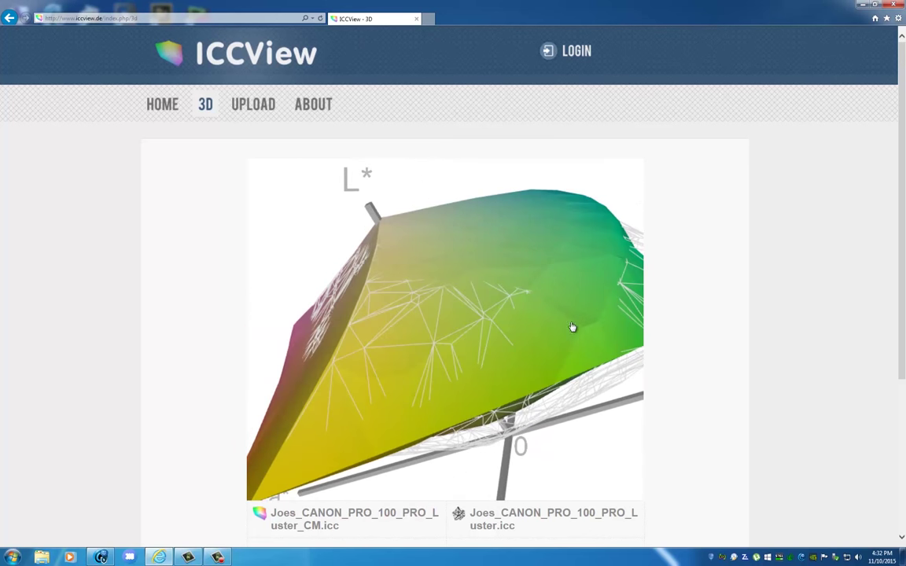
{"action": "left_click_drag", "start_coordinate": [572, 325], "coordinate": [517, 274]}
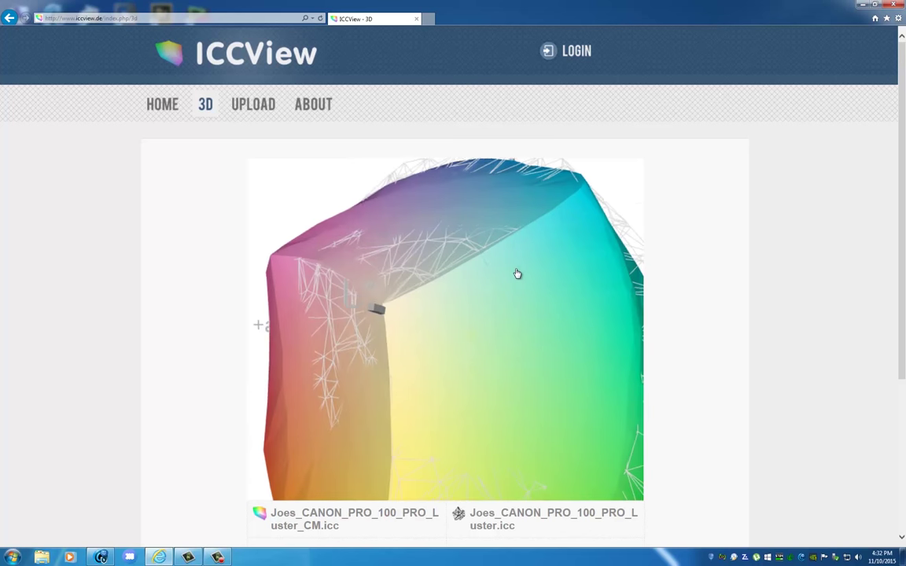
{"action": "left_click_drag", "start_coordinate": [518, 273], "coordinate": [606, 245]}
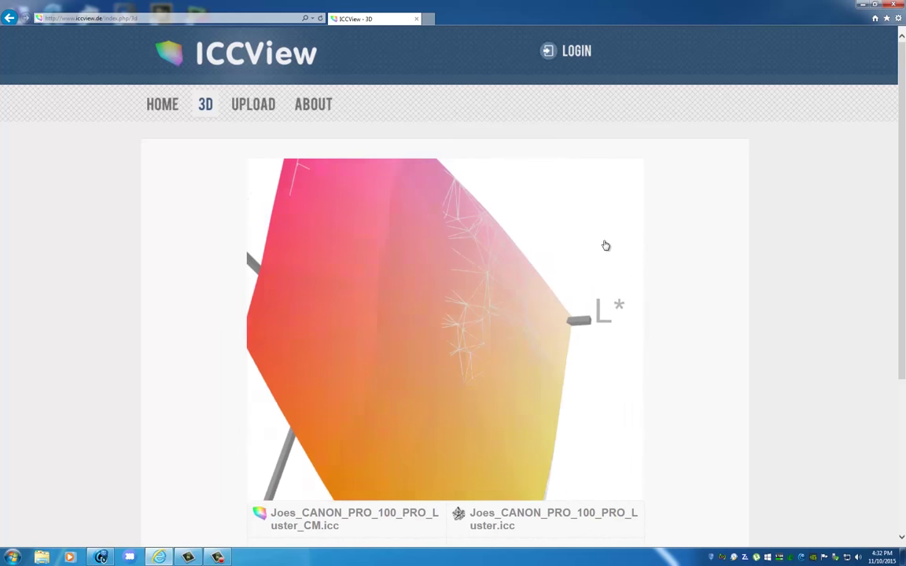
{"action": "left_click_drag", "start_coordinate": [605, 245], "coordinate": [433, 207]}
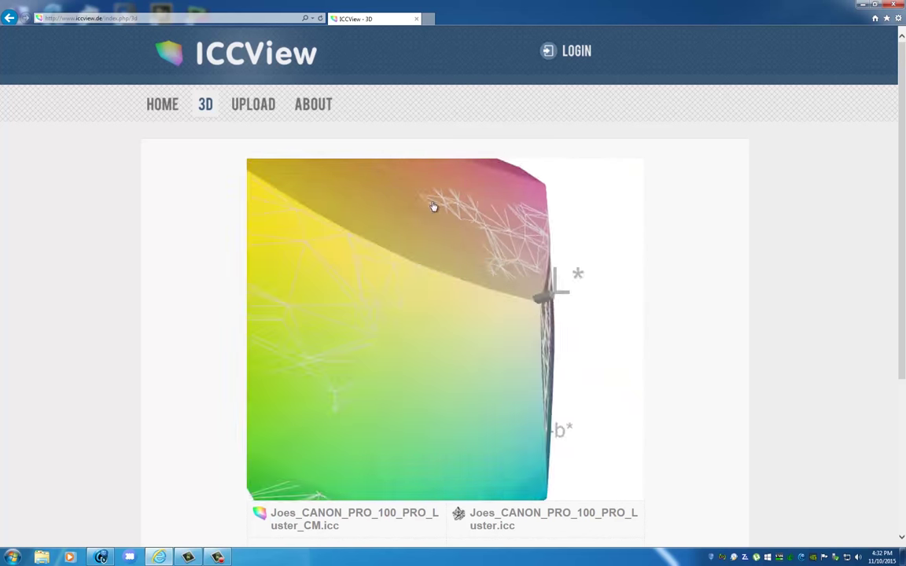
{"action": "left_click_drag", "start_coordinate": [432, 208], "coordinate": [338, 338]}
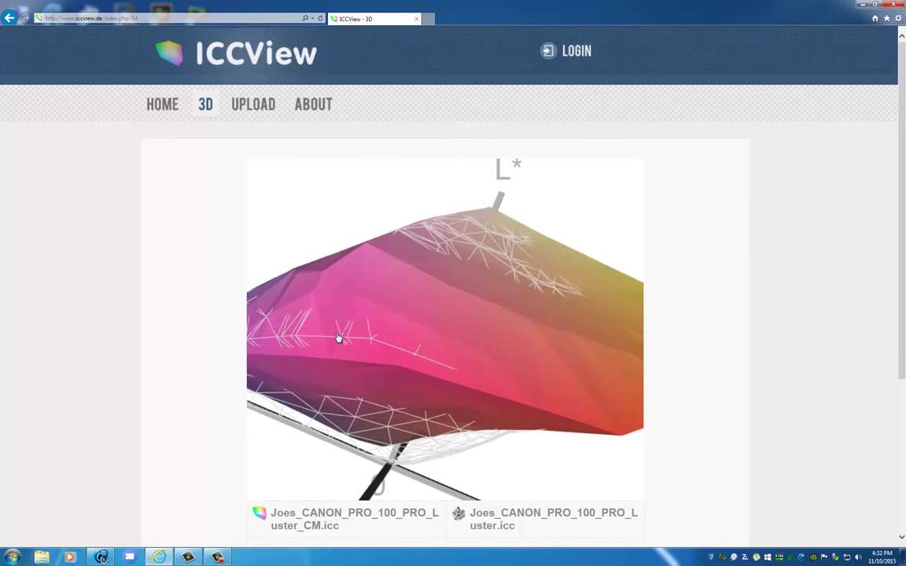
{"action": "left_click_drag", "start_coordinate": [338, 338], "coordinate": [402, 317]}
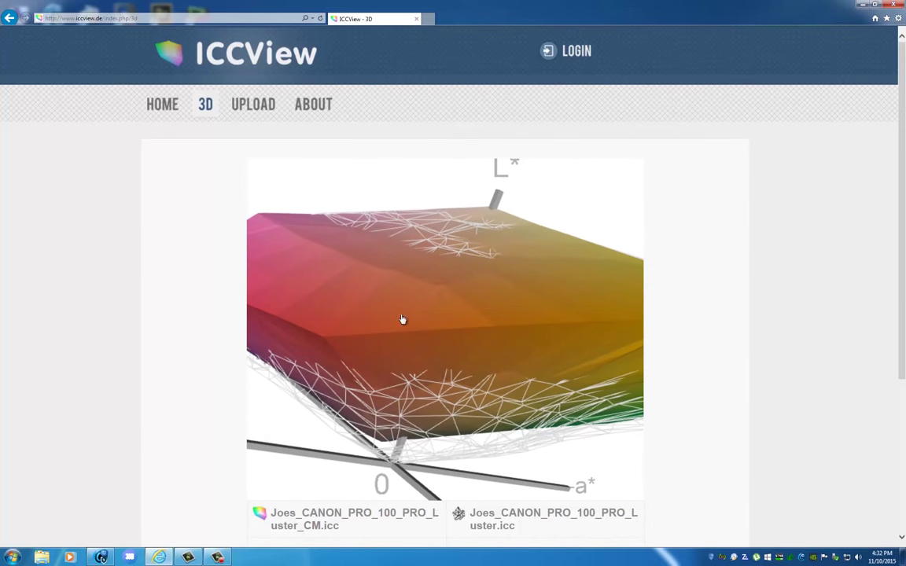
{"action": "left_click_drag", "start_coordinate": [402, 319], "coordinate": [409, 347]}
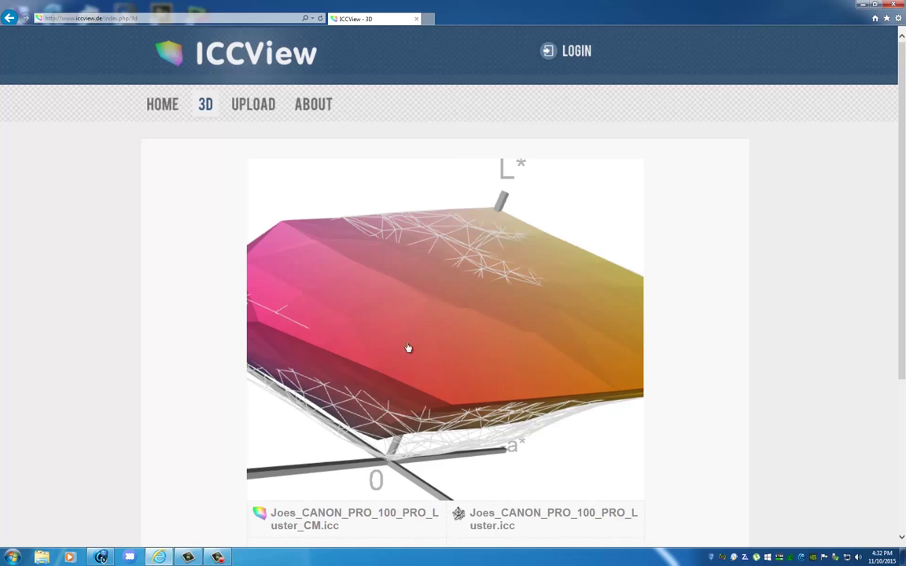
{"action": "left_click_drag", "start_coordinate": [408, 347], "coordinate": [383, 338]}
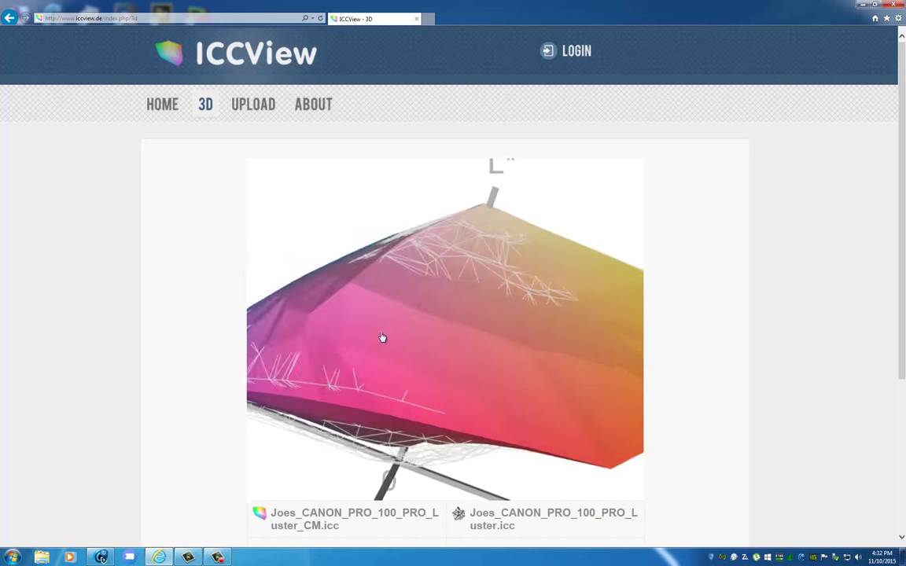
{"action": "left_click_drag", "start_coordinate": [382, 338], "coordinate": [421, 334]}
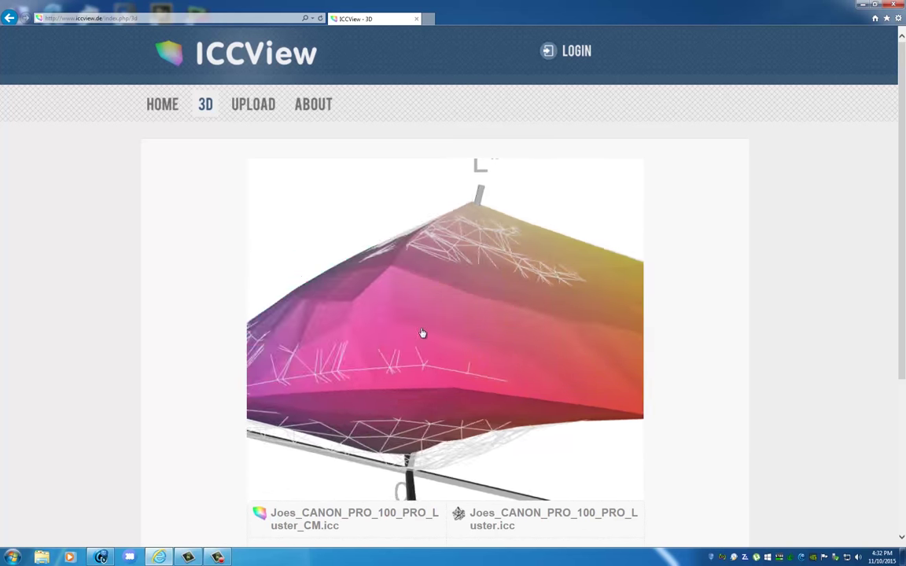
{"action": "left_click_drag", "start_coordinate": [421, 333], "coordinate": [550, 356]}
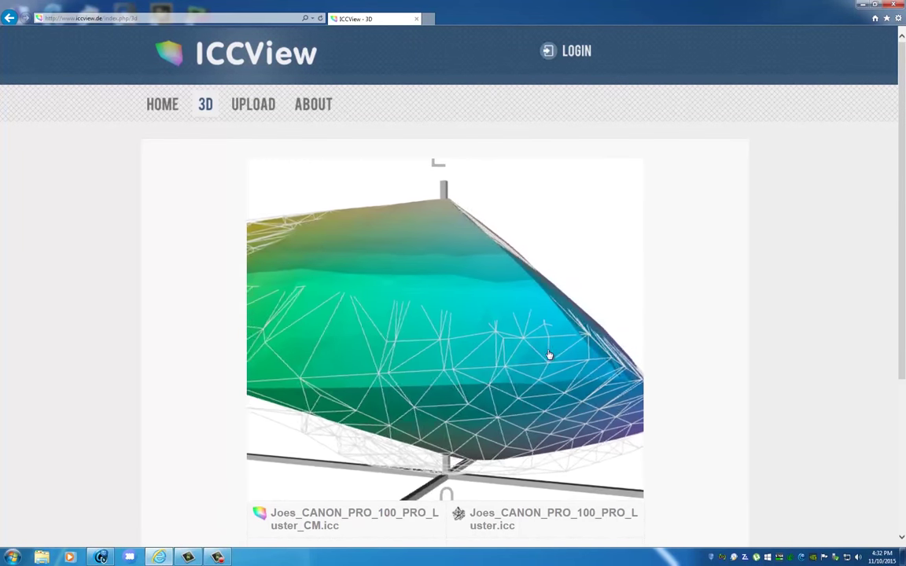
{"action": "left_click_drag", "start_coordinate": [549, 355], "coordinate": [569, 364]}
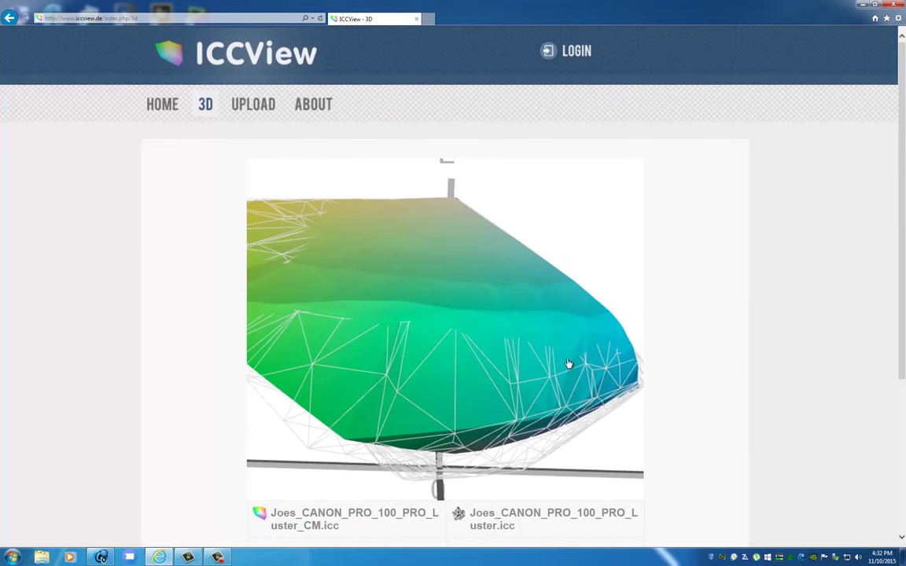
{"action": "left_click_drag", "start_coordinate": [569, 363], "coordinate": [519, 368]}
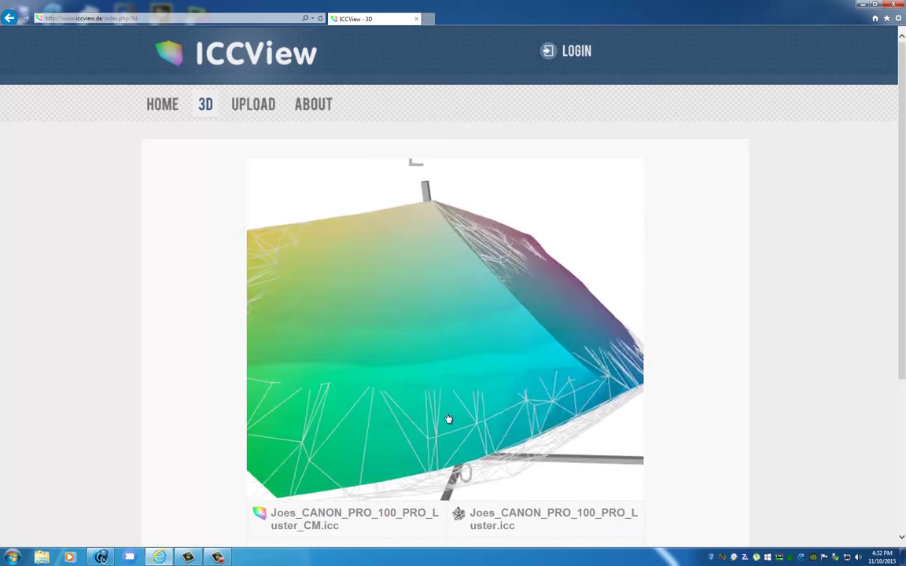
{"action": "left_click_drag", "start_coordinate": [448, 417], "coordinate": [368, 385]}
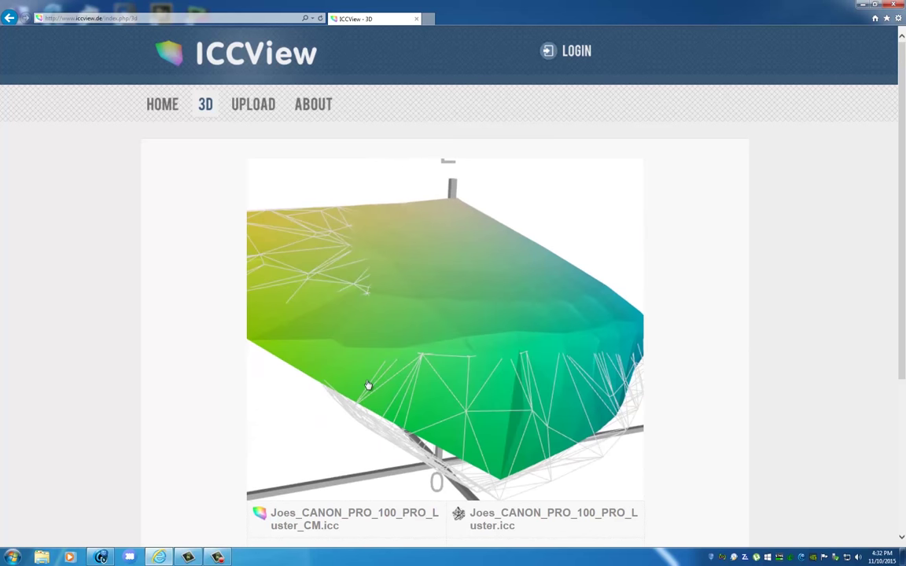
{"action": "left_click_drag", "start_coordinate": [368, 383], "coordinate": [409, 393]}
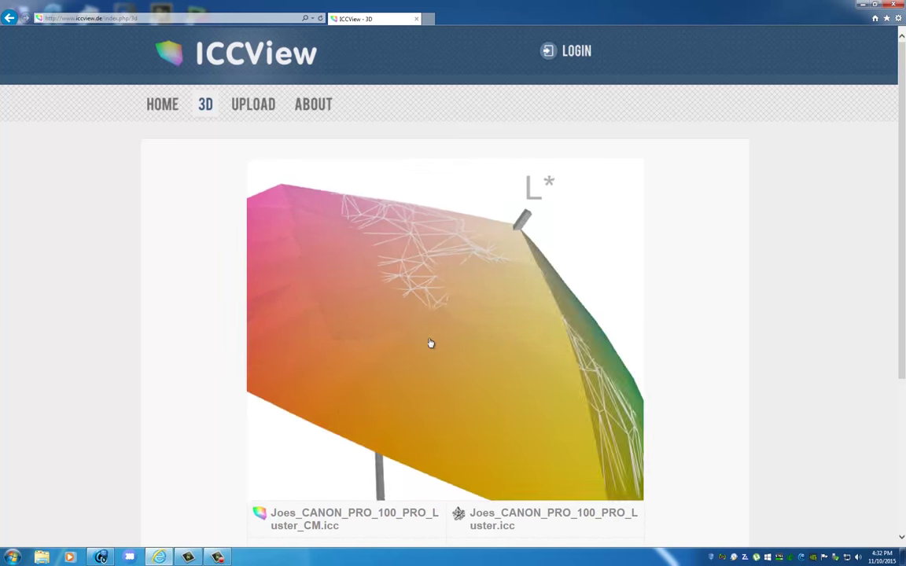
{"action": "left_click_drag", "start_coordinate": [431, 343], "coordinate": [785, 267]}
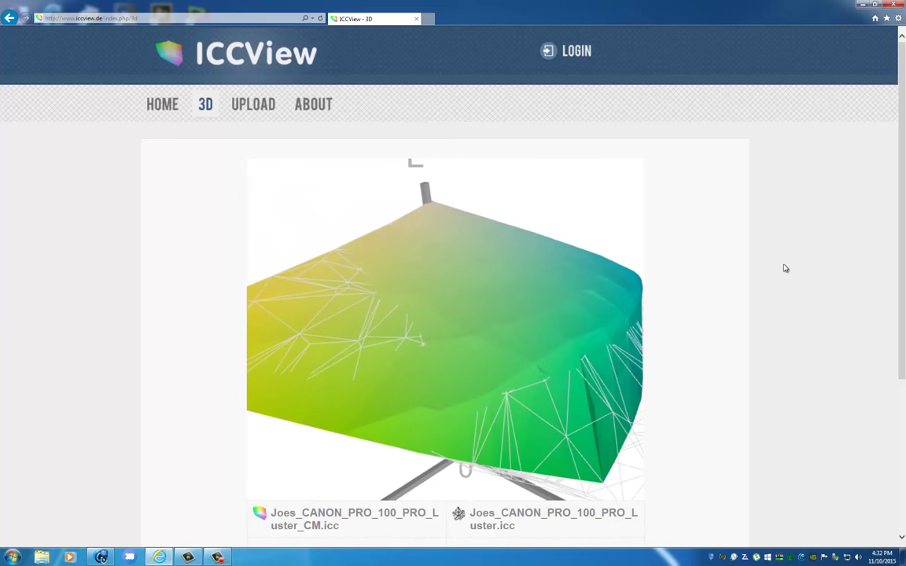
{"action": "scroll", "scroll_direction": "down", "scroll_amount": 3}
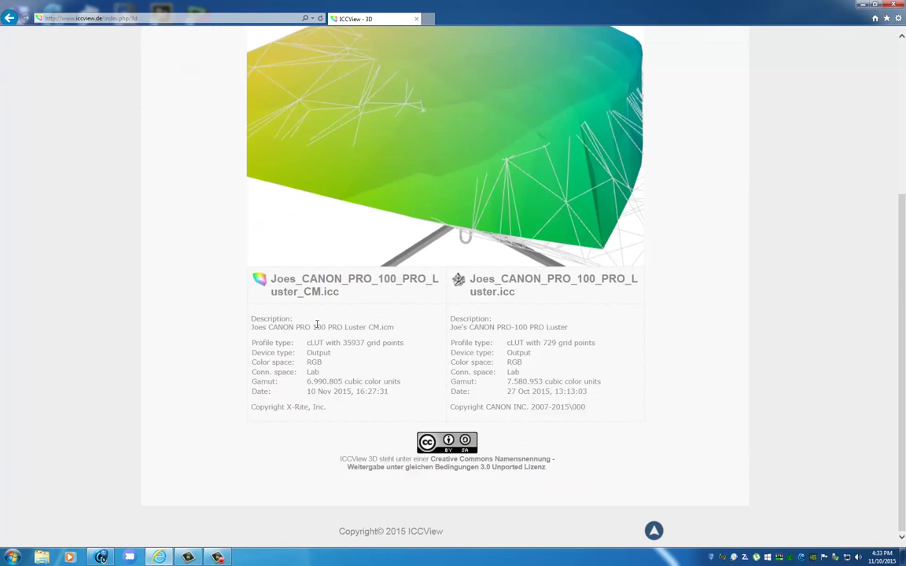
{"action": "mouse_move", "coordinate": [378, 353]}
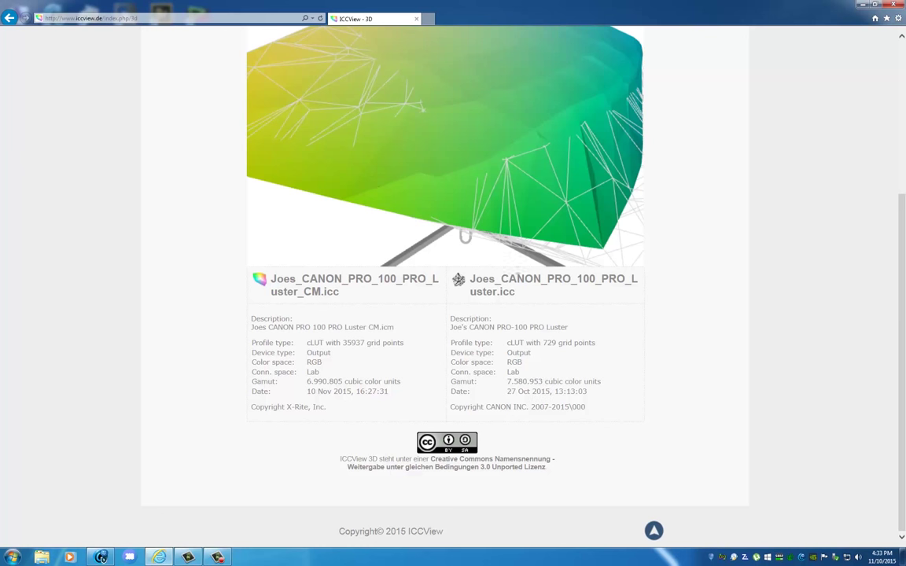
{"action": "mouse_move", "coordinate": [596, 296]}
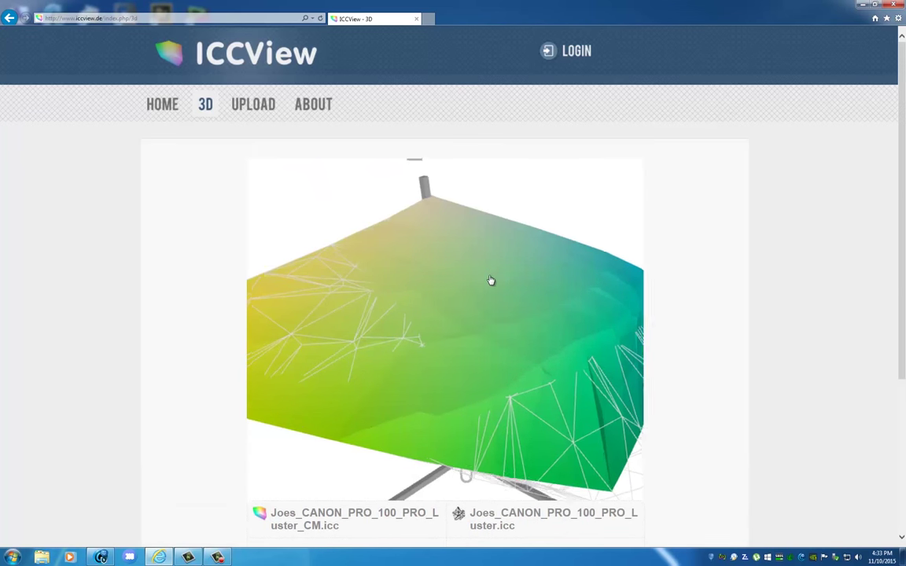
{"action": "left_click_drag", "start_coordinate": [490, 280], "coordinate": [440, 314]}
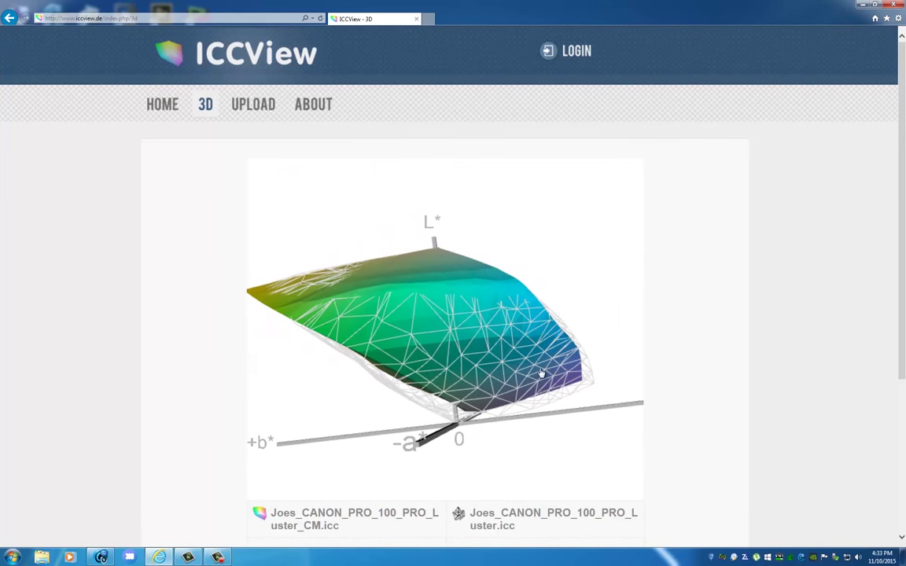
{"action": "left_click_drag", "start_coordinate": [541, 373], "coordinate": [601, 390]}
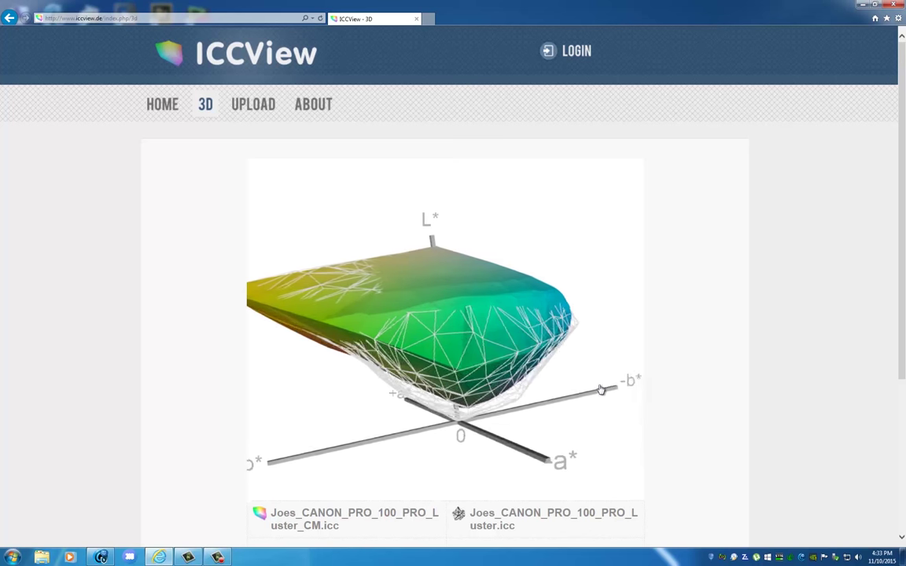
{"action": "left_click_drag", "start_coordinate": [600, 390], "coordinate": [464, 409]}
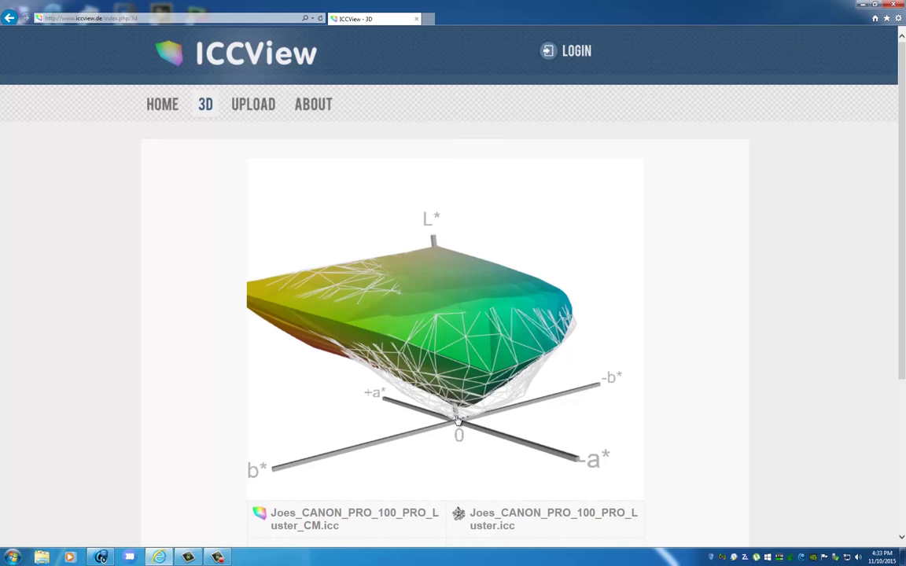
{"action": "mouse_move", "coordinate": [459, 423]}
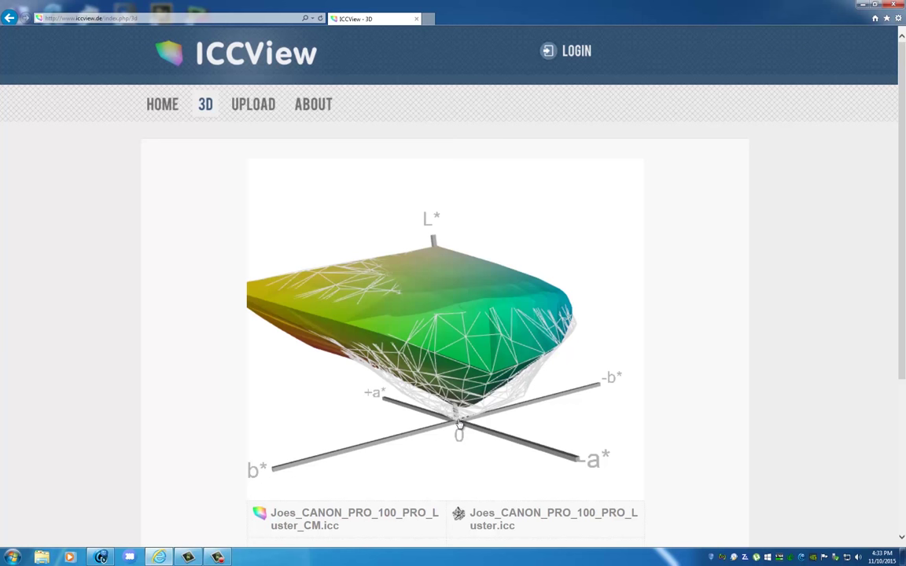
{"action": "mouse_move", "coordinate": [432, 284]}
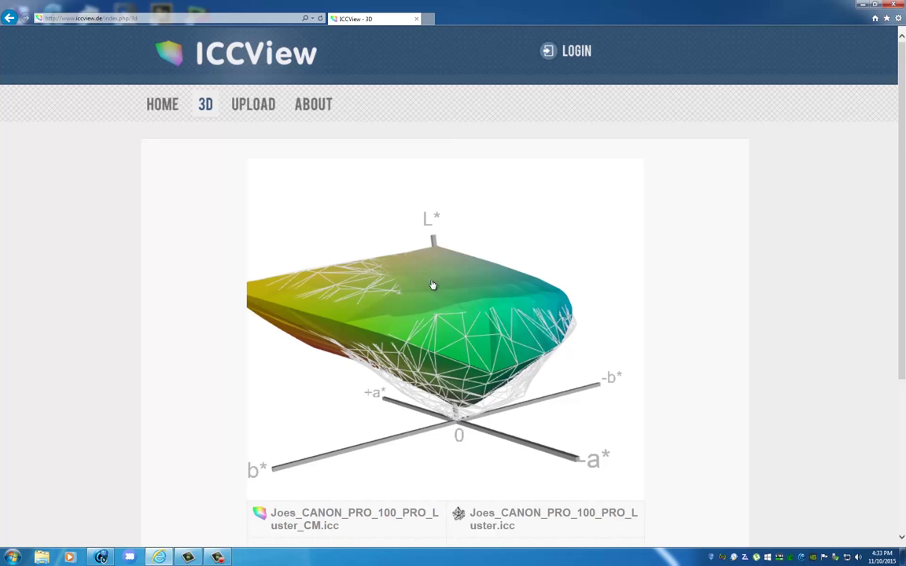
{"action": "left_click_drag", "start_coordinate": [432, 285], "coordinate": [397, 314]}
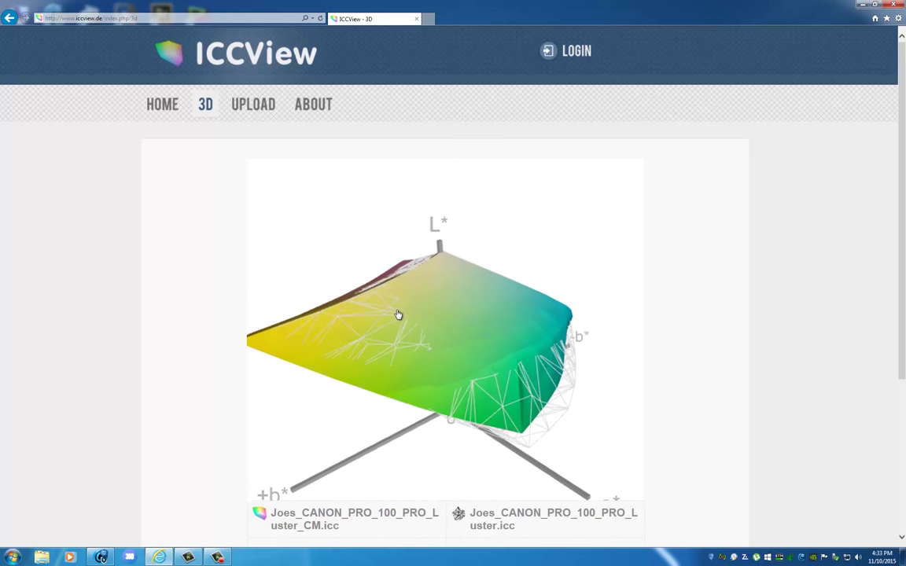
{"action": "left_click_drag", "start_coordinate": [397, 314], "coordinate": [415, 314]}
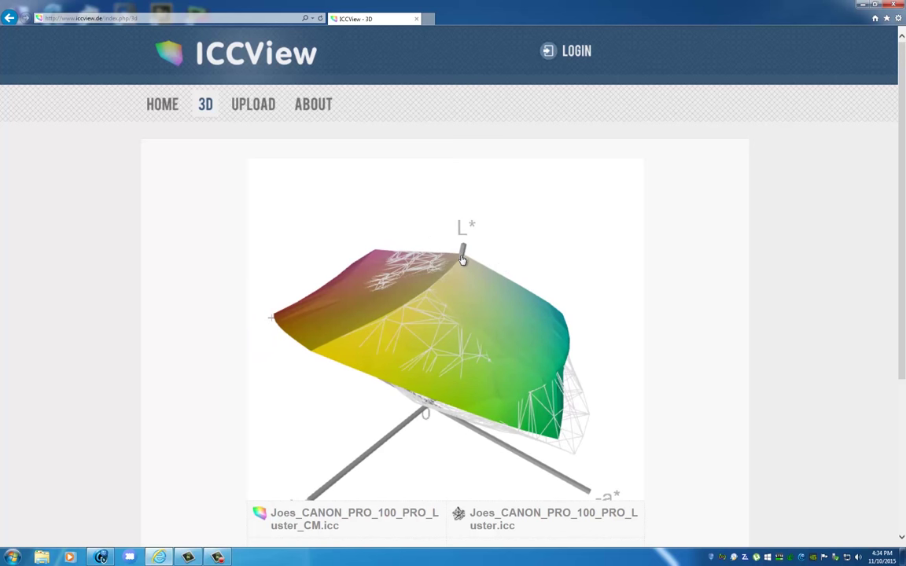
{"action": "left_click_drag", "start_coordinate": [464, 259], "coordinate": [547, 393]}
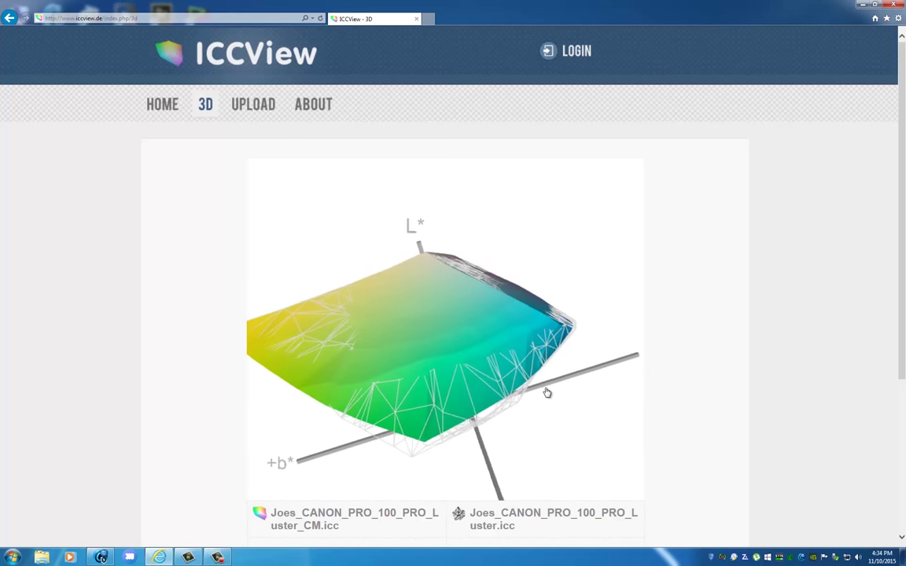
{"action": "left_click_drag", "start_coordinate": [547, 393], "coordinate": [471, 259]}
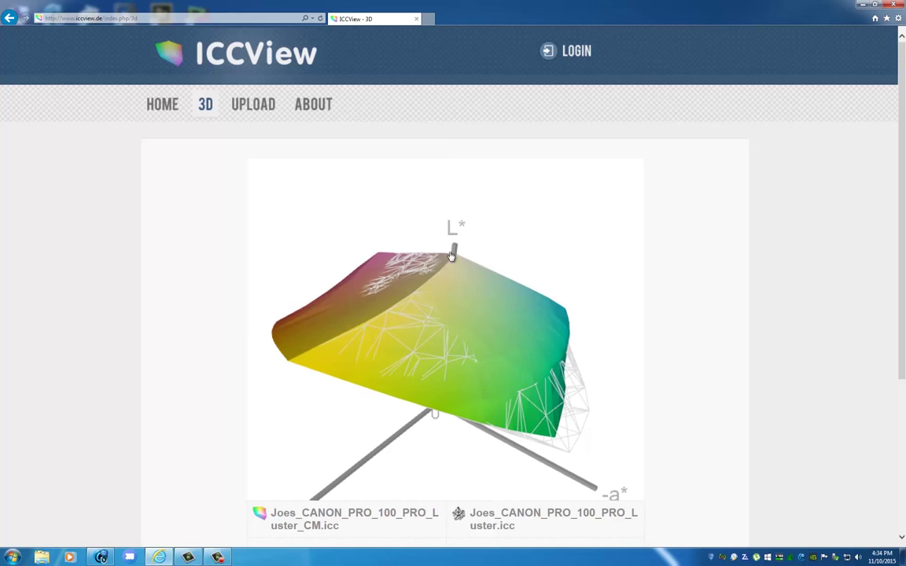
{"action": "left_click_drag", "start_coordinate": [453, 255], "coordinate": [437, 266]}
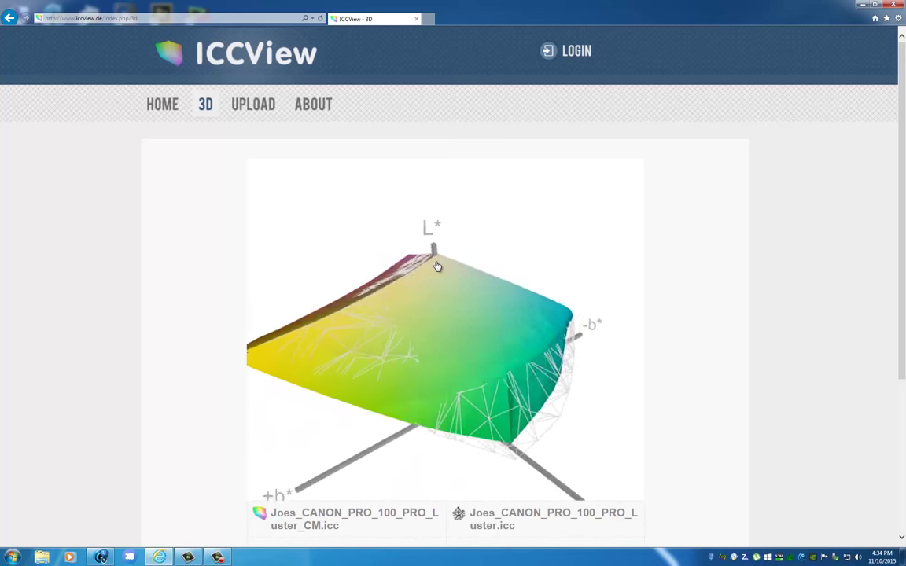
{"action": "left_click_drag", "start_coordinate": [437, 266], "coordinate": [434, 283]}
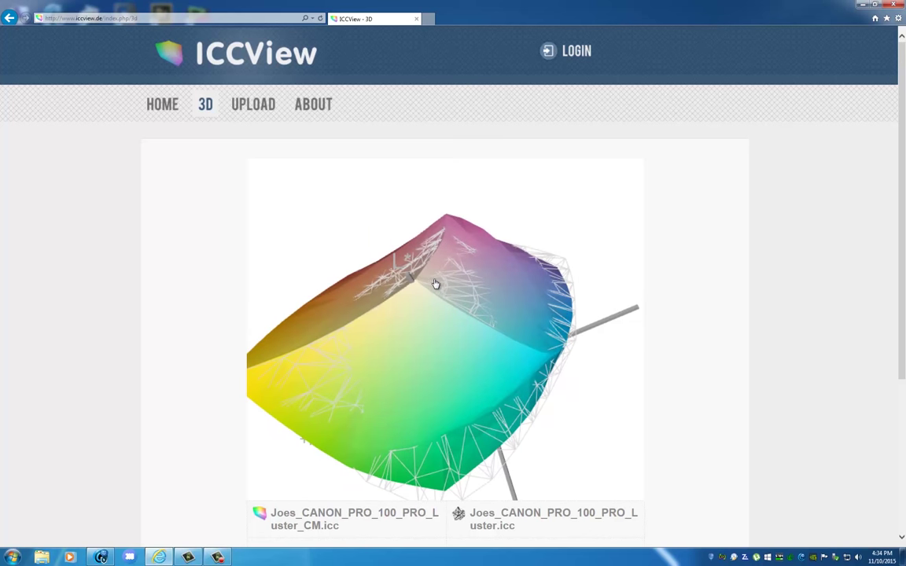
{"action": "left_click_drag", "start_coordinate": [434, 283], "coordinate": [440, 307]}
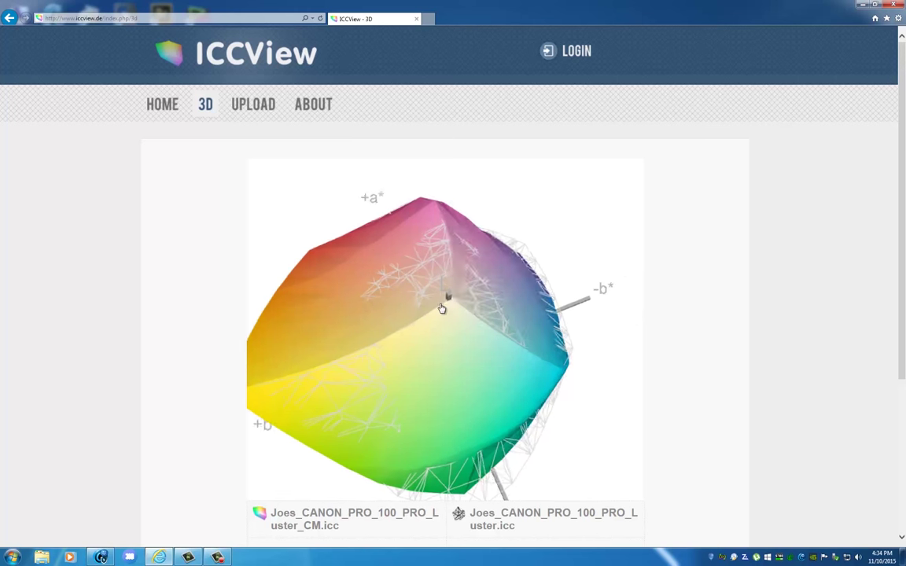
{"action": "left_click_drag", "start_coordinate": [442, 307], "coordinate": [441, 261]}
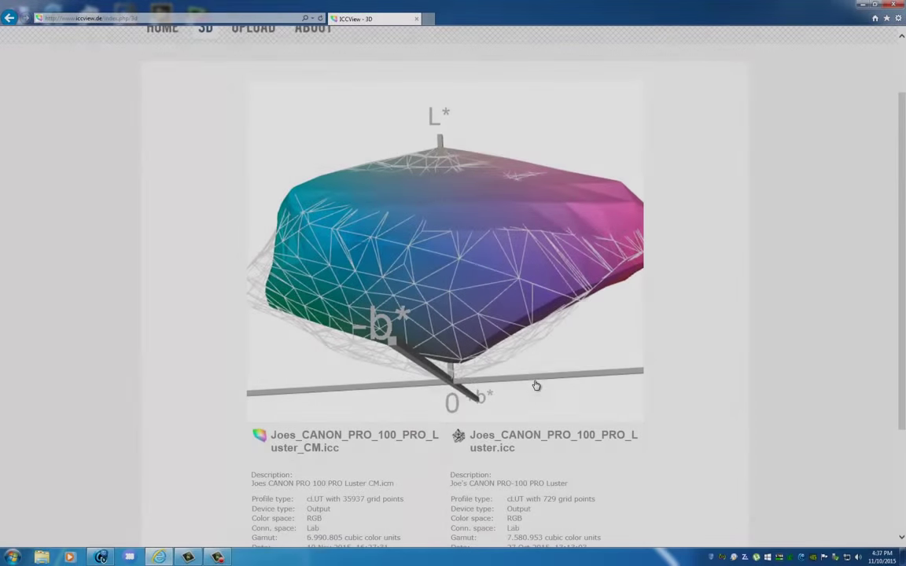
{"action": "left_click_drag", "start_coordinate": [536, 385], "coordinate": [533, 375]}
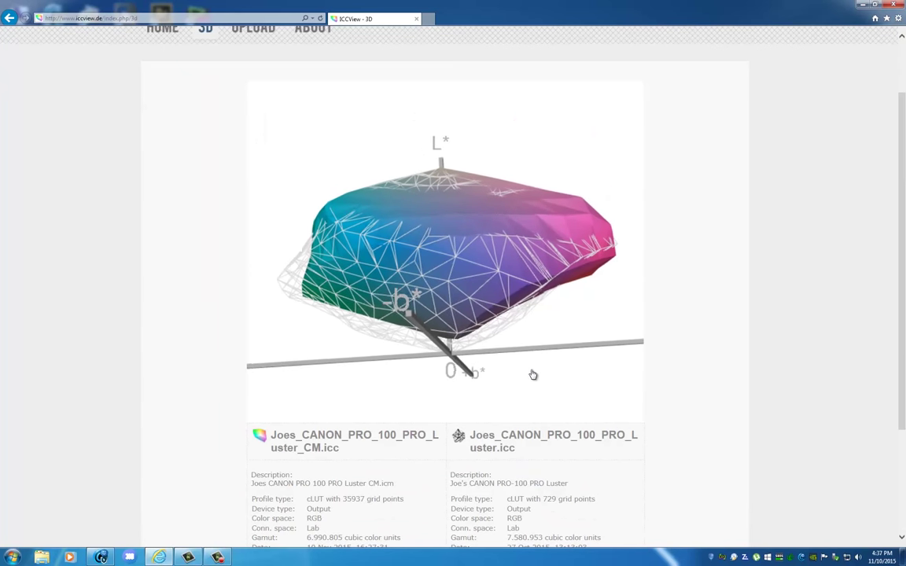
{"action": "left_click_drag", "start_coordinate": [533, 374], "coordinate": [566, 267]}
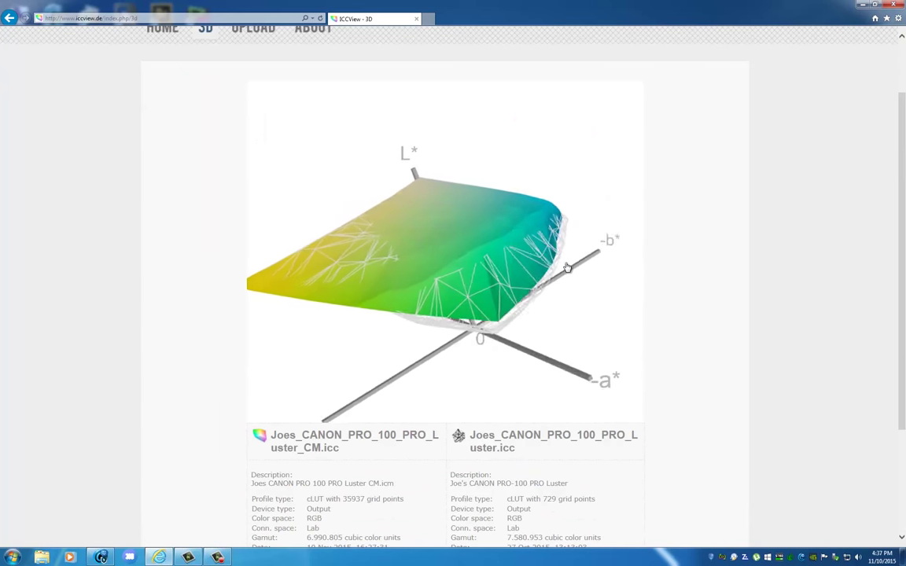
{"action": "left_click_drag", "start_coordinate": [566, 267], "coordinate": [676, 254]}
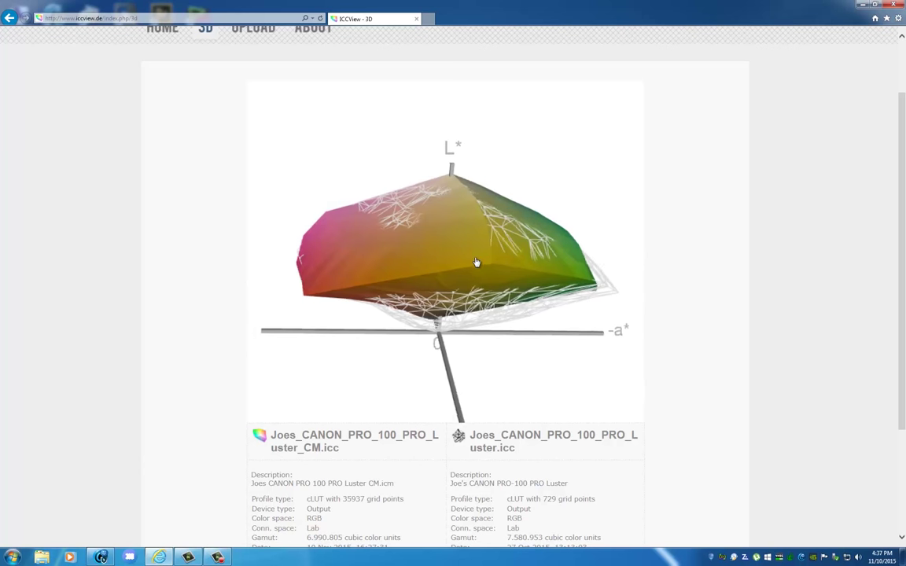
{"action": "left_click_drag", "start_coordinate": [475, 261], "coordinate": [487, 264]}
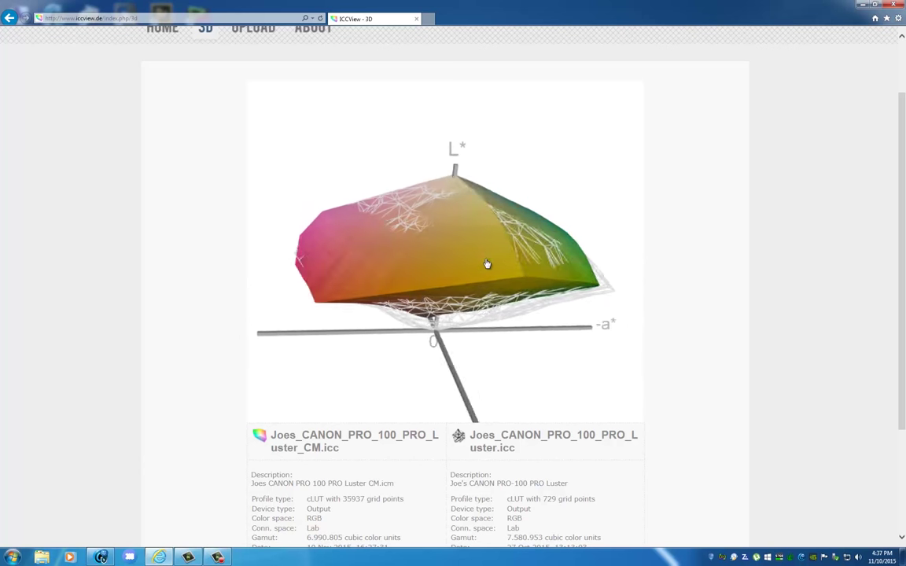
{"action": "left_click_drag", "start_coordinate": [488, 264], "coordinate": [343, 182]}
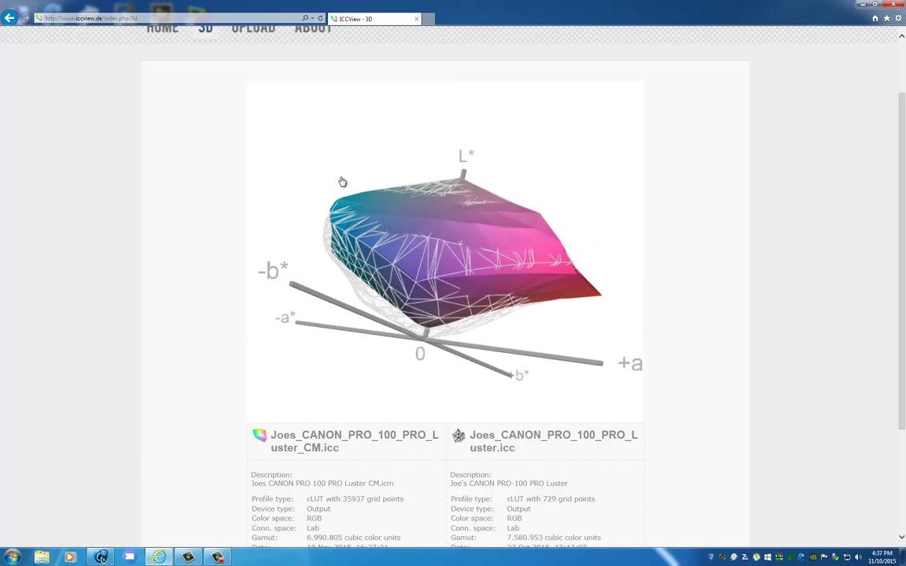
{"action": "left_click_drag", "start_coordinate": [343, 181], "coordinate": [491, 176]}
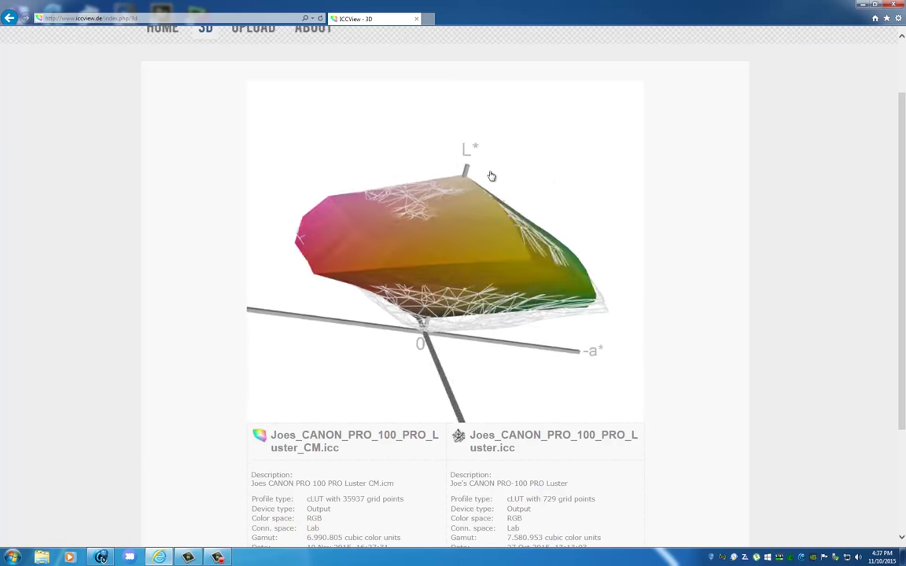
{"action": "left_click_drag", "start_coordinate": [491, 176], "coordinate": [416, 165]}
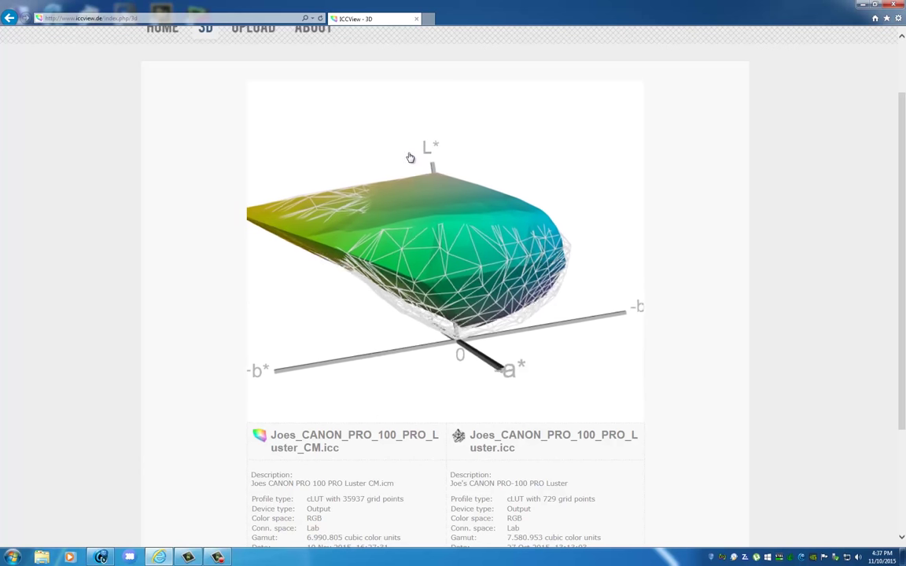
{"action": "left_click_drag", "start_coordinate": [409, 157], "coordinate": [480, 249]}
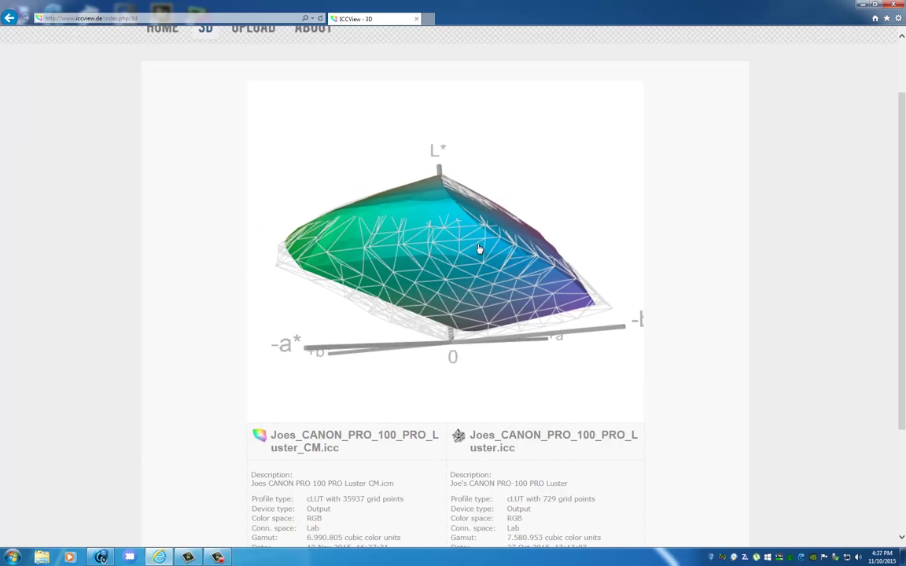
{"action": "left_click_drag", "start_coordinate": [479, 249], "coordinate": [412, 296]}
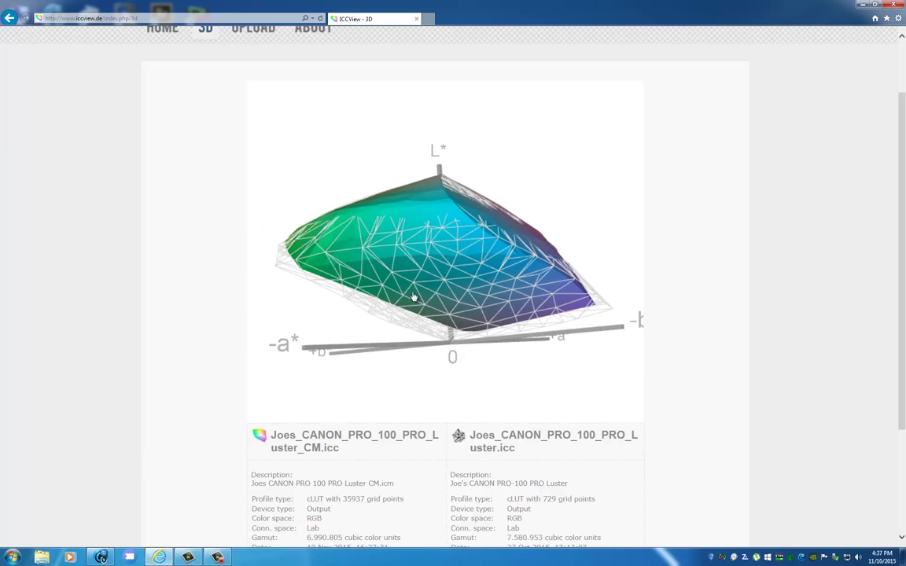
{"action": "left_click_drag", "start_coordinate": [412, 296], "coordinate": [400, 280]}
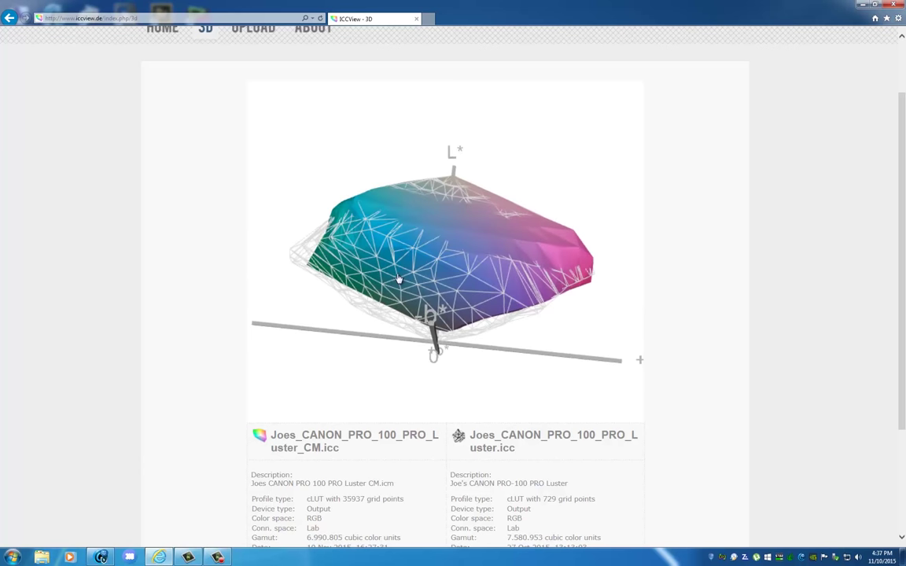
{"action": "left_click_drag", "start_coordinate": [399, 279], "coordinate": [478, 290]}
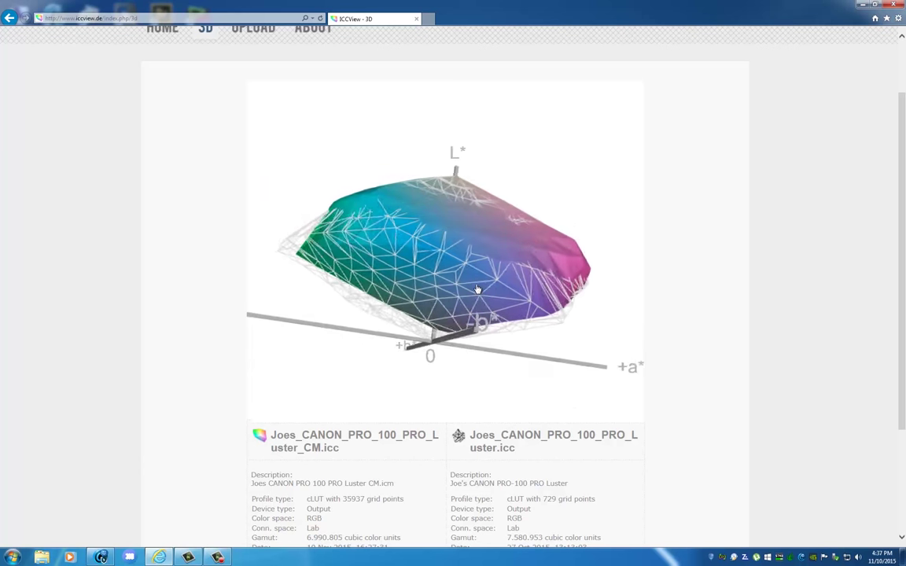
{"action": "left_click_drag", "start_coordinate": [478, 289], "coordinate": [480, 302]}
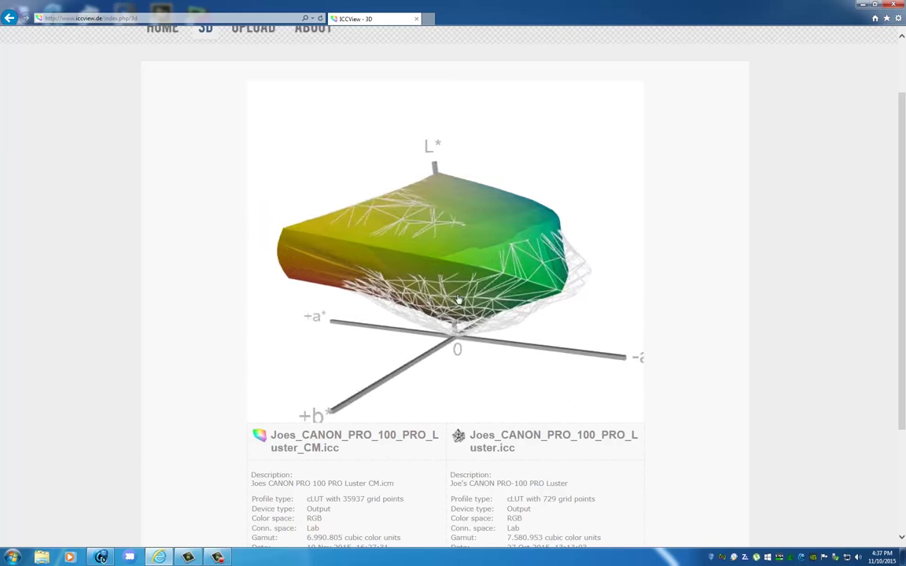
{"action": "left_click_drag", "start_coordinate": [459, 298], "coordinate": [441, 275]}
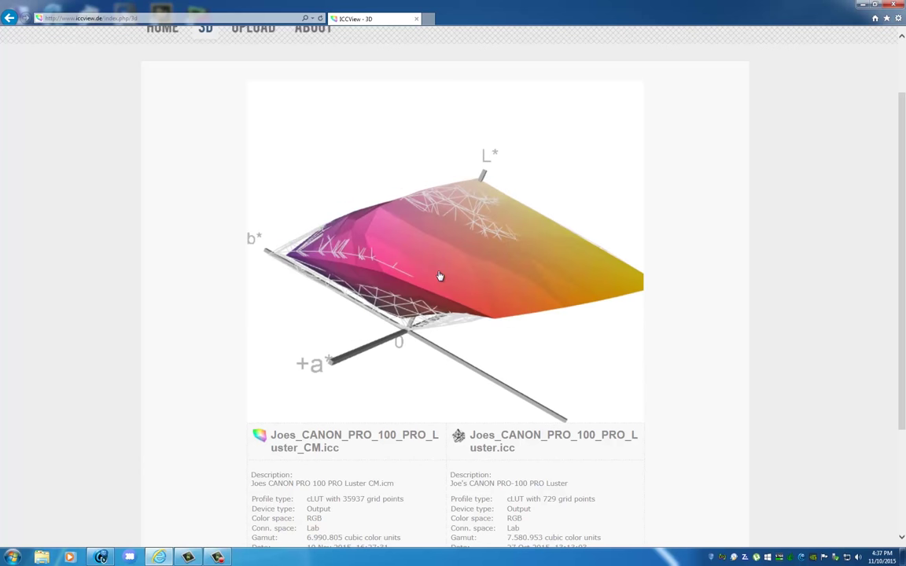
{"action": "mouse_move", "coordinate": [481, 230]}
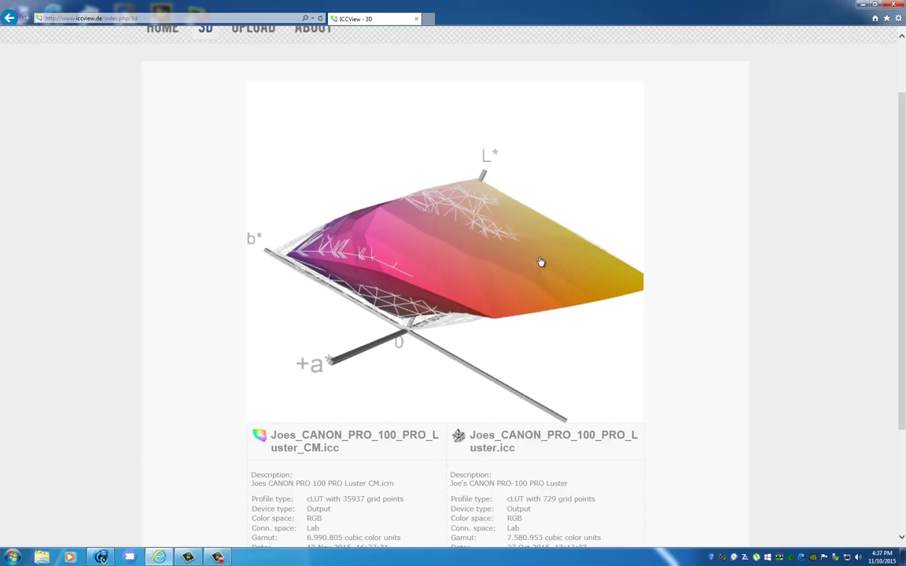
{"action": "left_click_drag", "start_coordinate": [541, 261], "coordinate": [554, 273]}
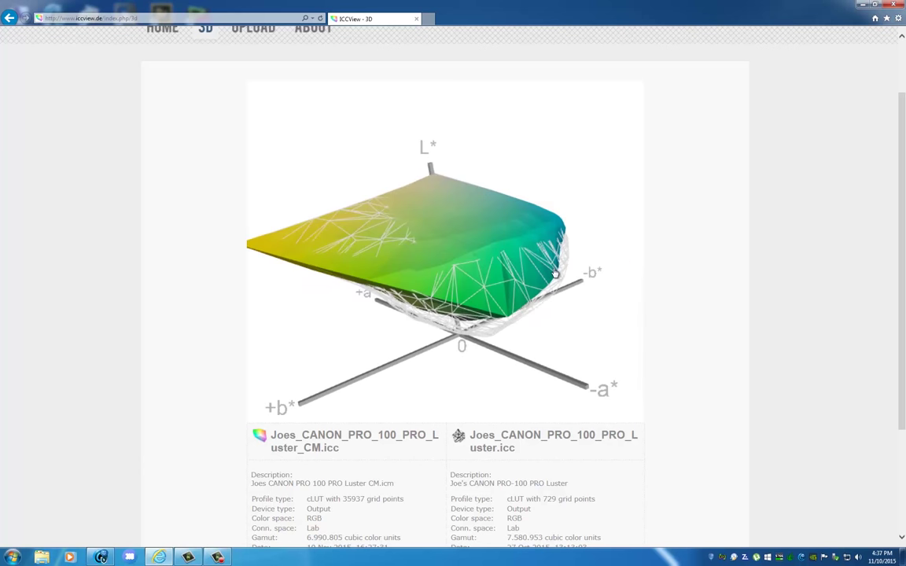
{"action": "left_click_drag", "start_coordinate": [553, 274], "coordinate": [472, 244]}
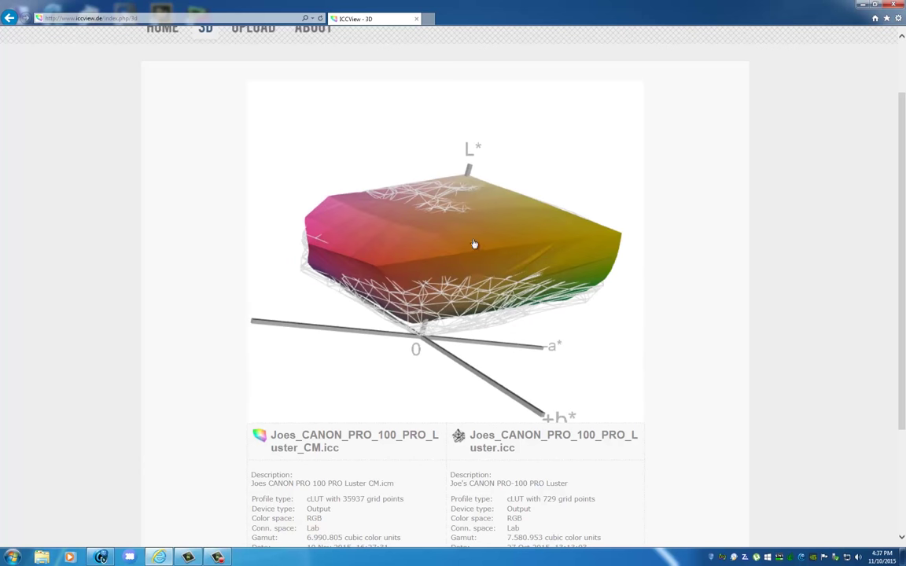
{"action": "left_click_drag", "start_coordinate": [475, 243], "coordinate": [507, 239]}
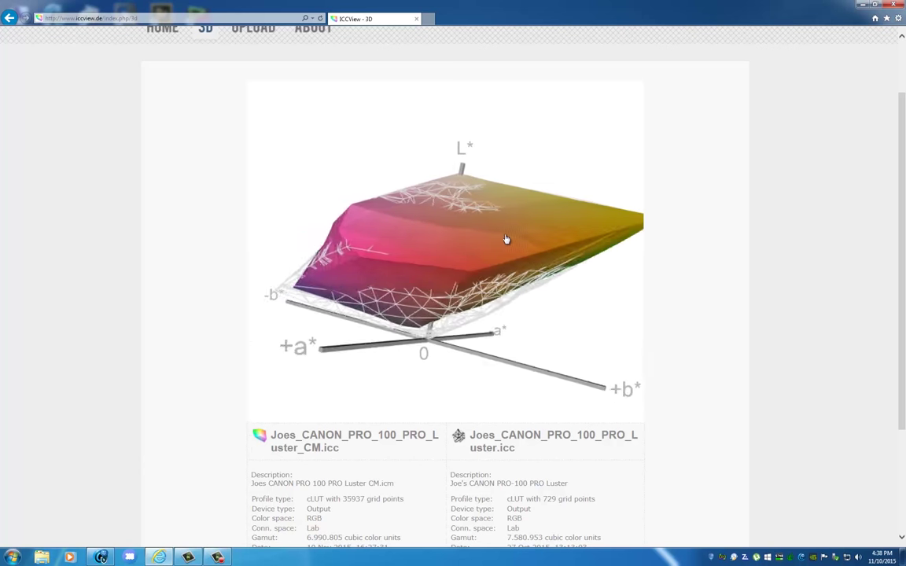
{"action": "left_click_drag", "start_coordinate": [507, 239], "coordinate": [443, 221]}
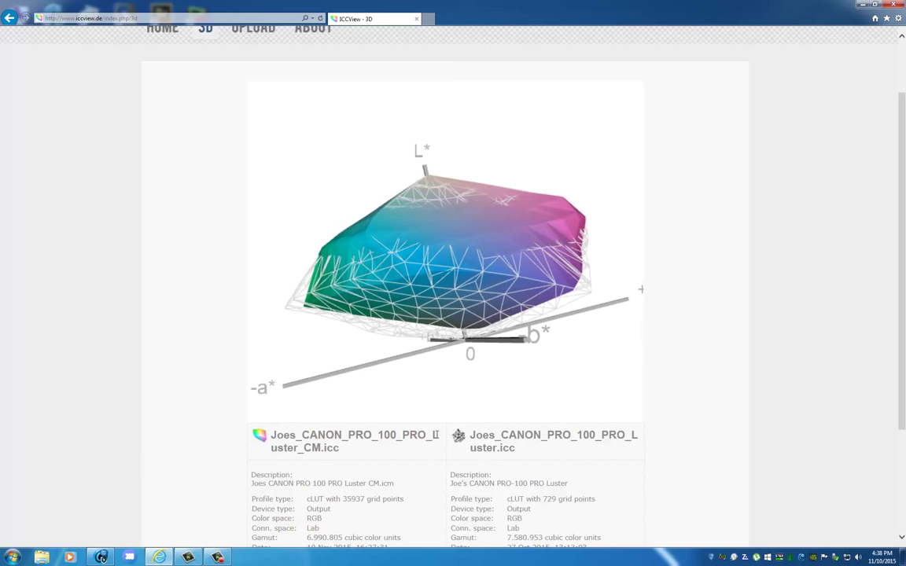
{"action": "left_click_drag", "start_coordinate": [471, 252], "coordinate": [503, 229]}
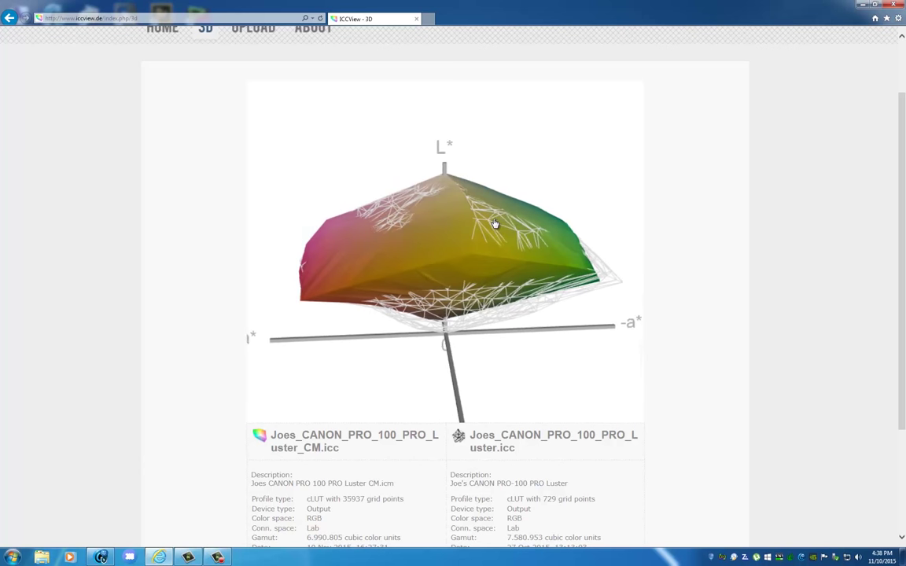
{"action": "left_click_drag", "start_coordinate": [495, 223], "coordinate": [453, 226]}
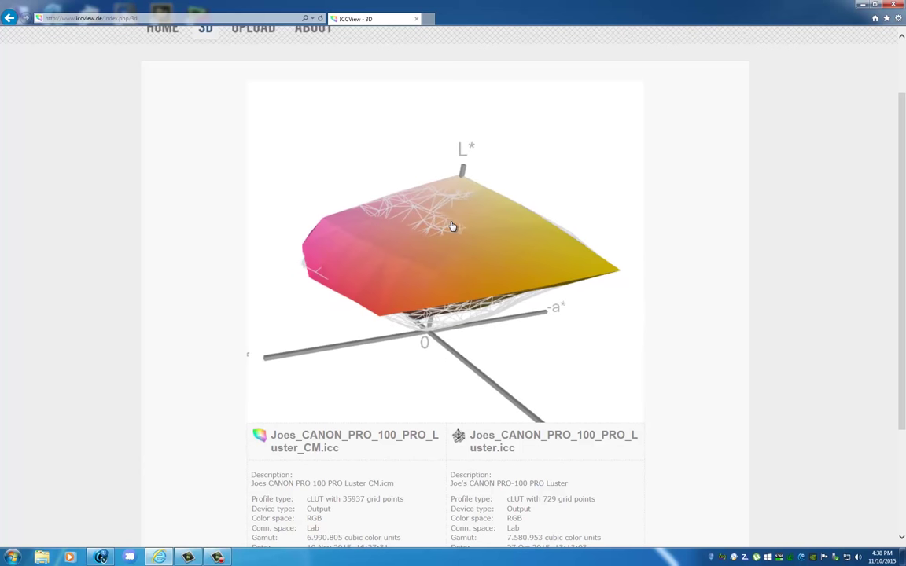
{"action": "left_click_drag", "start_coordinate": [453, 227], "coordinate": [434, 204]}
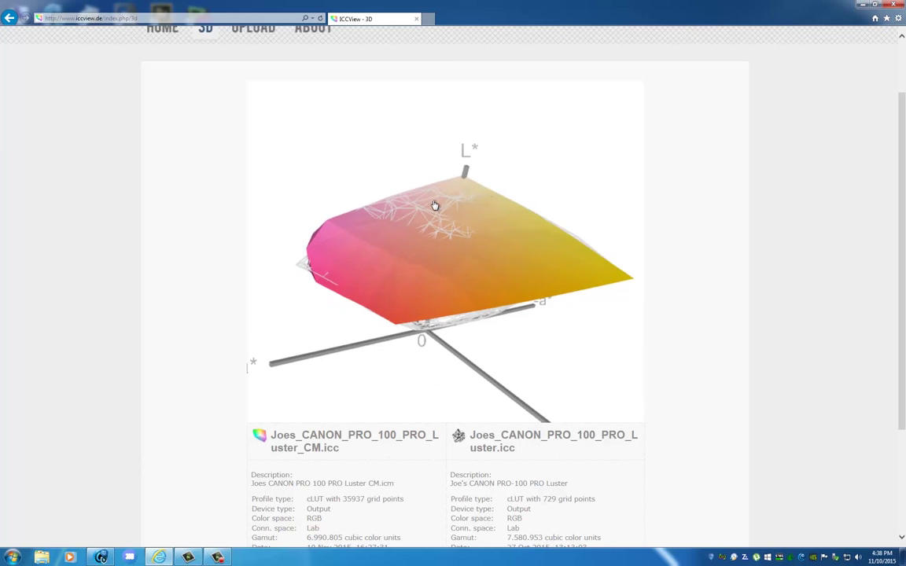
{"action": "left_click_drag", "start_coordinate": [434, 204], "coordinate": [437, 217]}
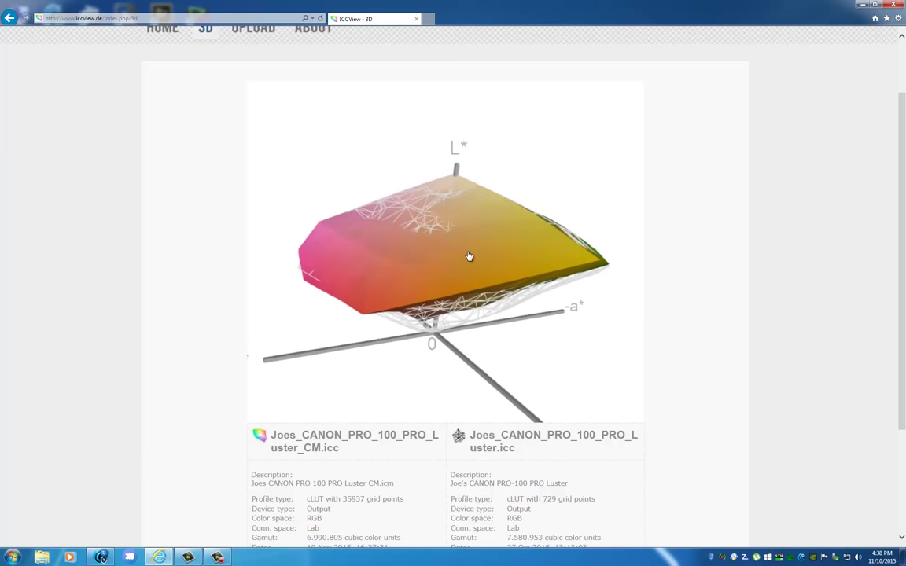
{"action": "left_click_drag", "start_coordinate": [469, 256], "coordinate": [373, 409]}
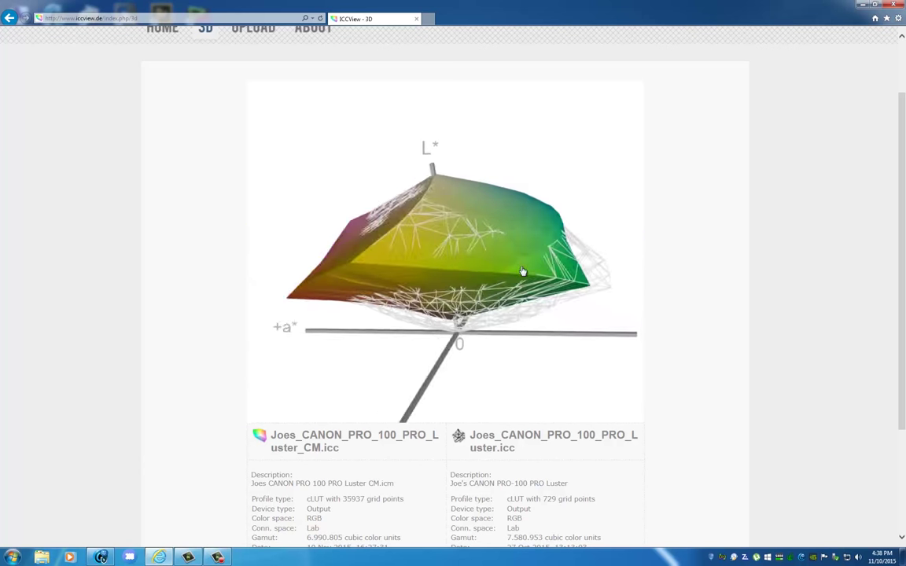
{"action": "left_click_drag", "start_coordinate": [522, 270], "coordinate": [505, 274]}
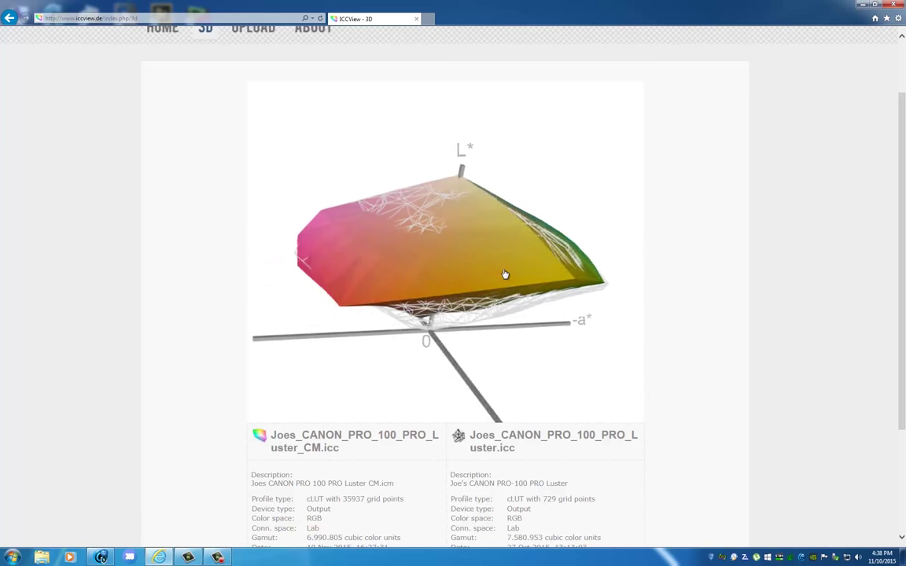
{"action": "left_click_drag", "start_coordinate": [503, 273], "coordinate": [422, 265]}
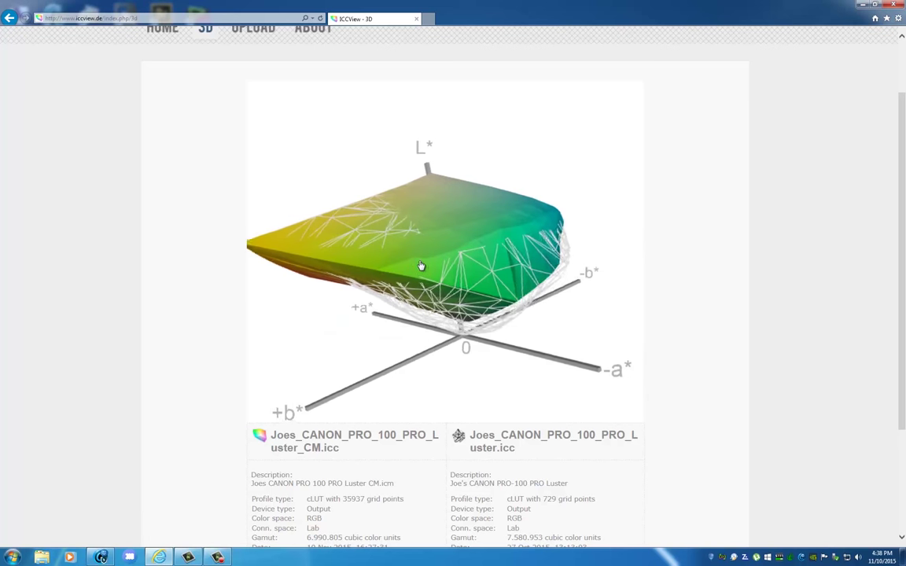